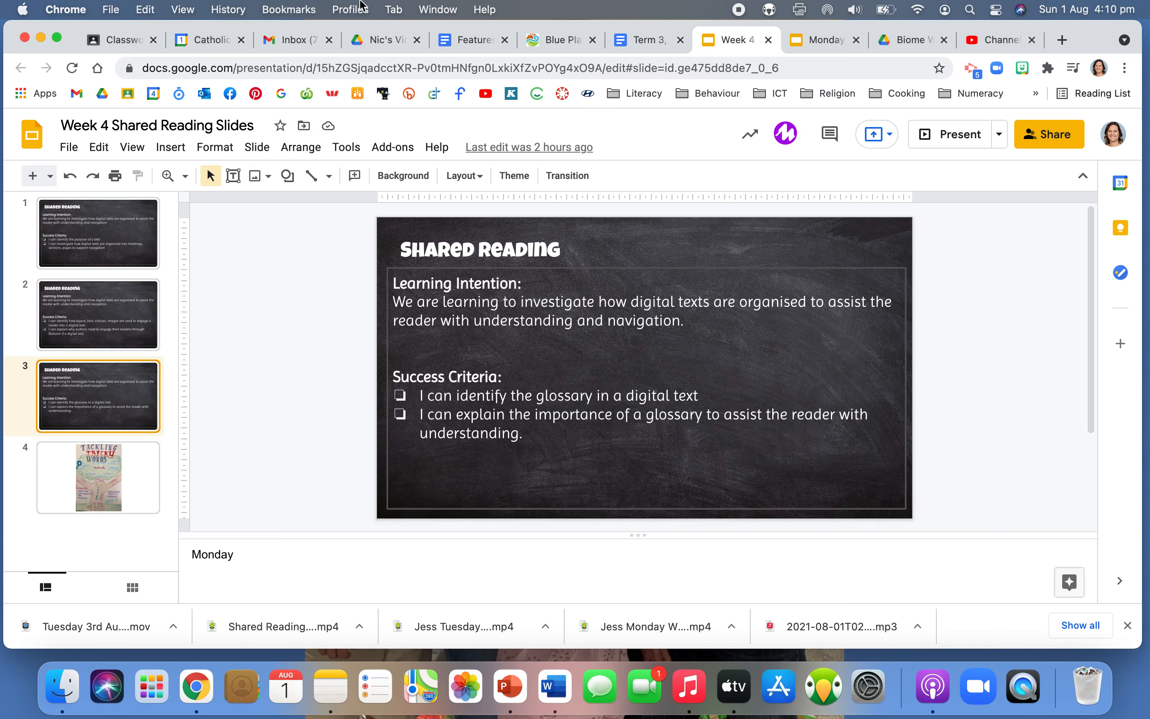
Show the Blue Planet Biomes Glossary page listing terms like aril, biomass and chlorophyll.
left_click(561, 40)
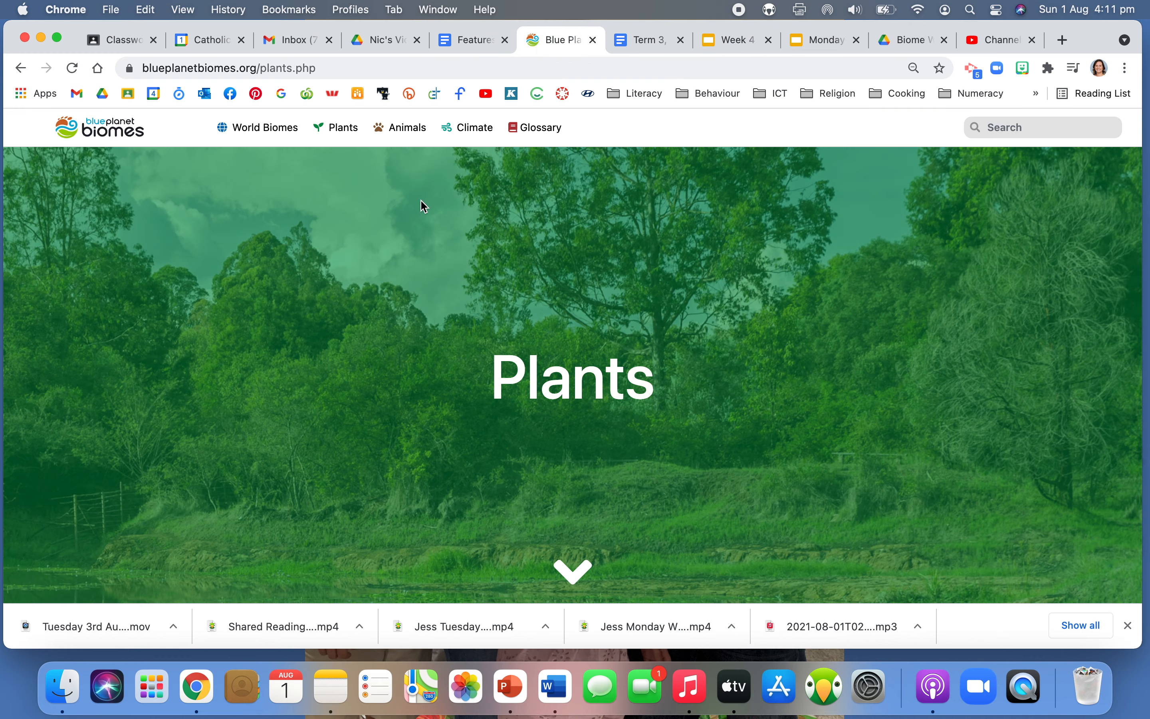
mouse_move(541, 131)
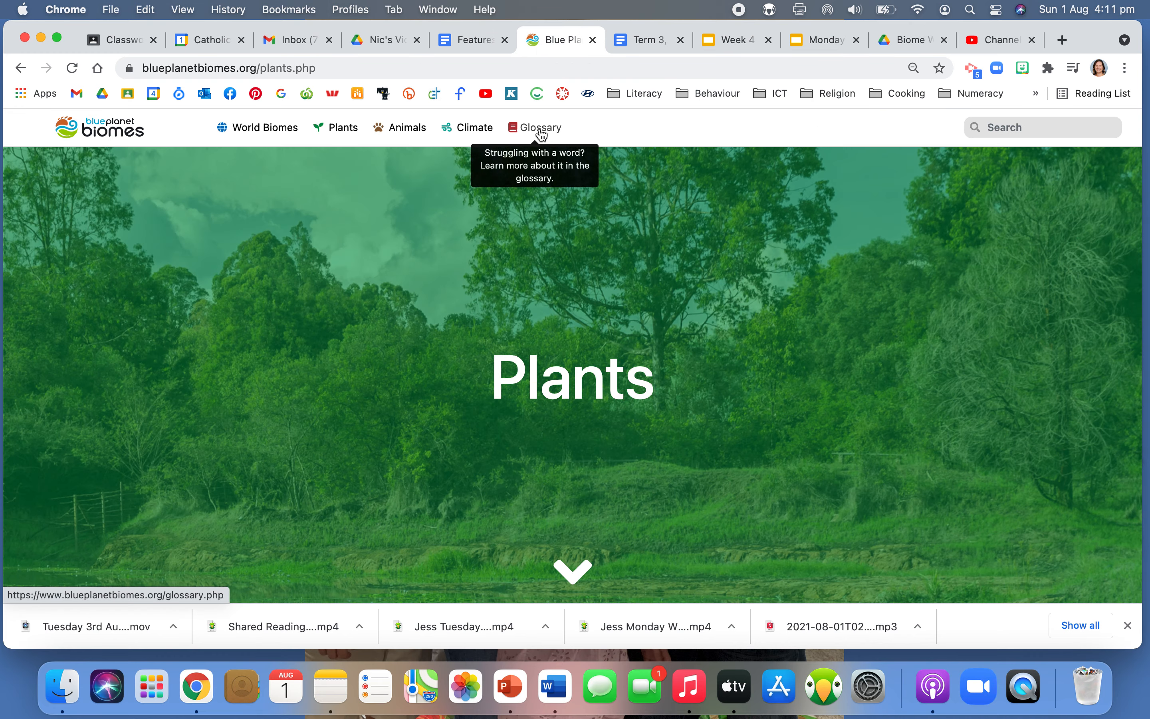
left_click(540, 128)
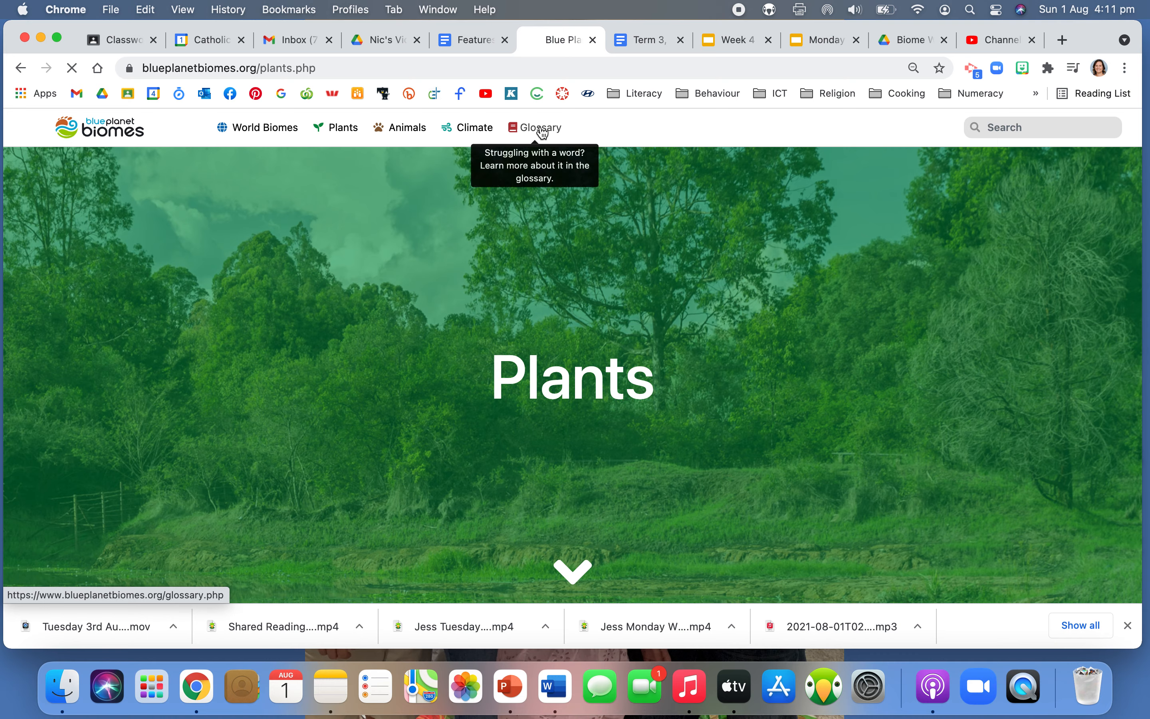
left_click(539, 127)
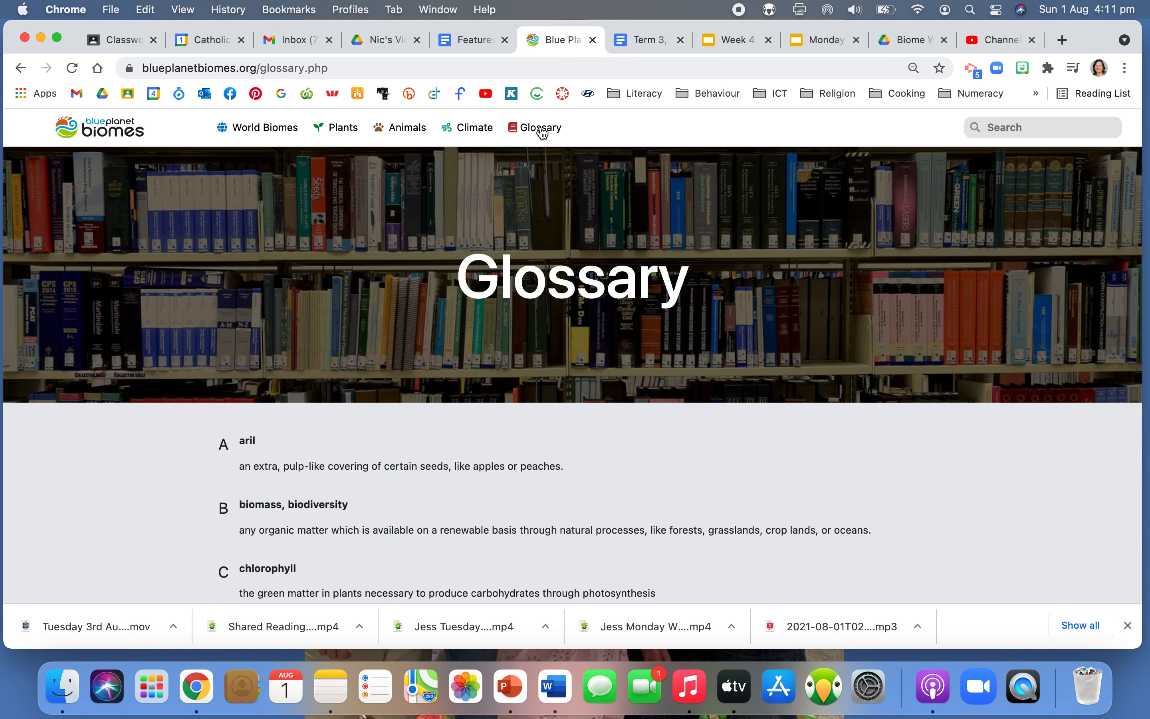
mouse_move(118, 496)
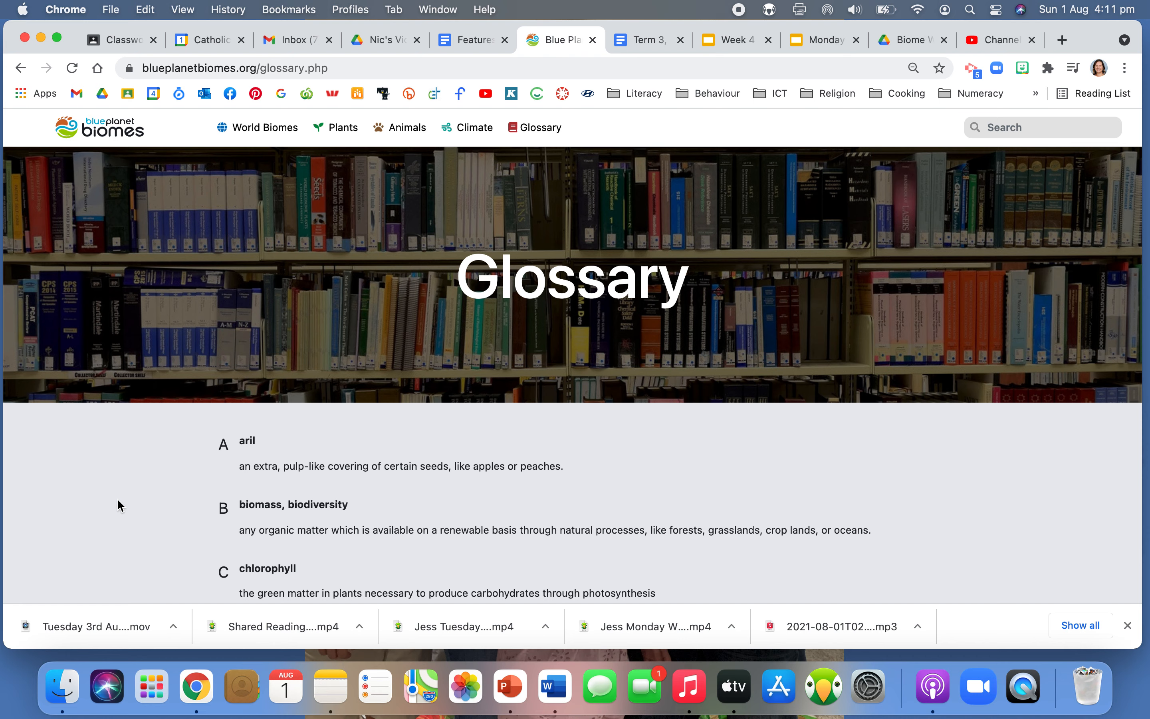
mouse_move(560, 136)
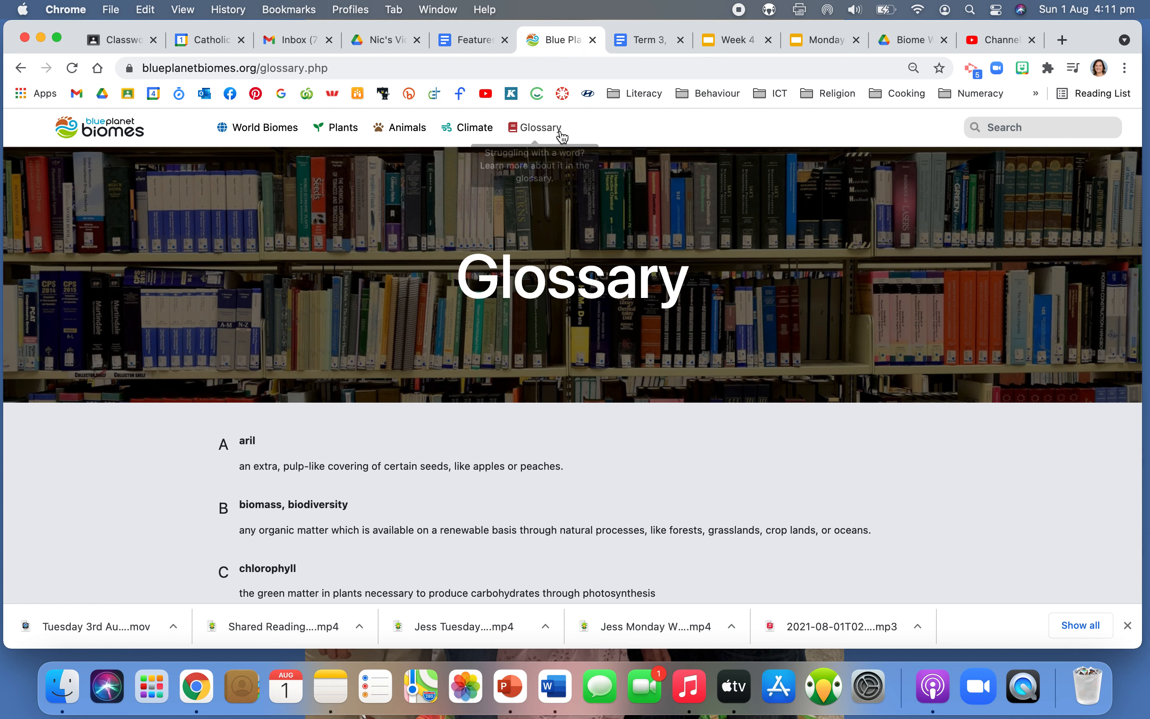
mouse_move(450, 128)
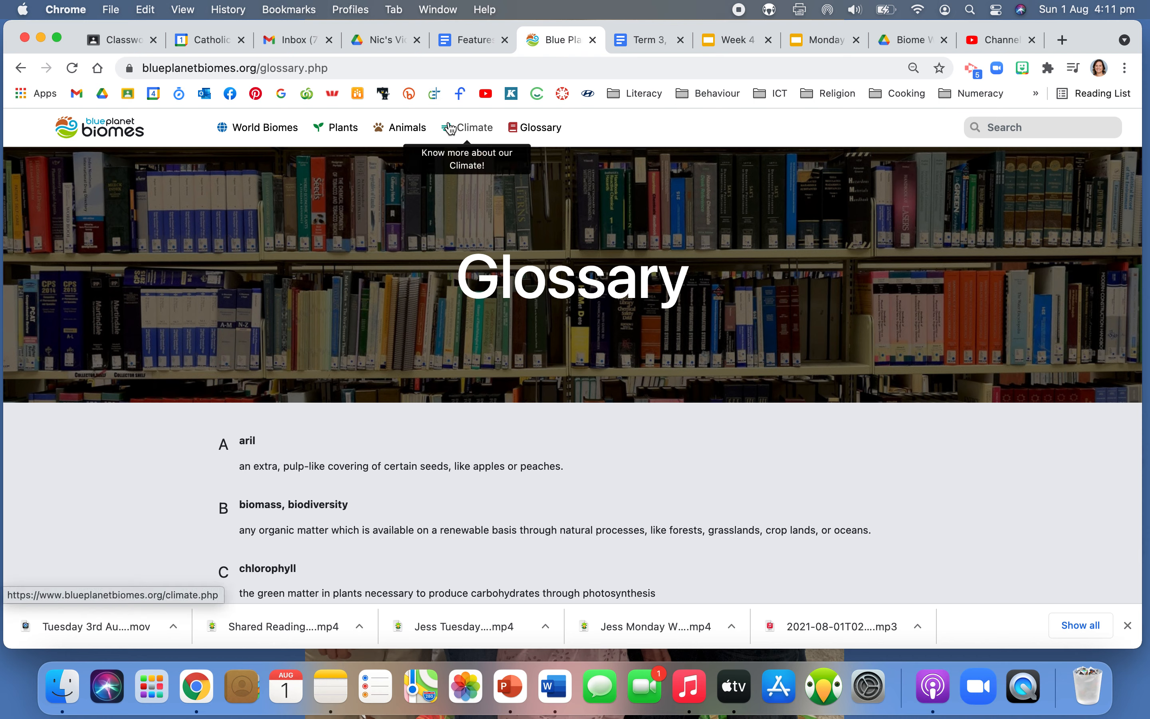
mouse_move(526, 138)
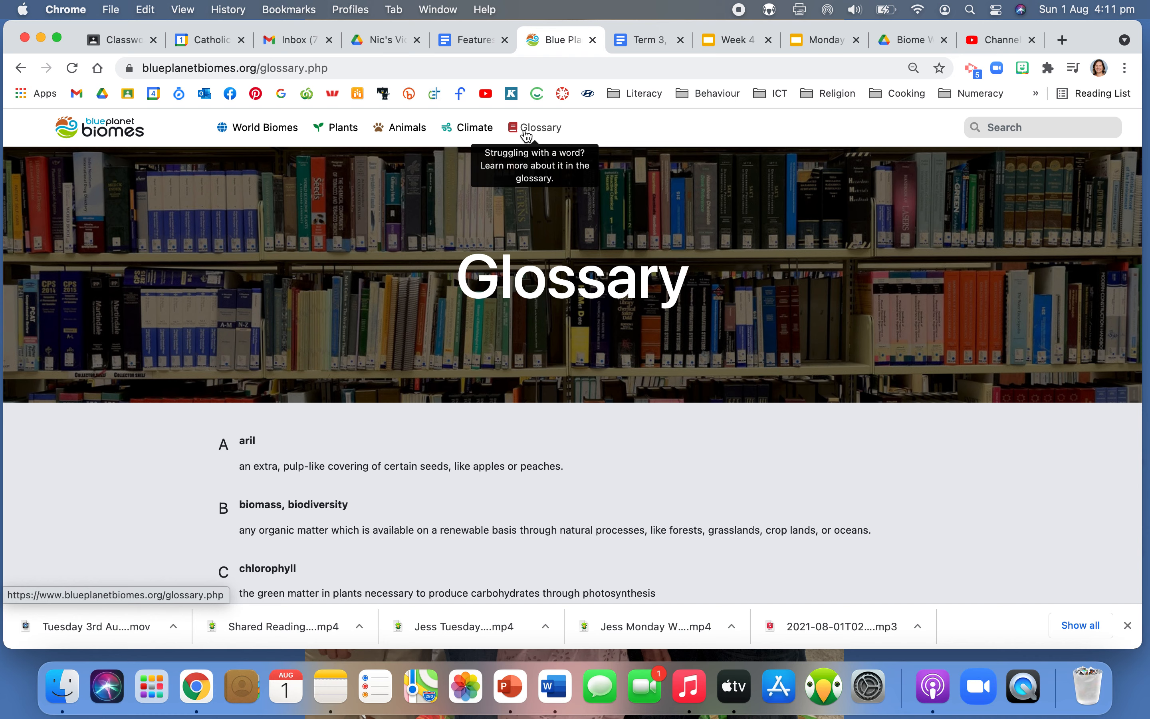
mouse_move(522, 311)
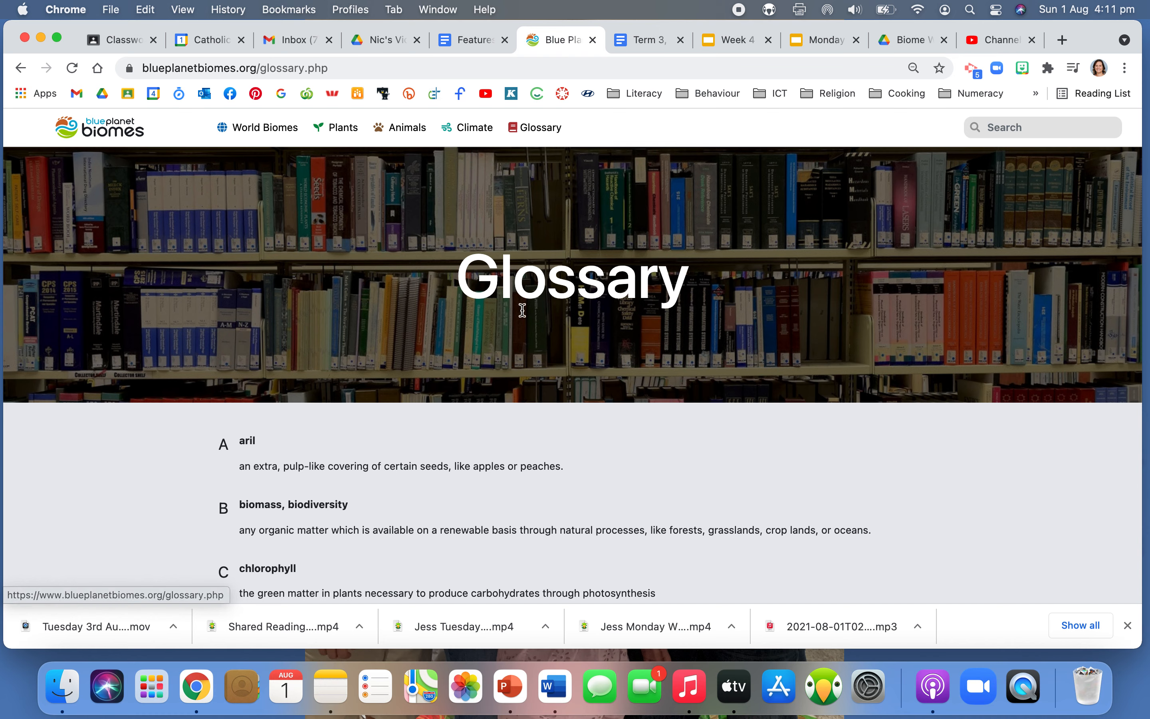
scroll("down", 3)
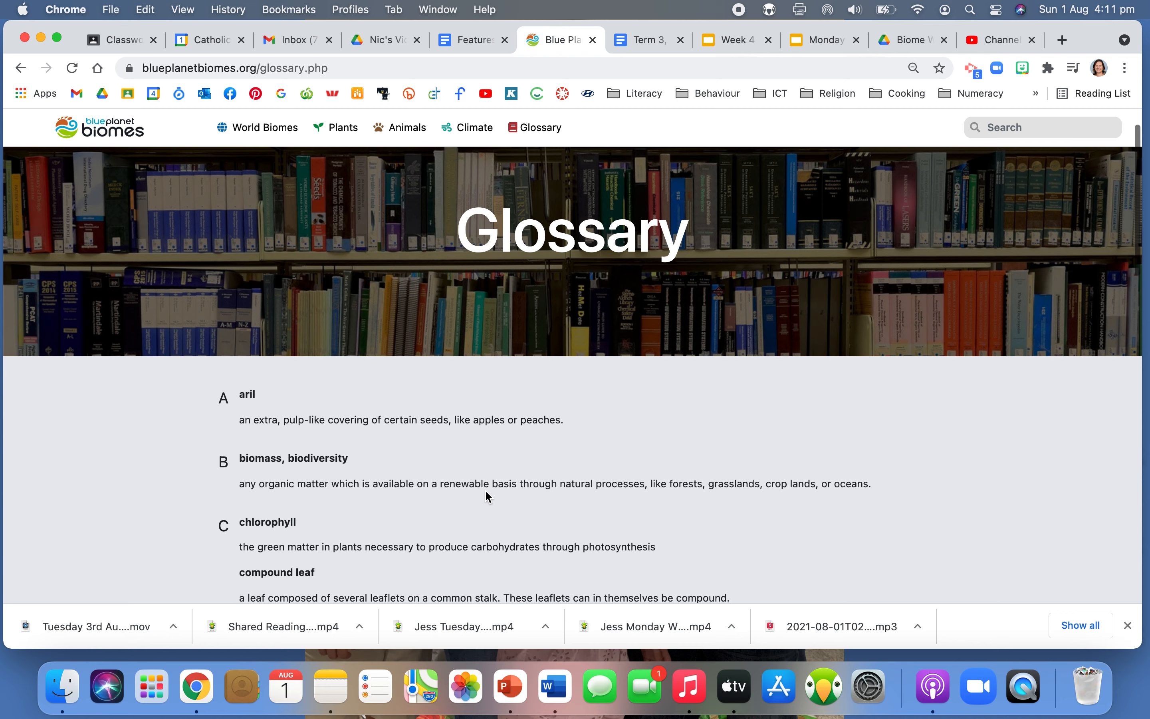
scroll("down", 3)
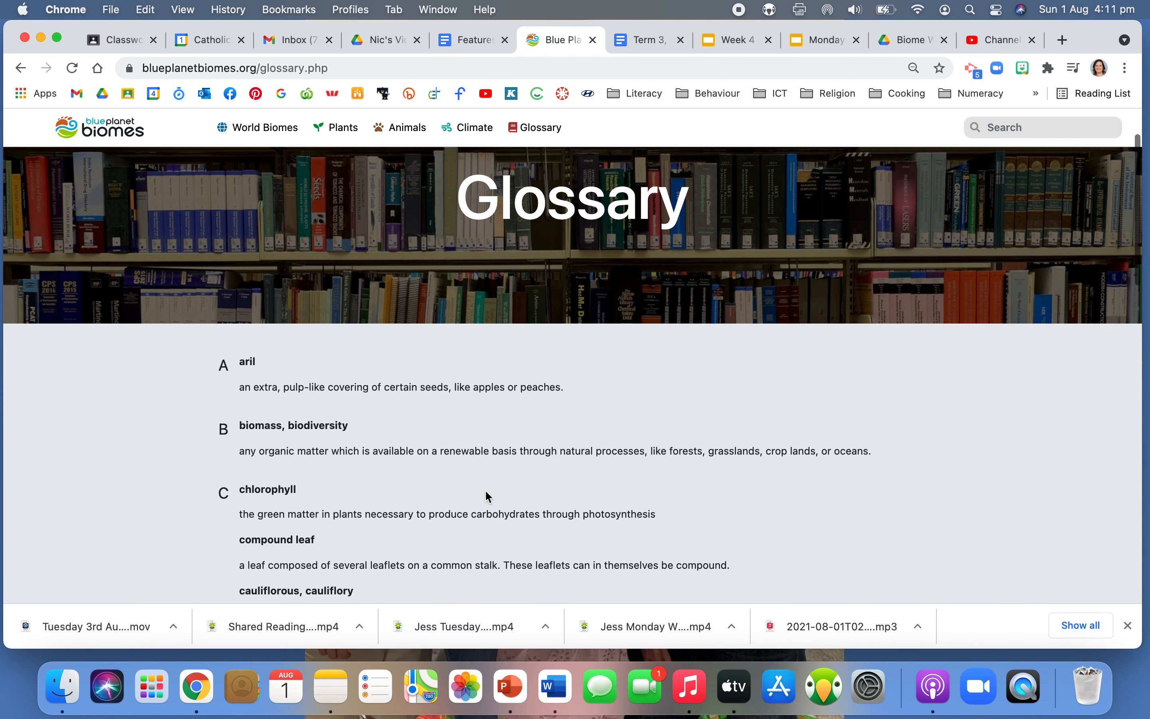
scroll("down", 3)
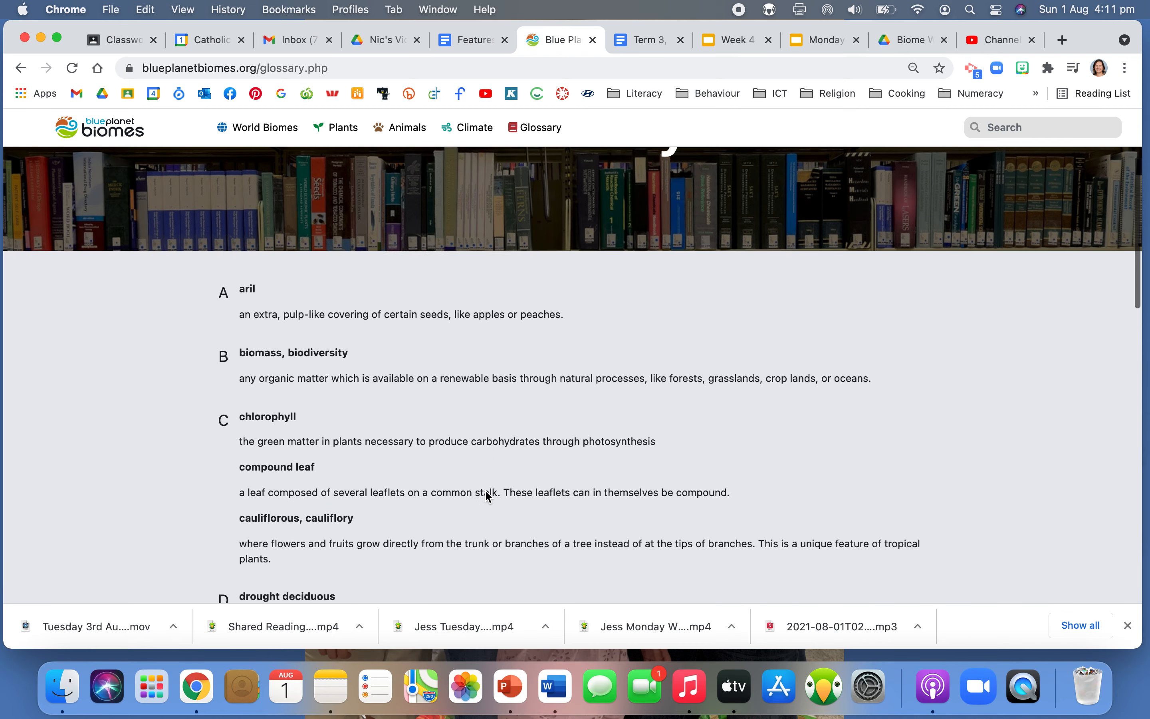
scroll("down", 3)
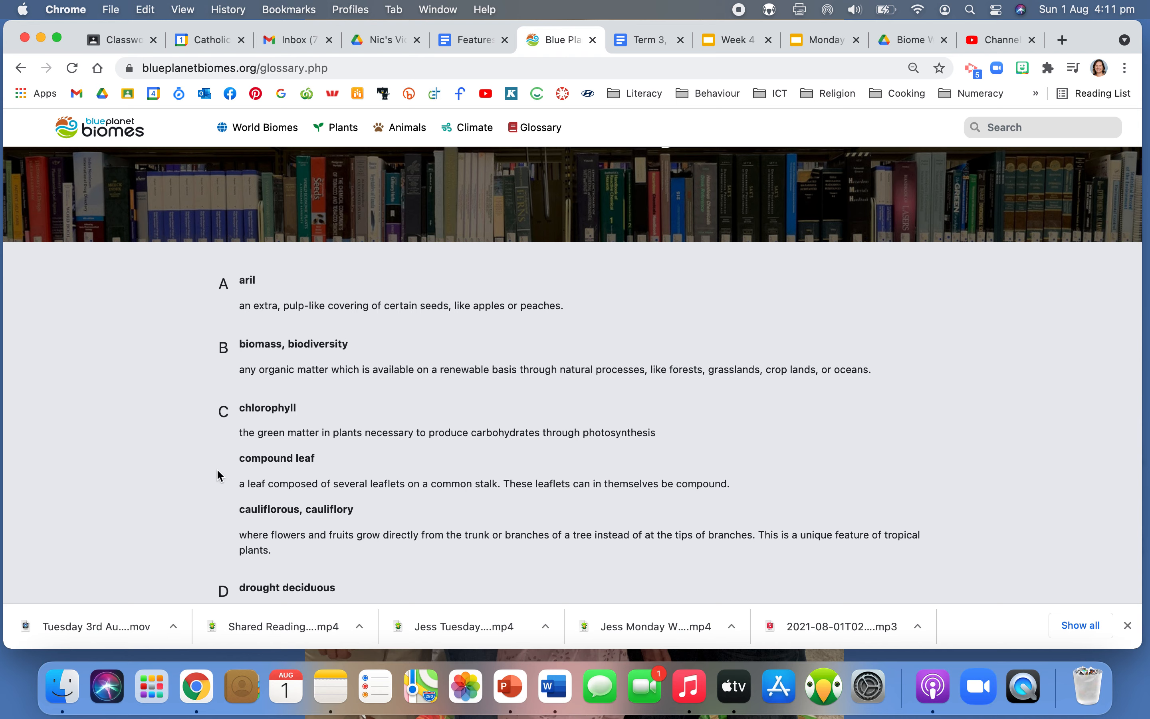
scroll("down", 3)
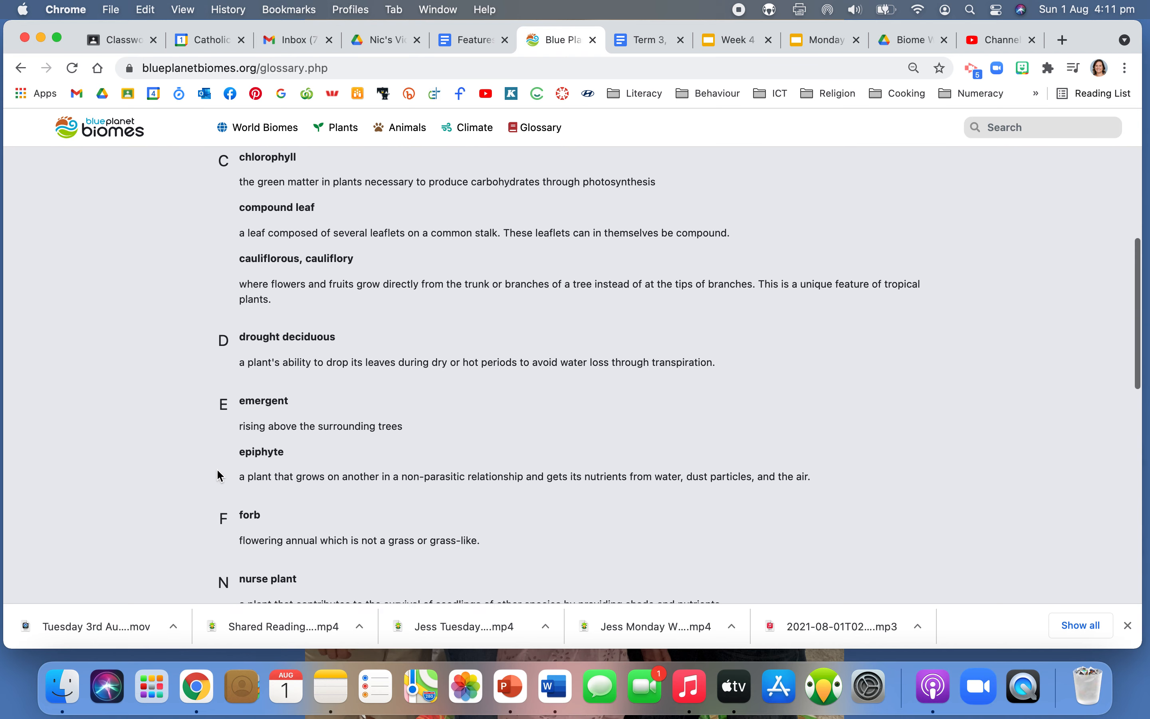
scroll("down", 3)
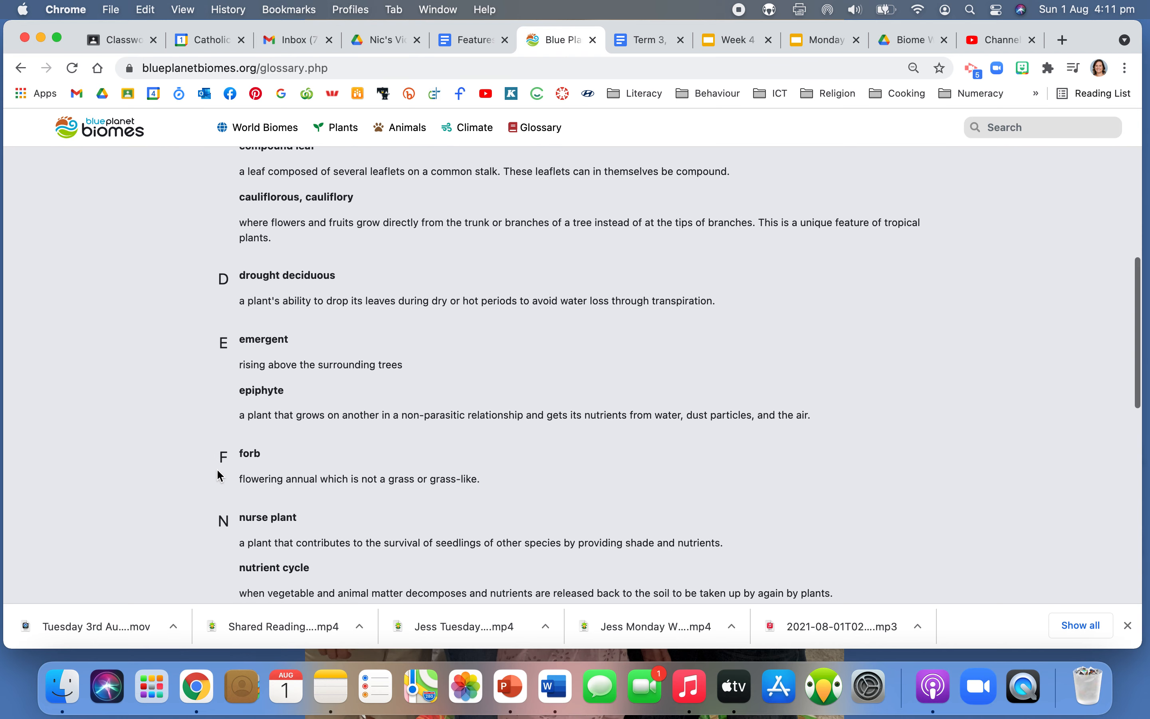
scroll("down", 3)
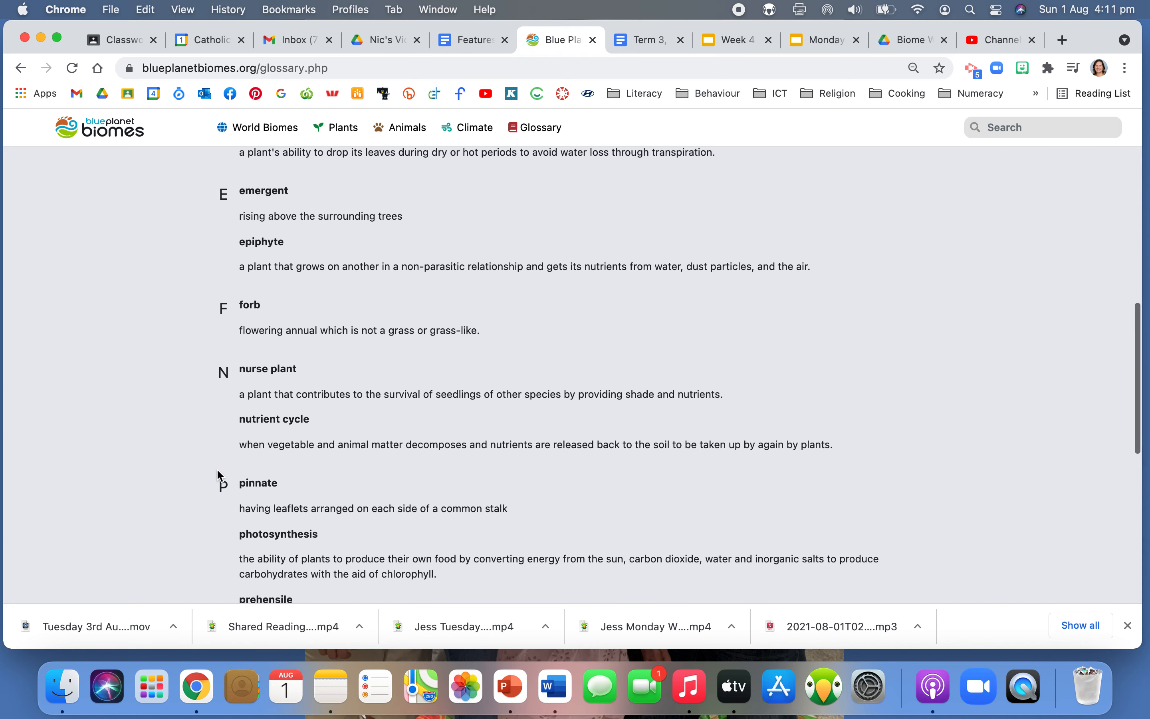
scroll("down", 3)
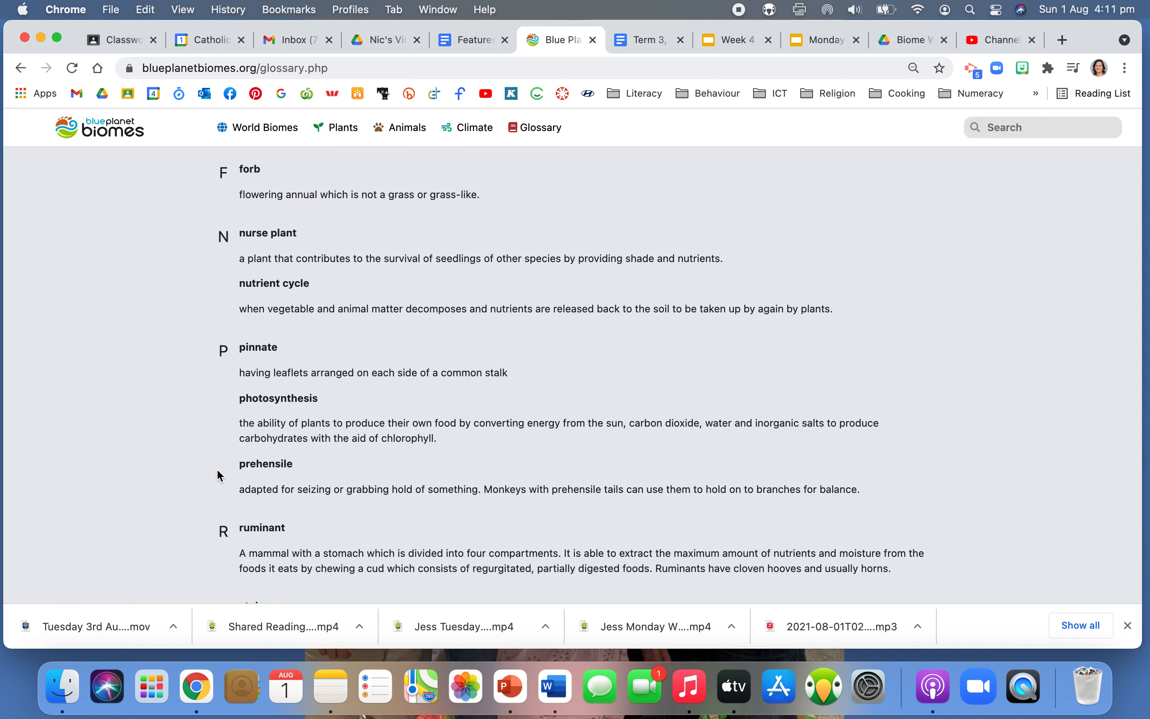
scroll("down", 3)
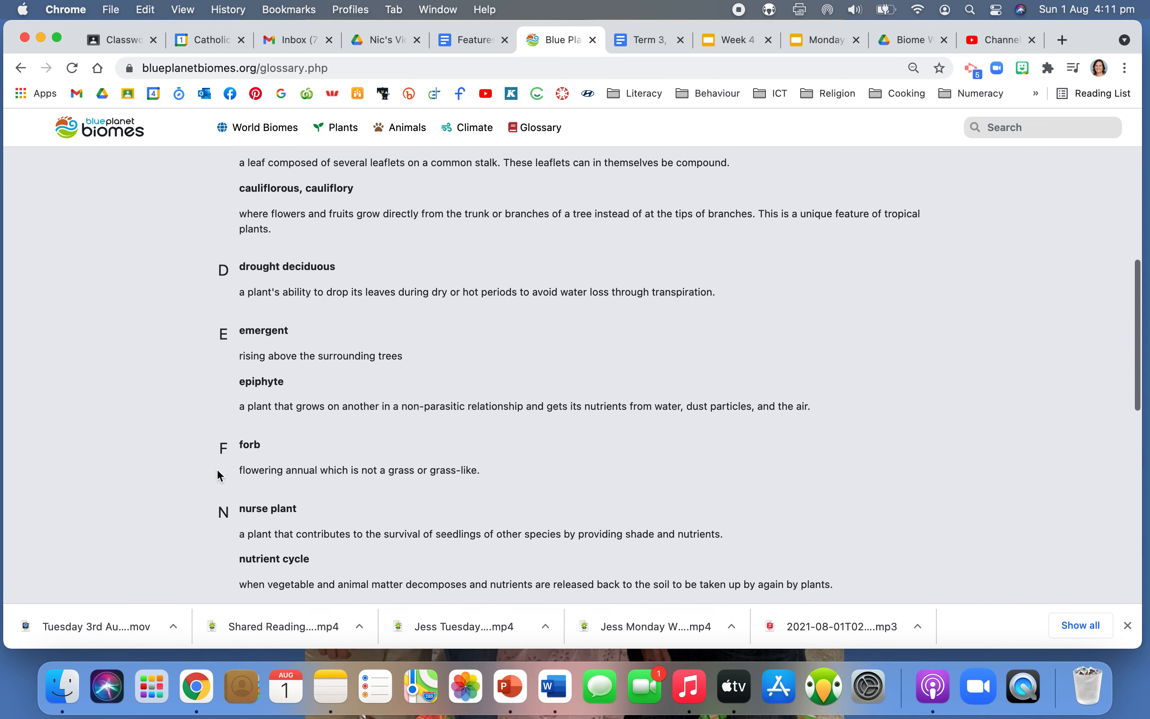
scroll("up", 3)
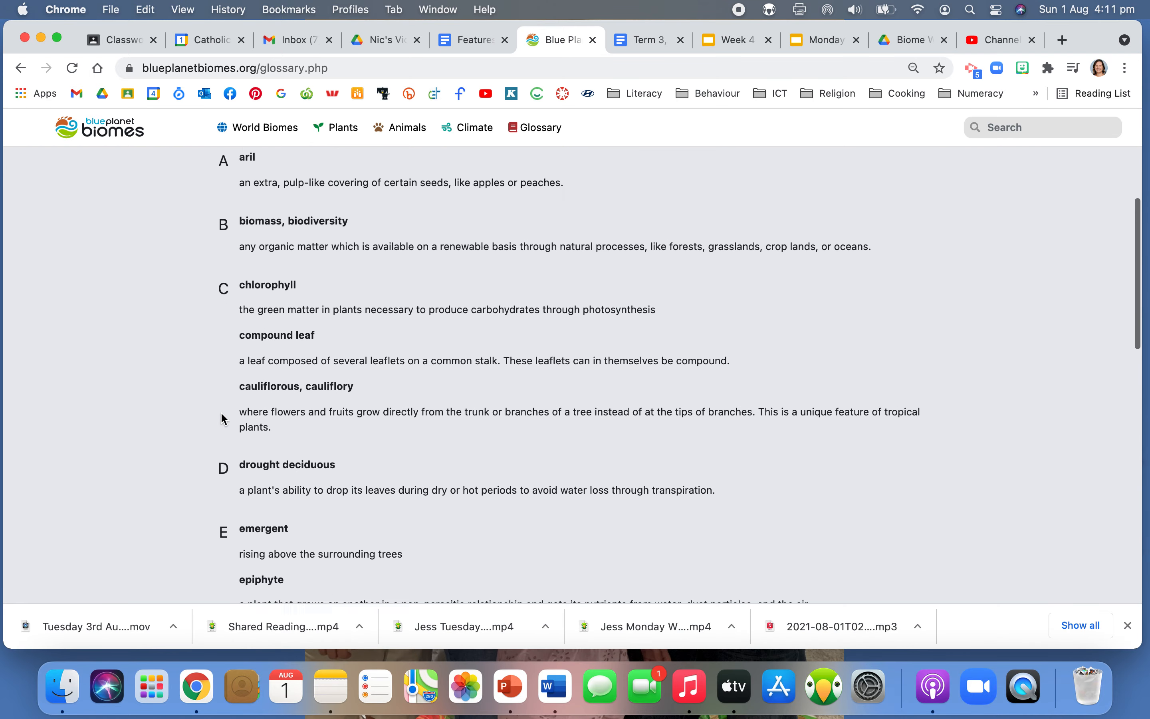
scroll("down", 3)
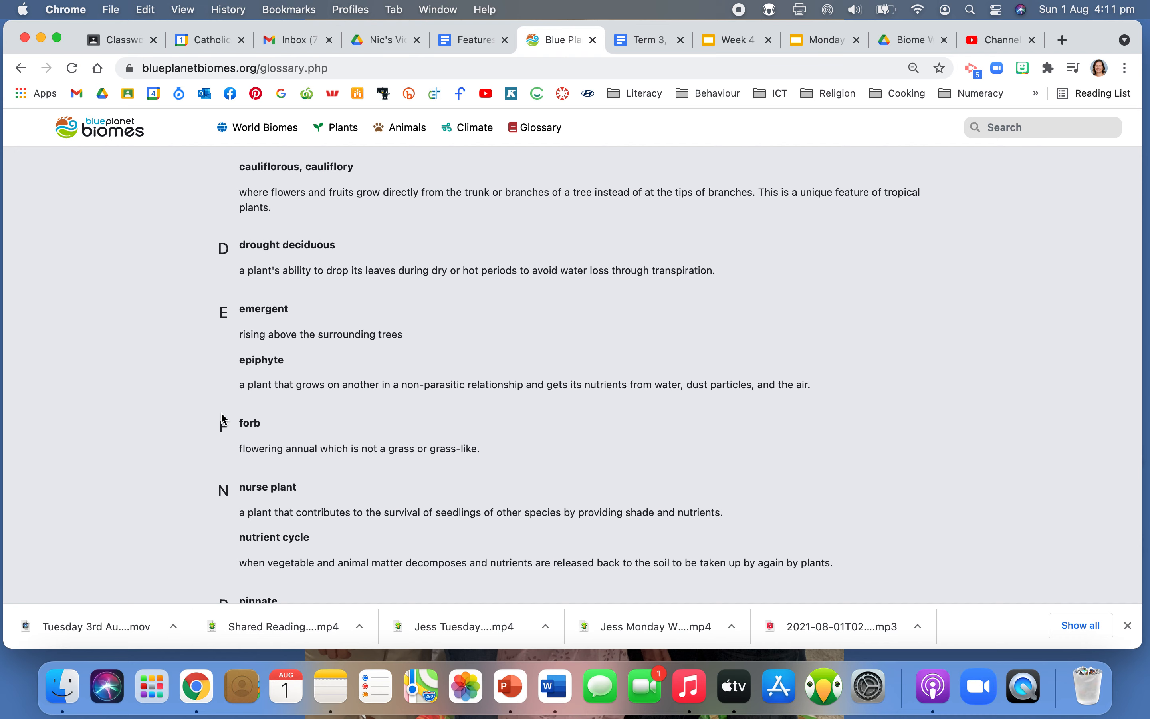
scroll("up", 3)
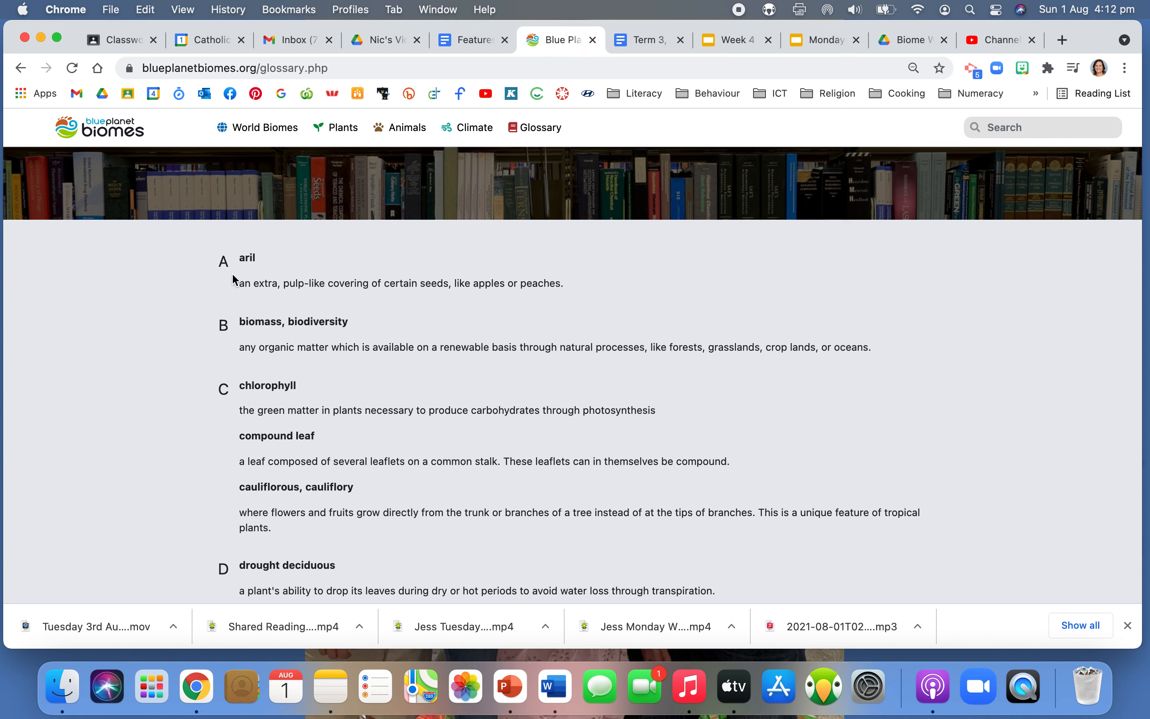
mouse_move(579, 288)
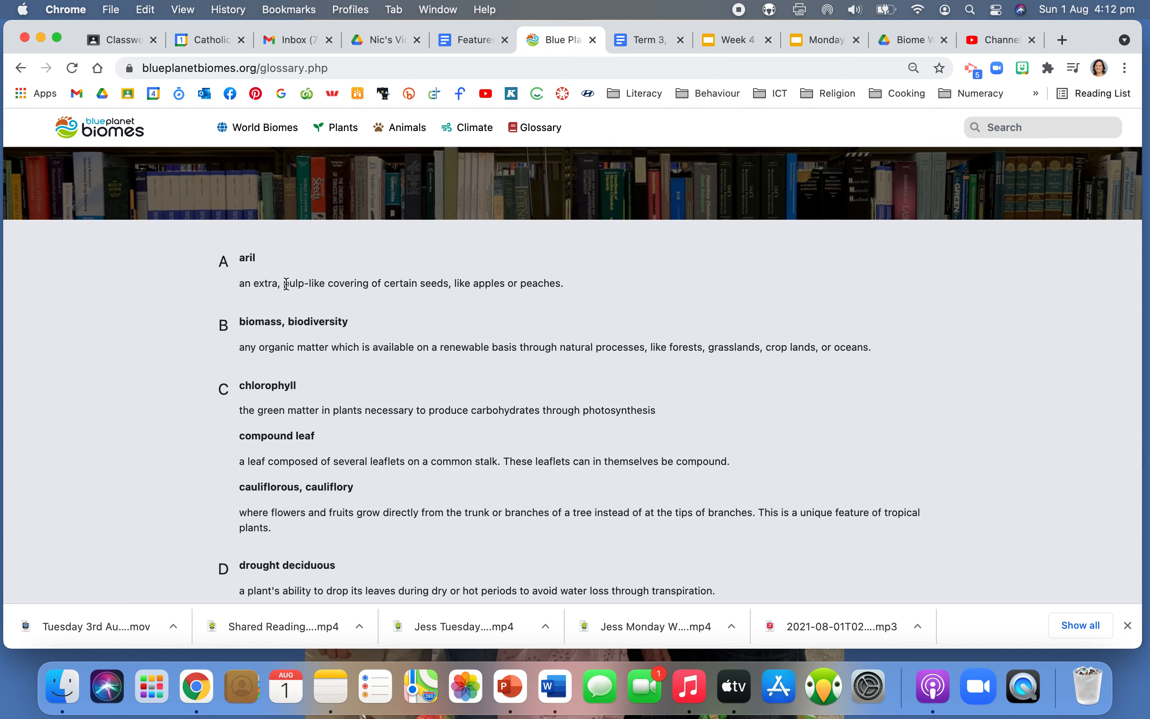
mouse_move(272, 407)
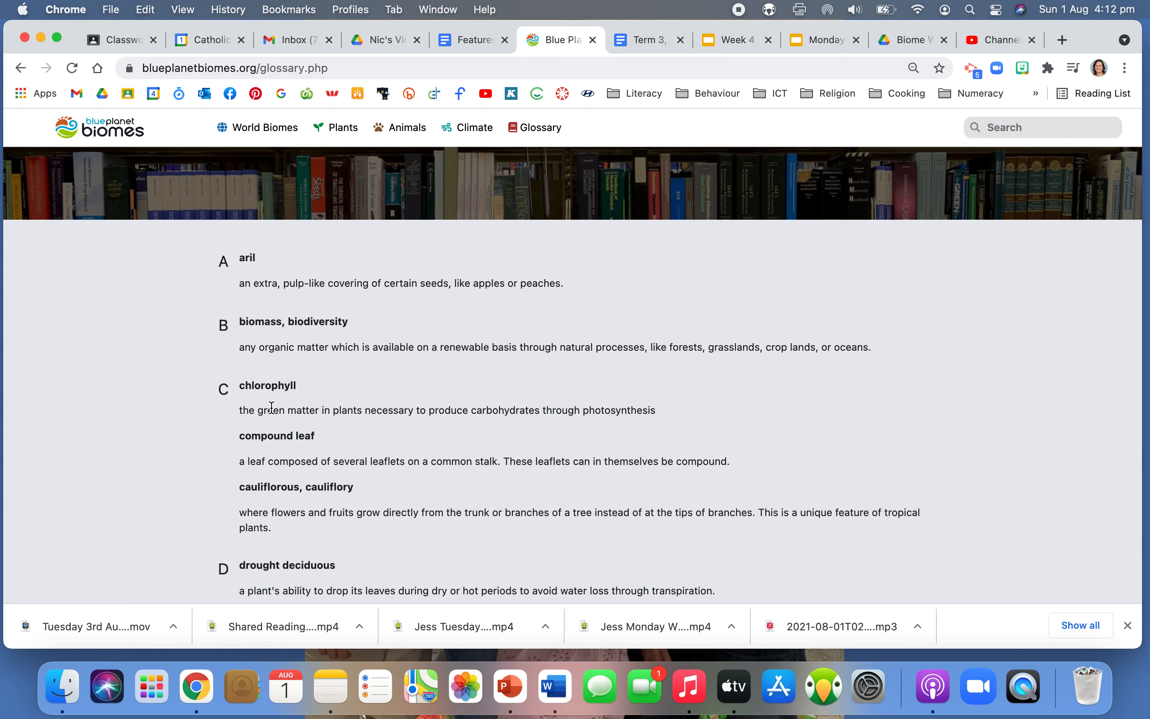
scroll("down", 3)
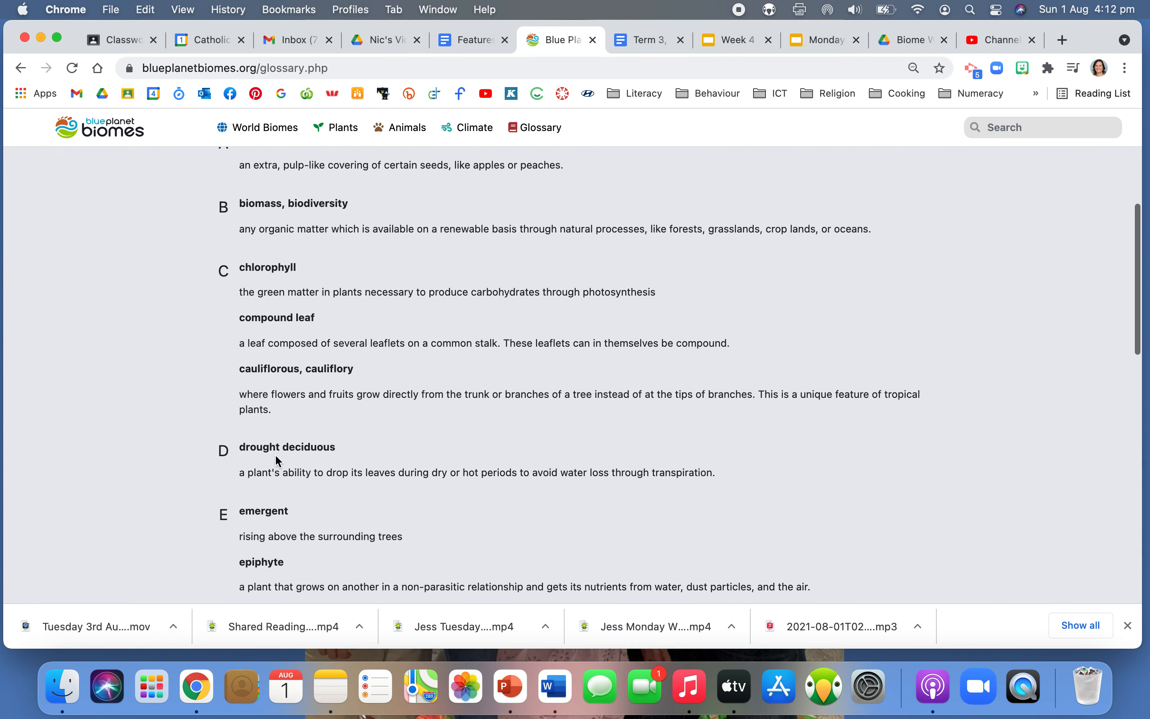
scroll("up", 3)
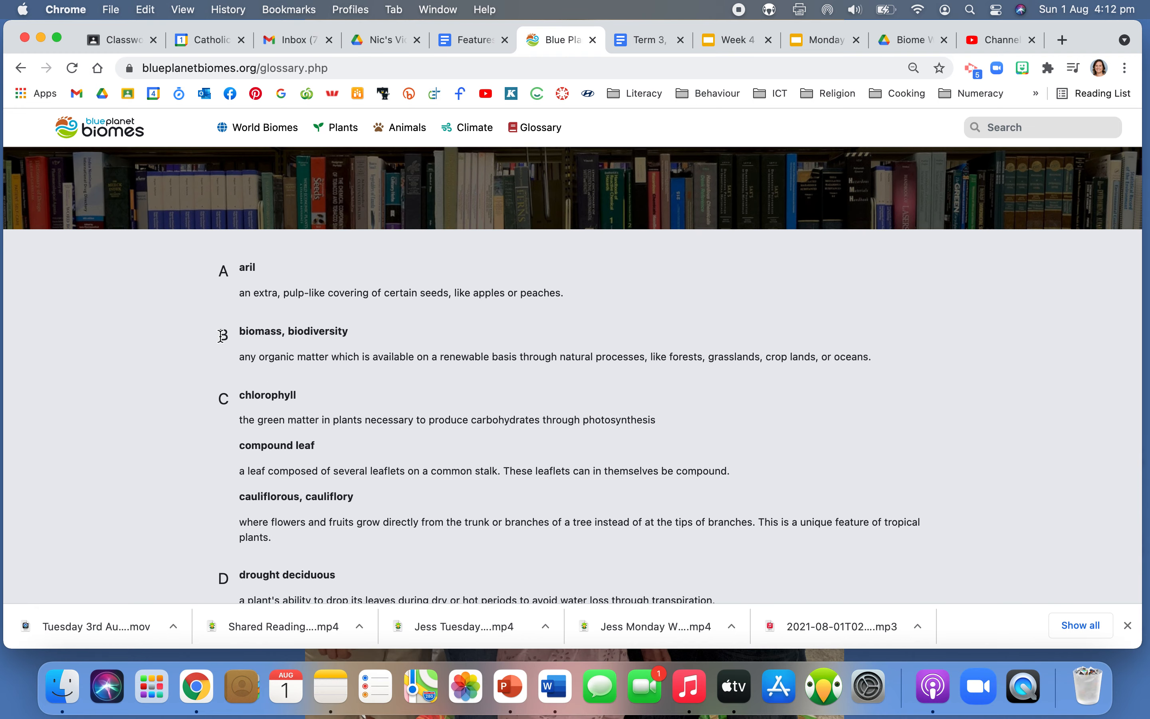
mouse_move(547, 278)
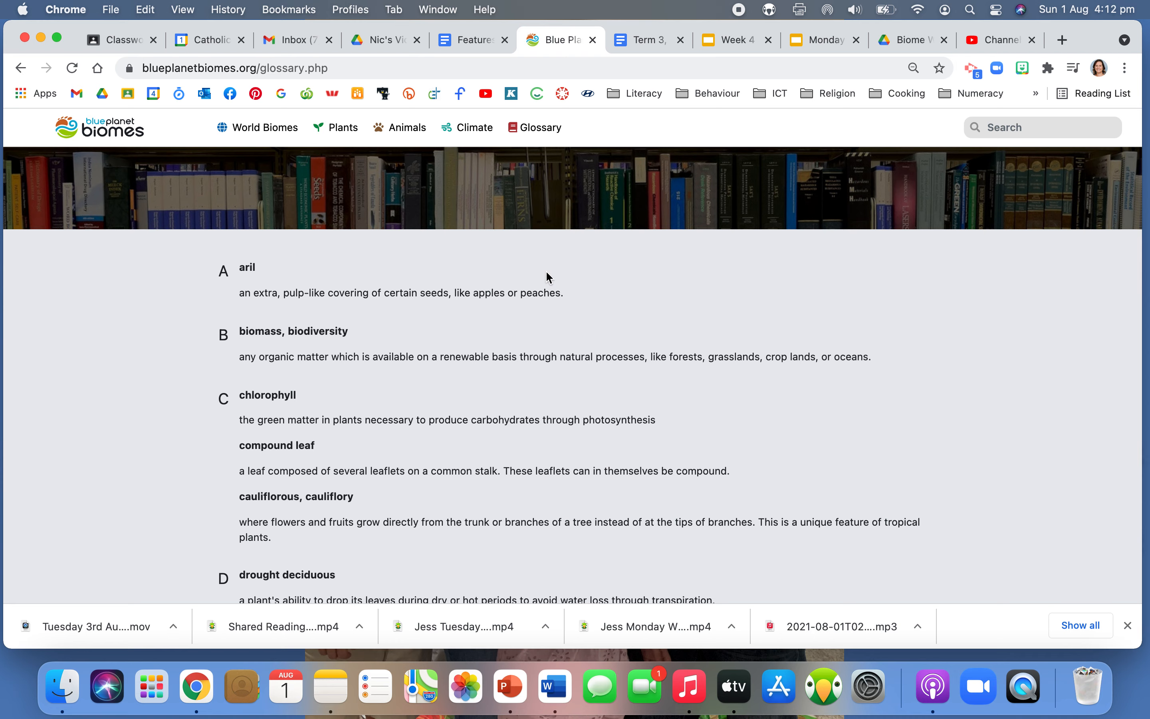
mouse_move(380, 362)
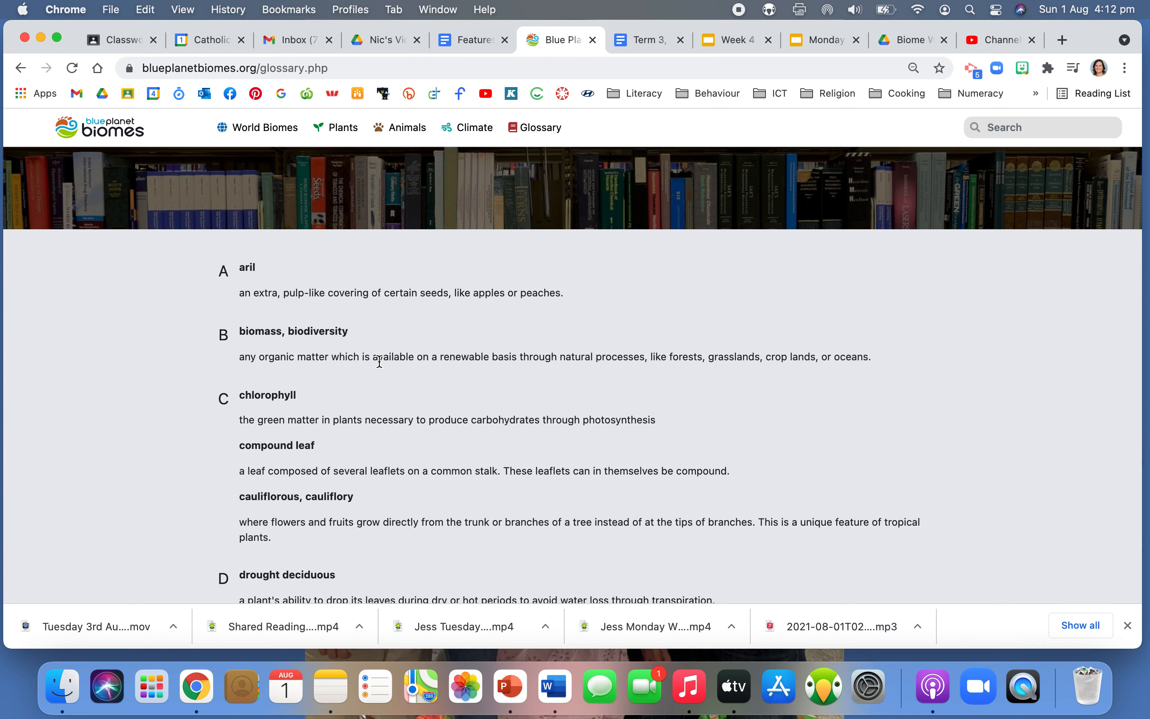
scroll("down", 3)
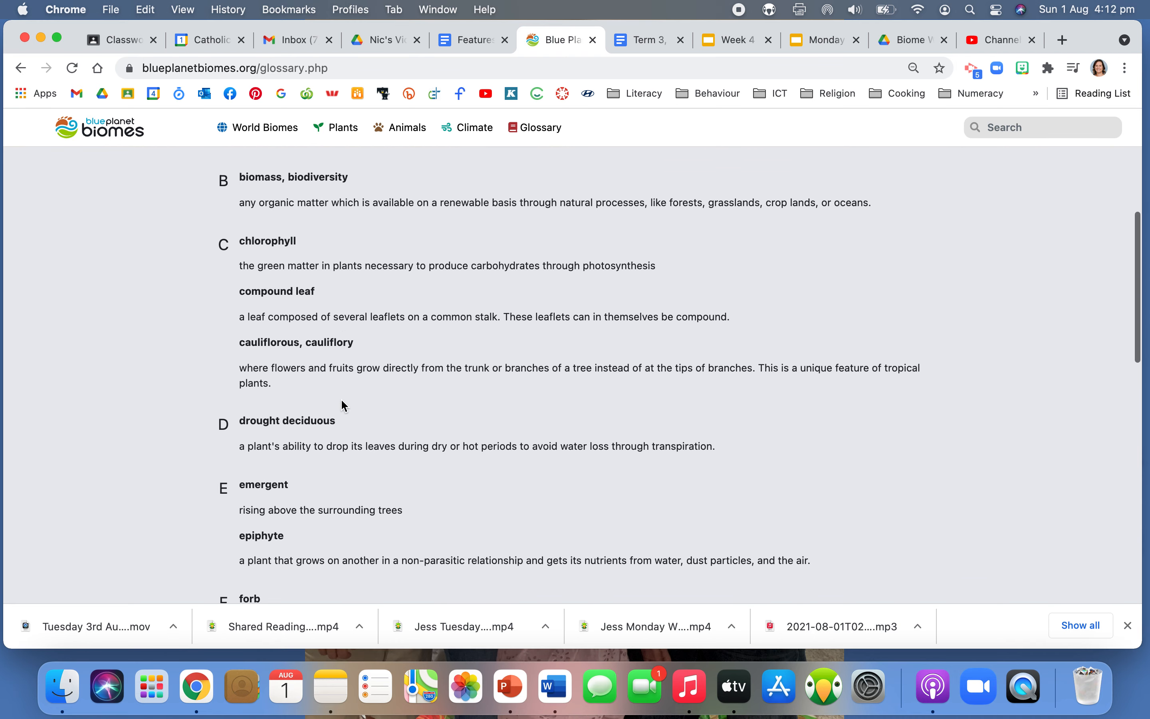
scroll("down", 3)
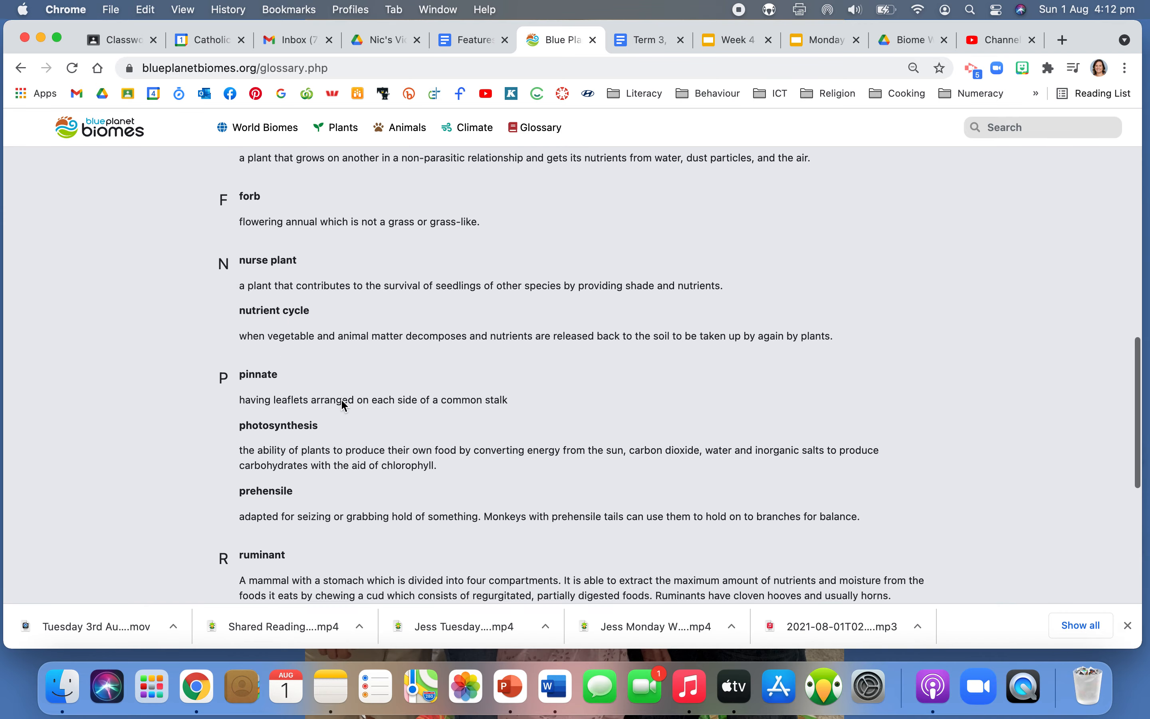
scroll("down", 3)
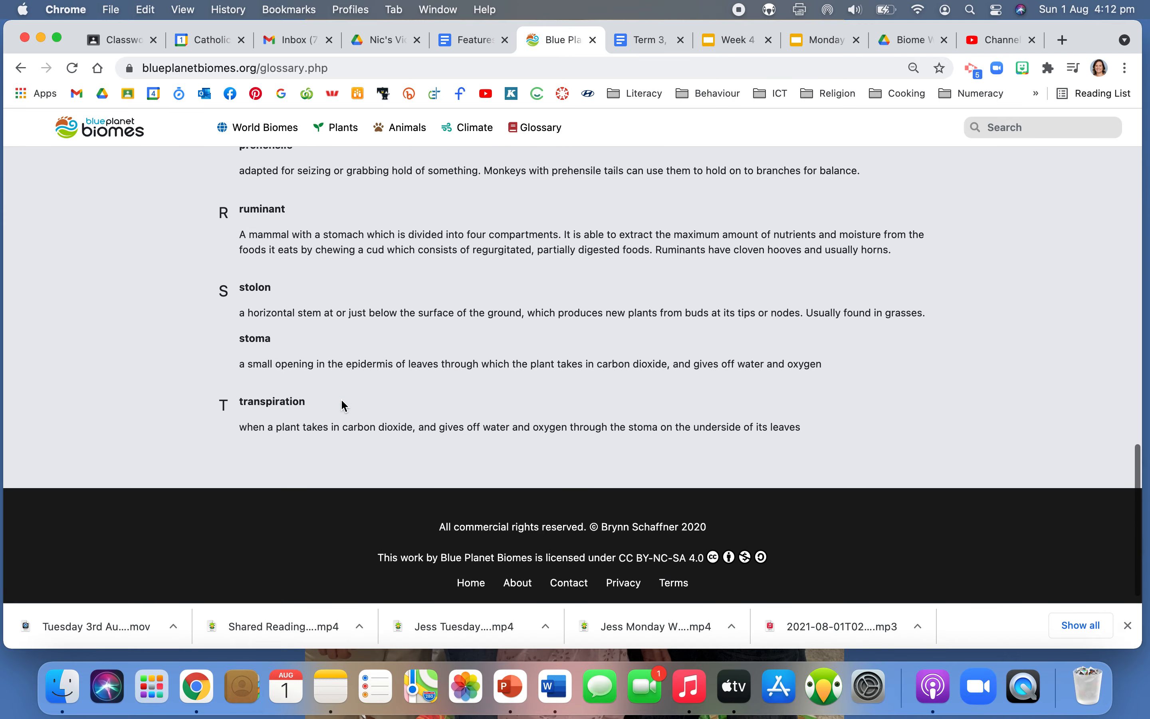
scroll("up", 3)
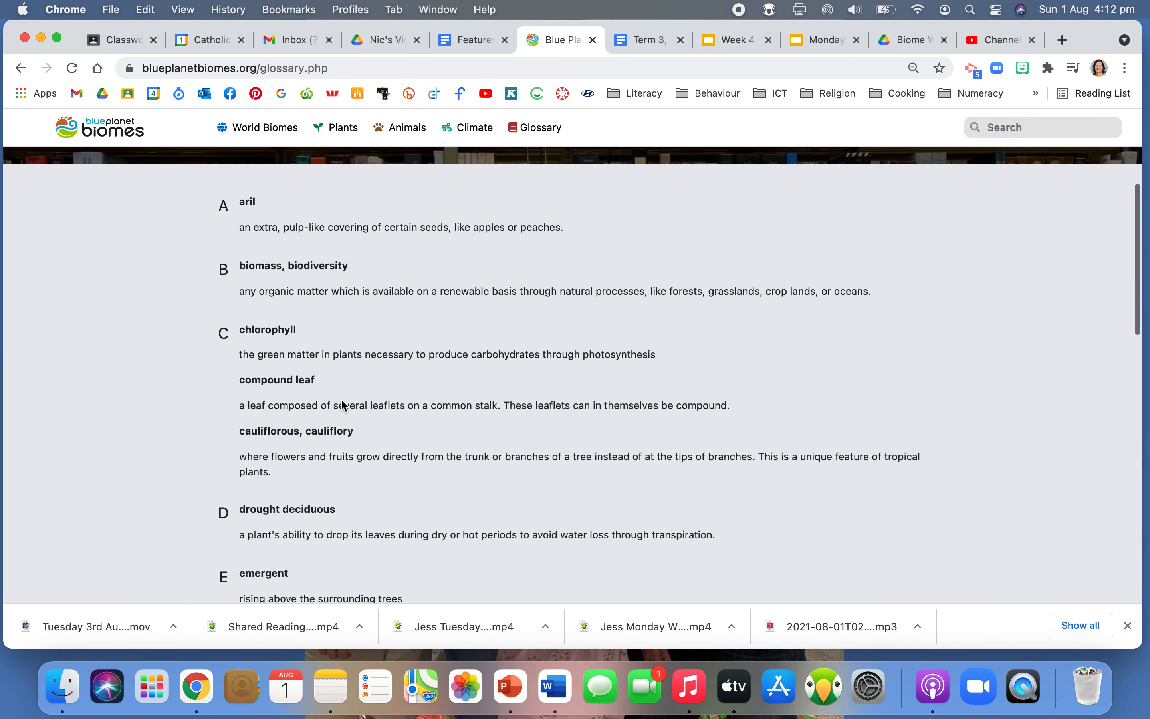
scroll("down", 3)
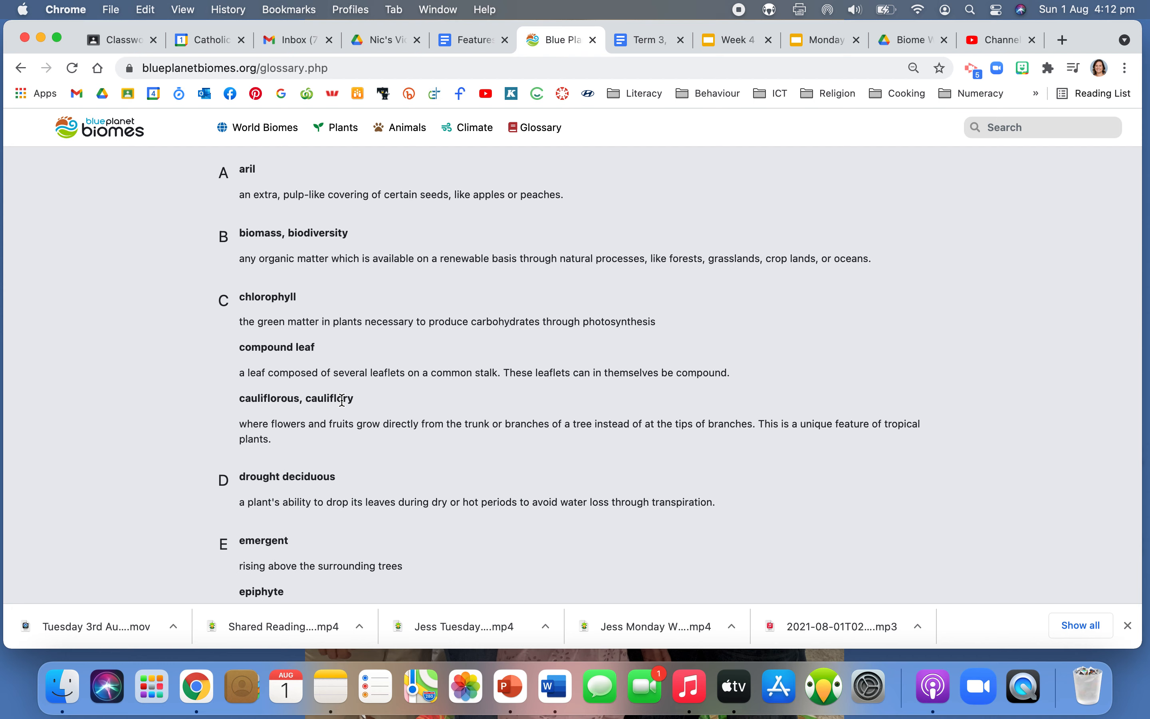
mouse_move(264, 213)
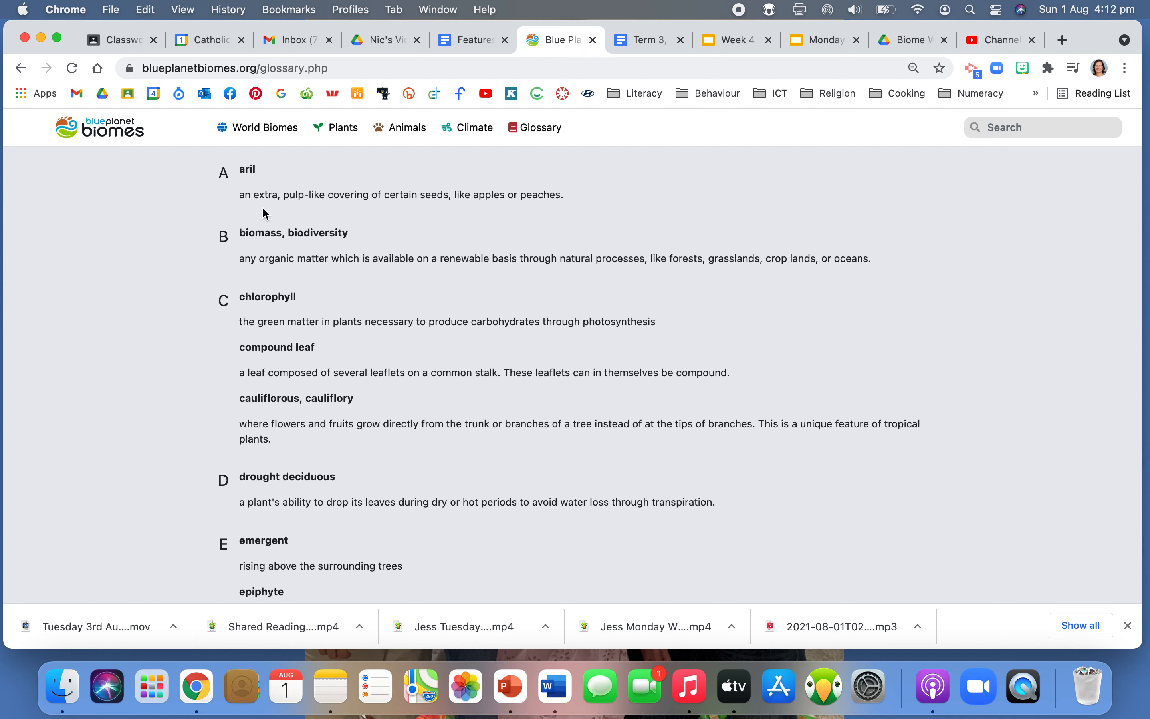
mouse_move(289, 246)
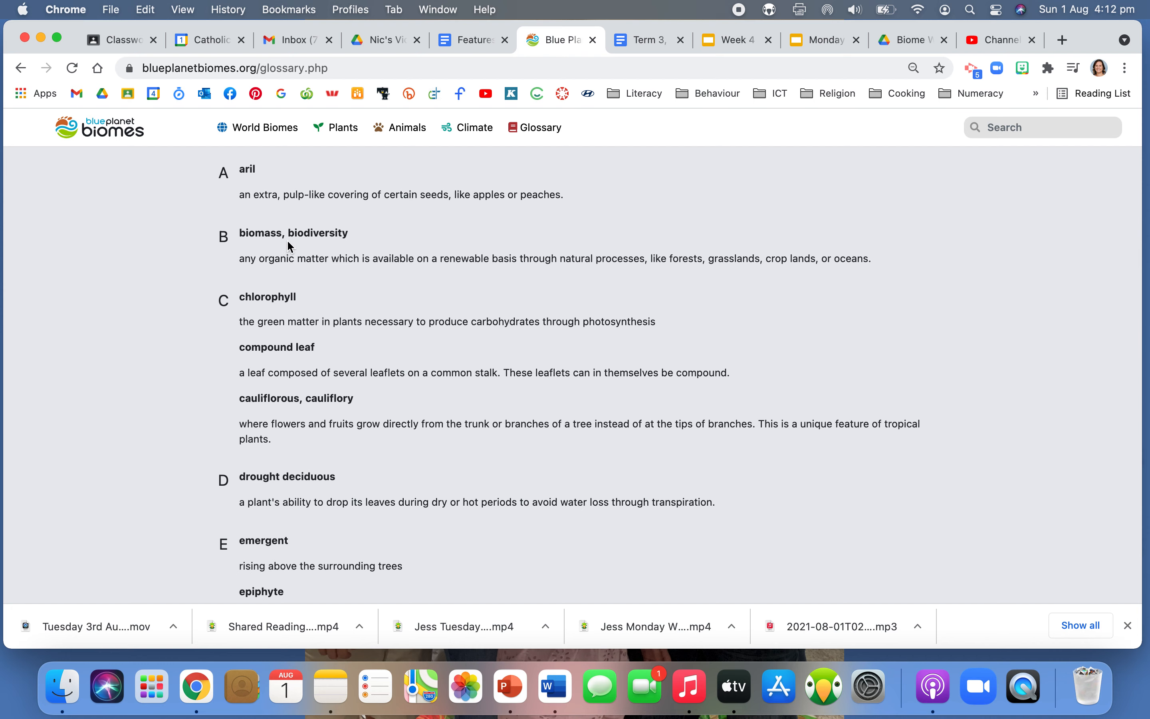
mouse_move(260, 310)
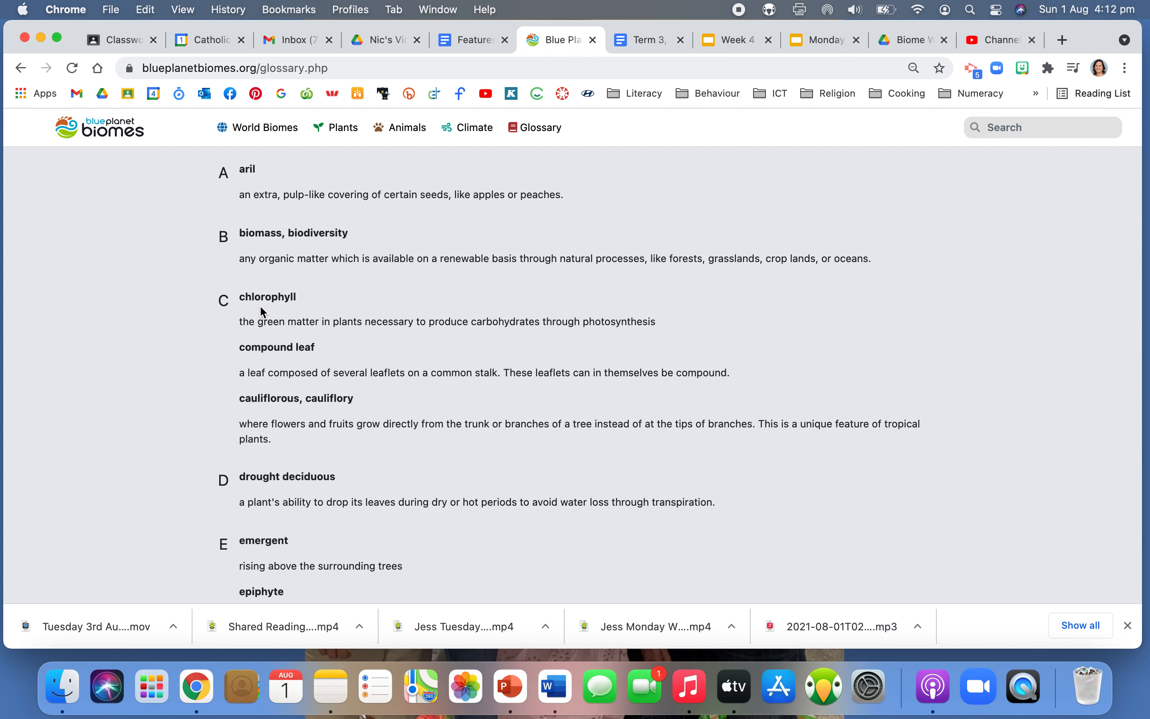
mouse_move(310, 367)
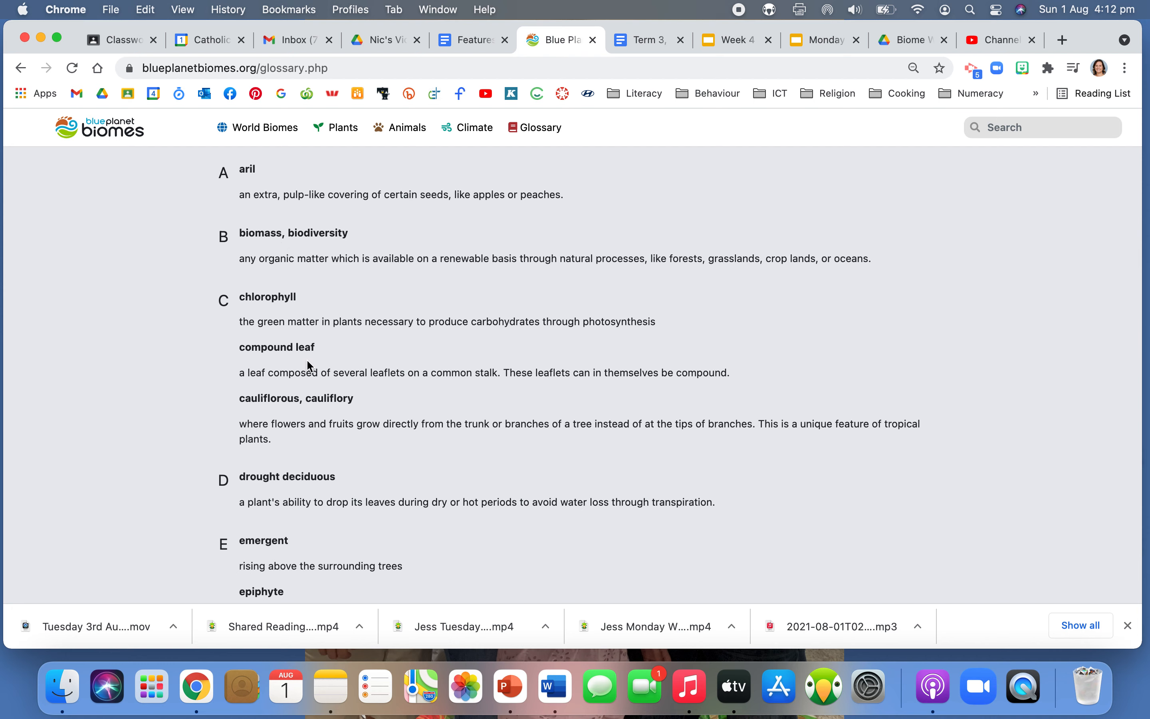
mouse_move(304, 412)
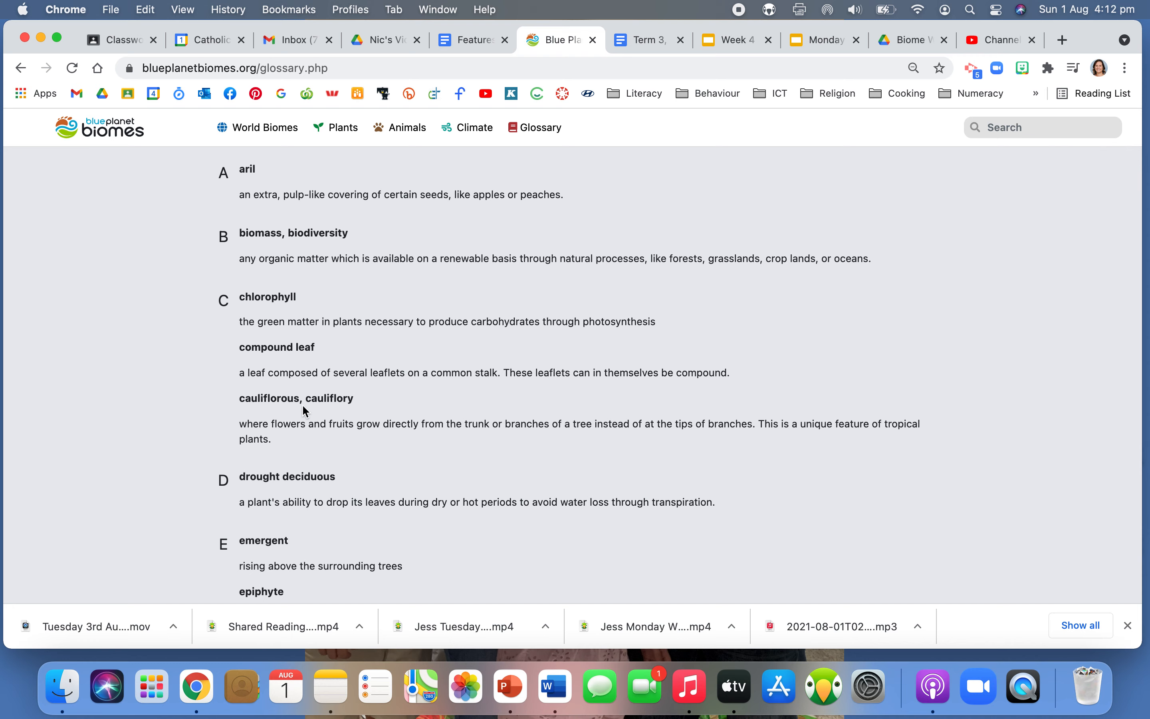
scroll("down", 3)
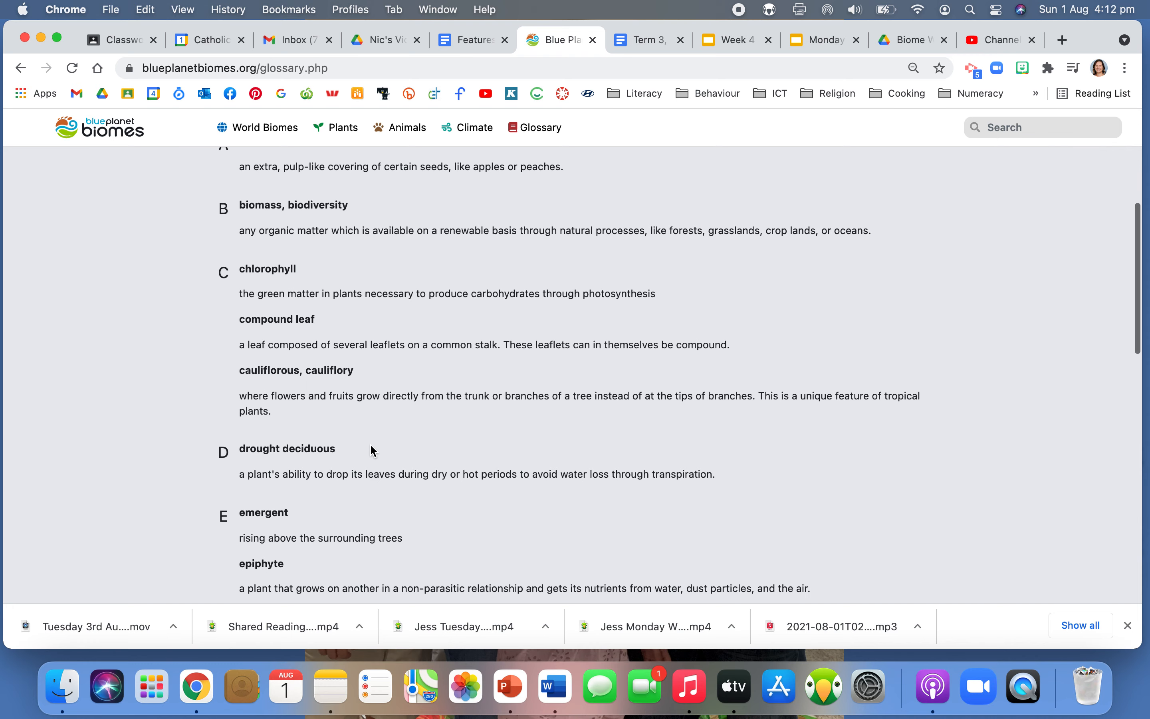
scroll("down", 3)
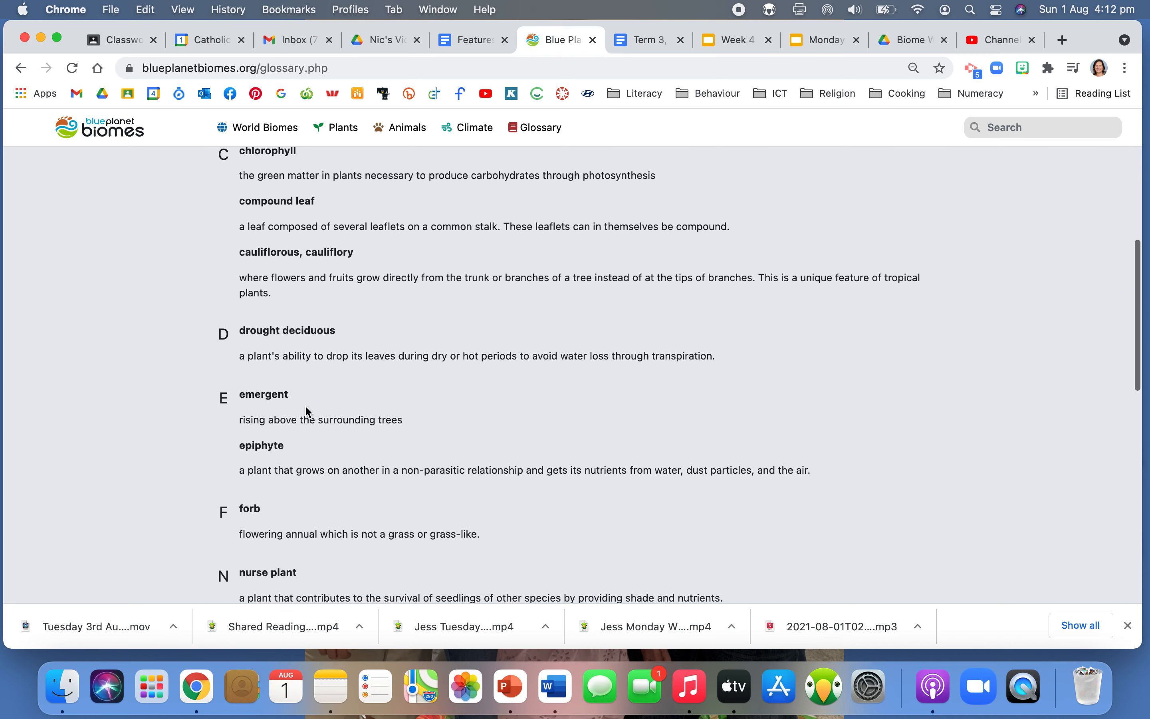
mouse_move(296, 458)
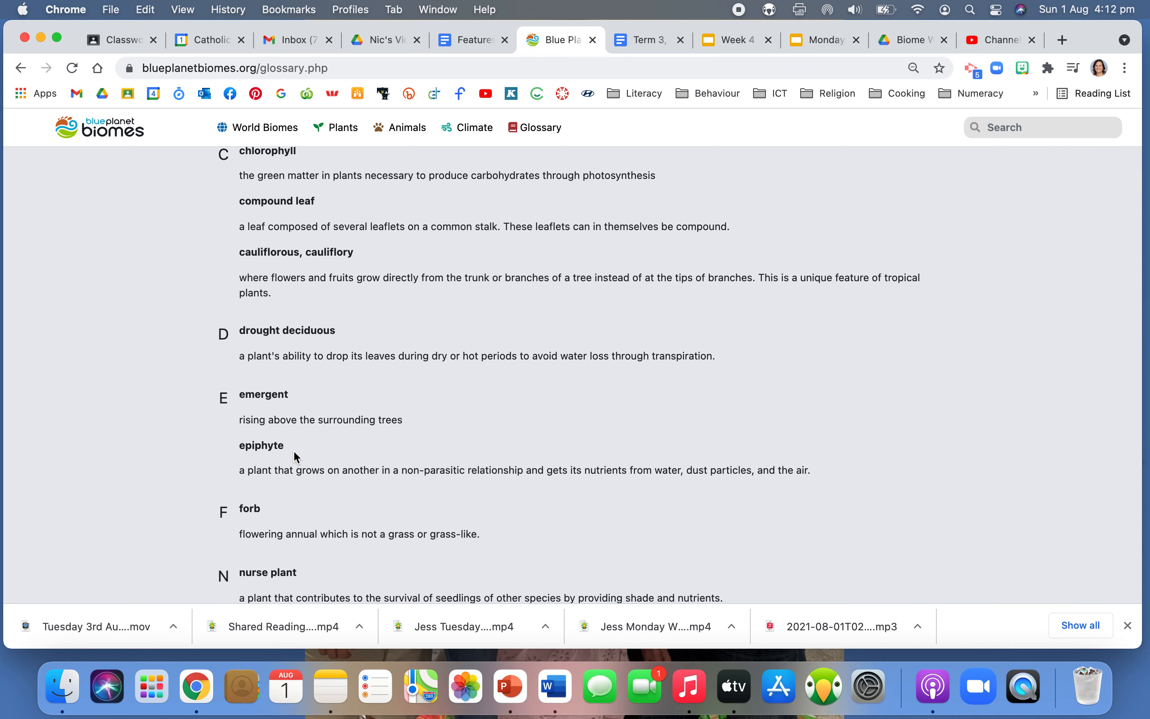
scroll("down", 3)
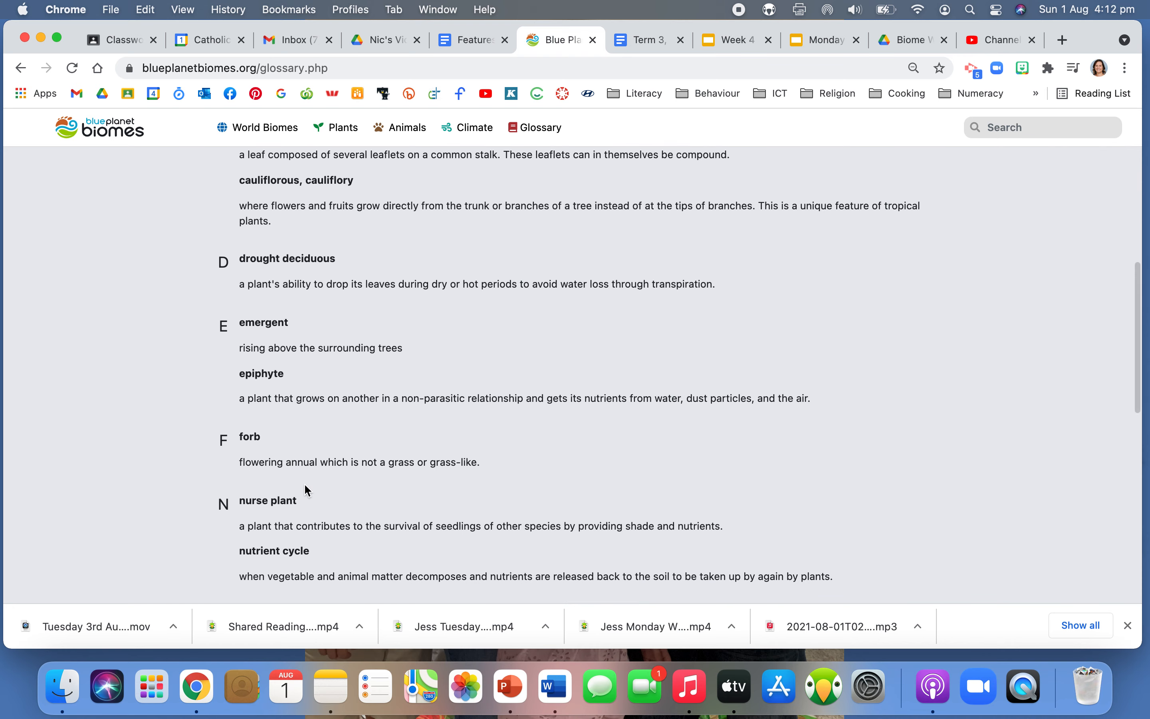
scroll("down", 3)
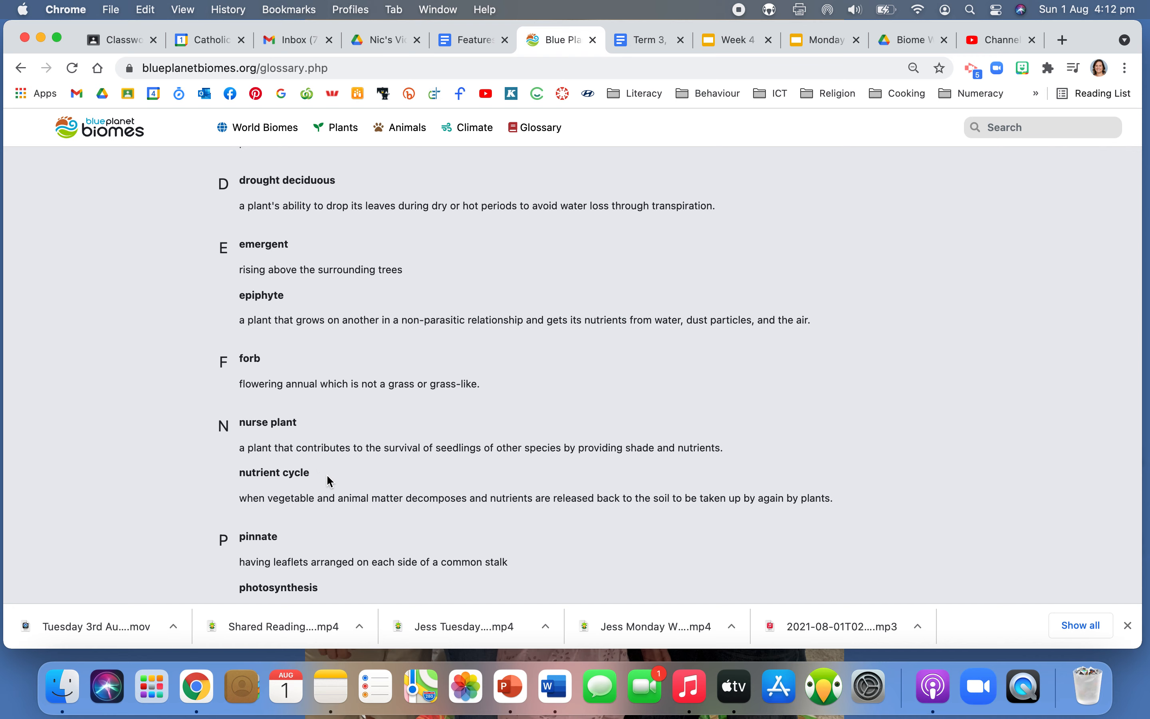
scroll("down", 3)
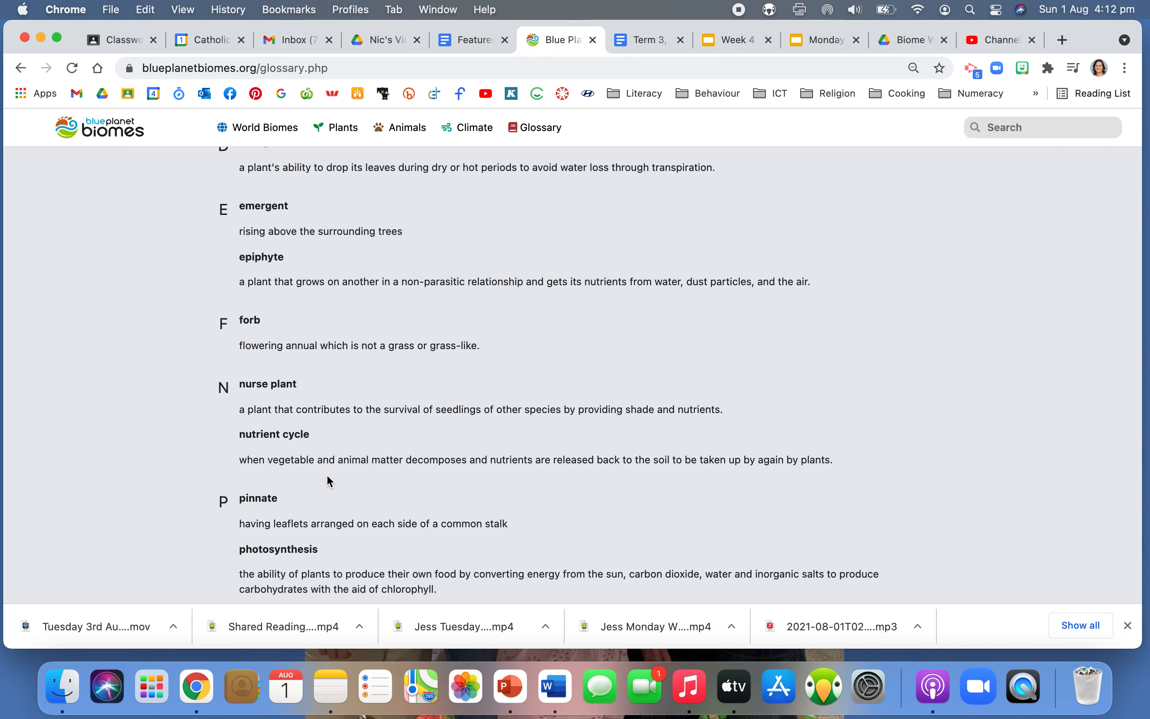
scroll("down", 3)
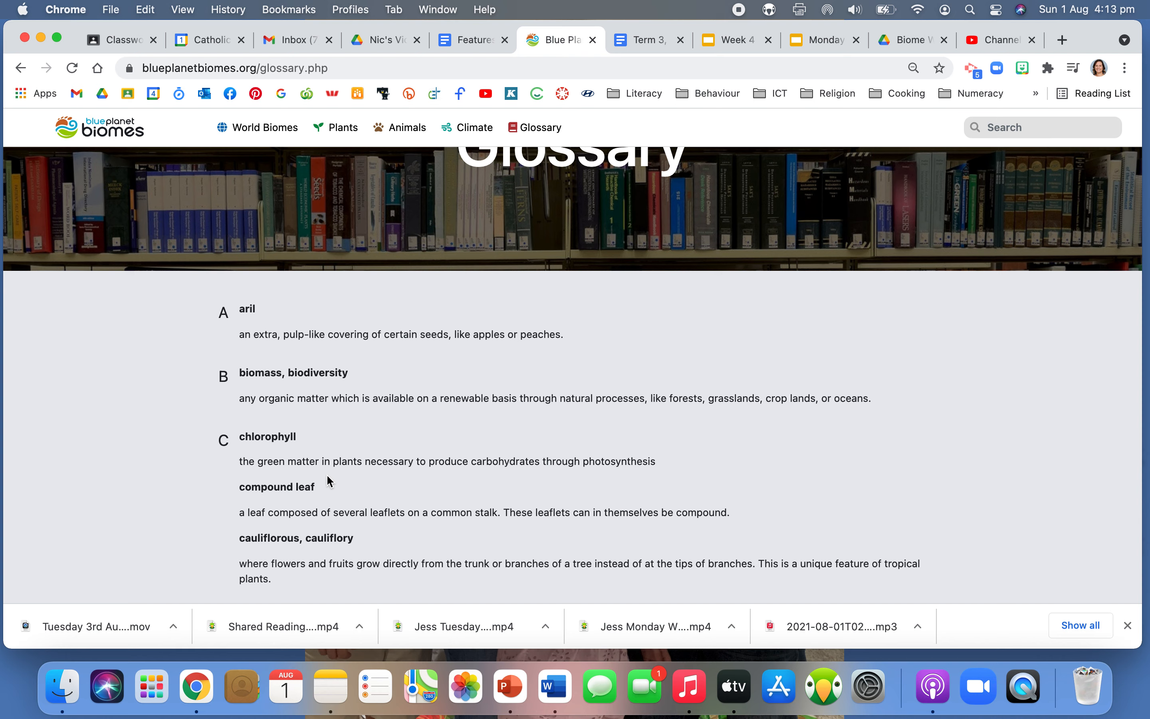
scroll("up", 3)
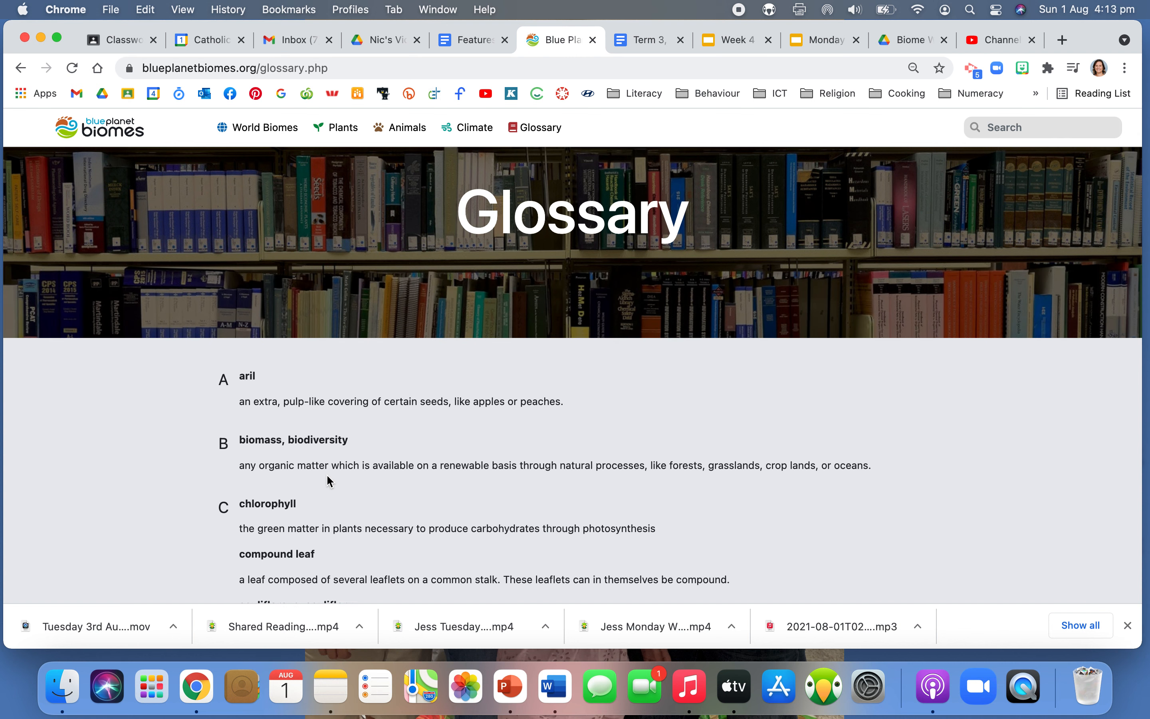
mouse_move(303, 172)
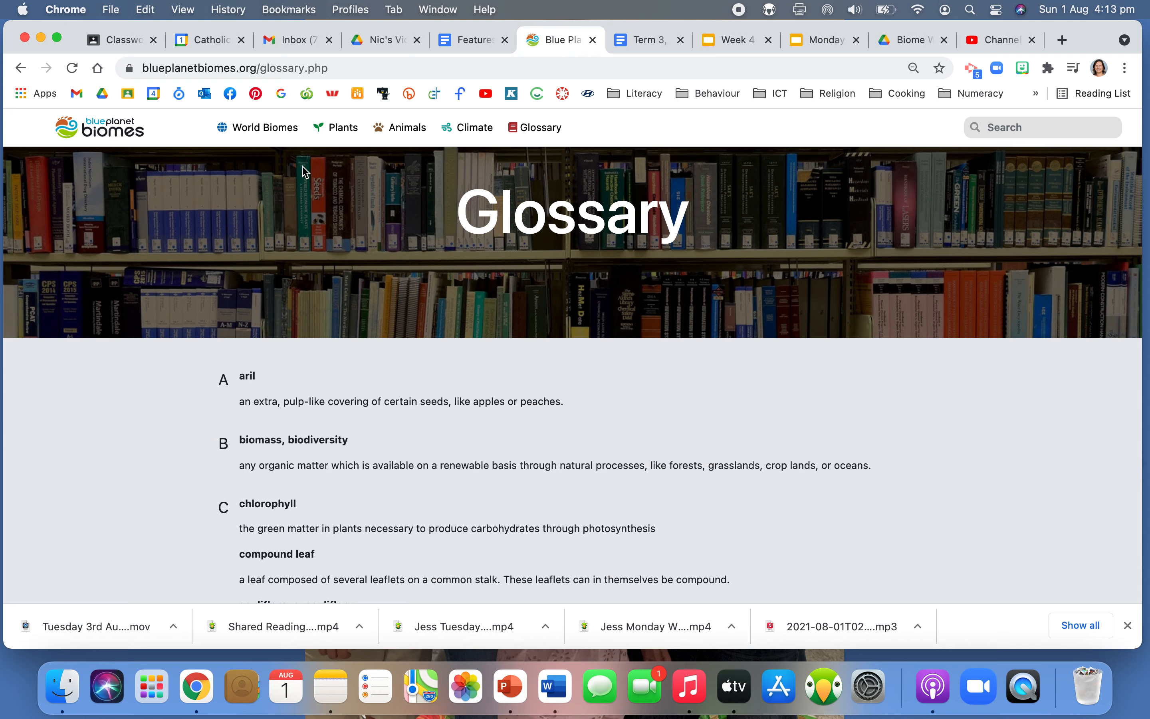
Browse the Plants page briefly, then go to the Tundra biome page under World Biomes.
left_click(343, 127)
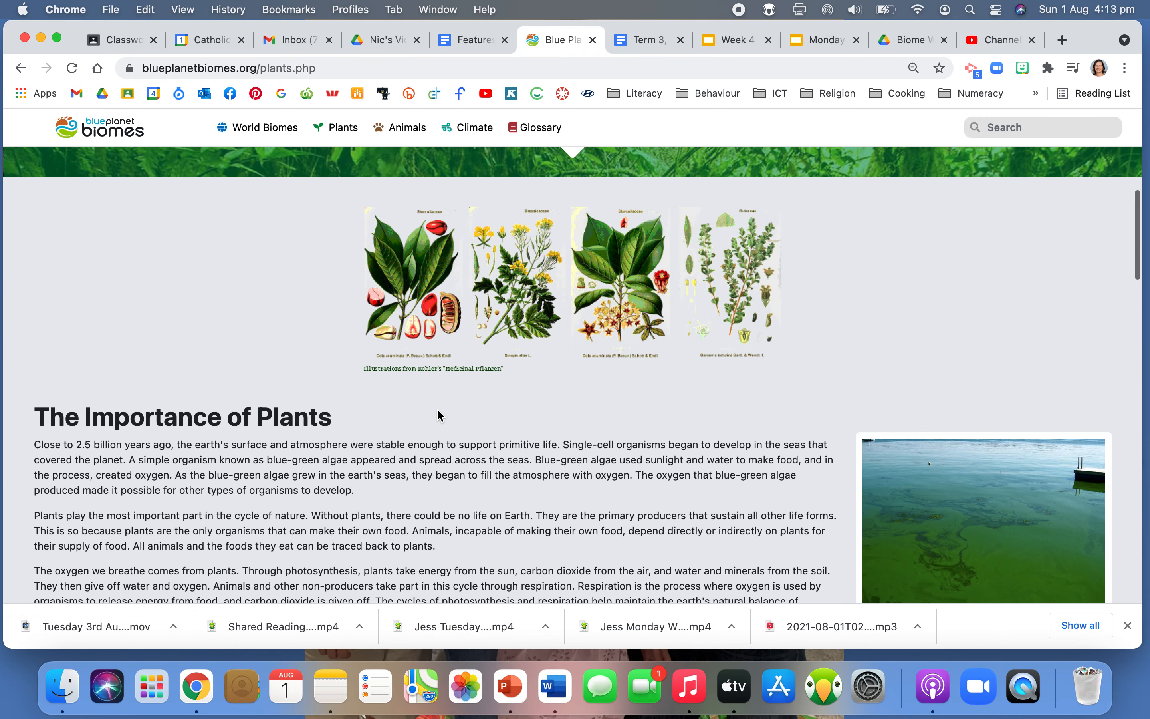
scroll("down", 3)
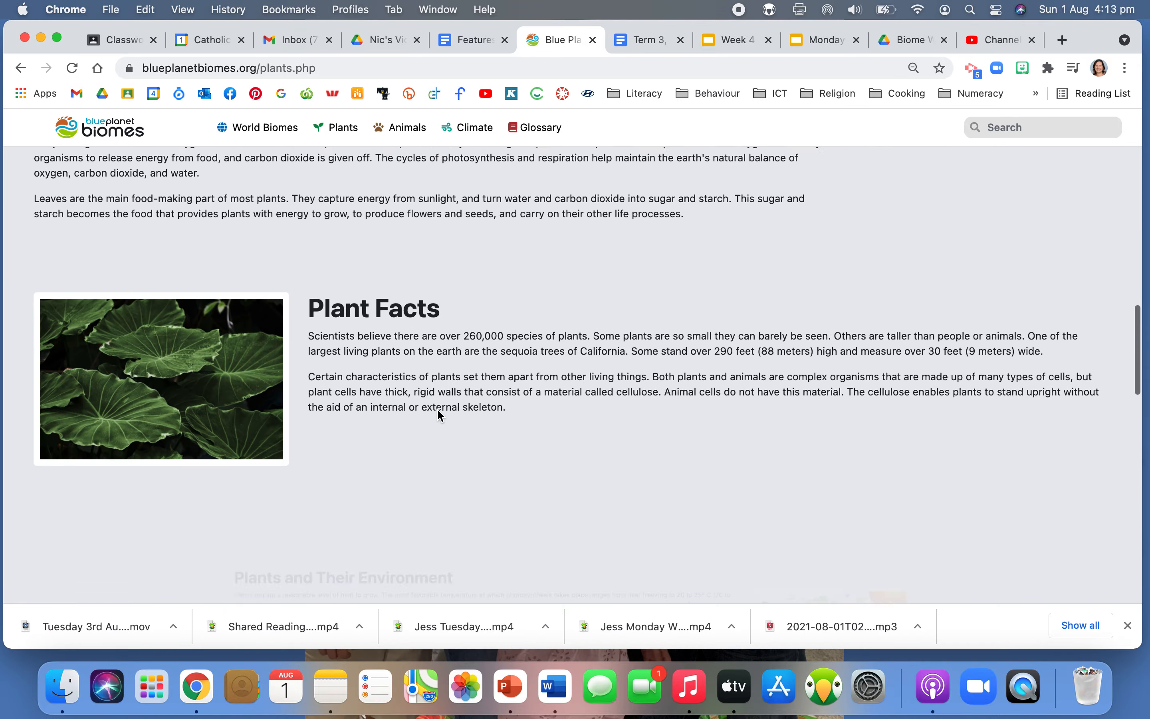
scroll("up", 3)
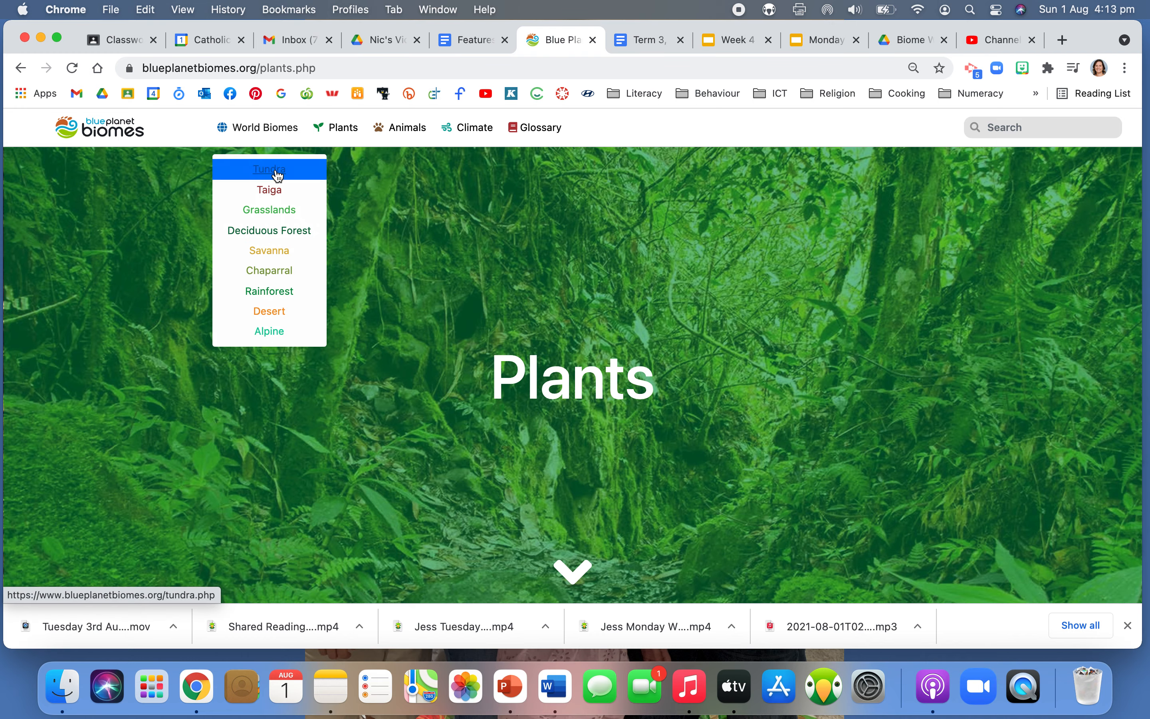
left_click(269, 170)
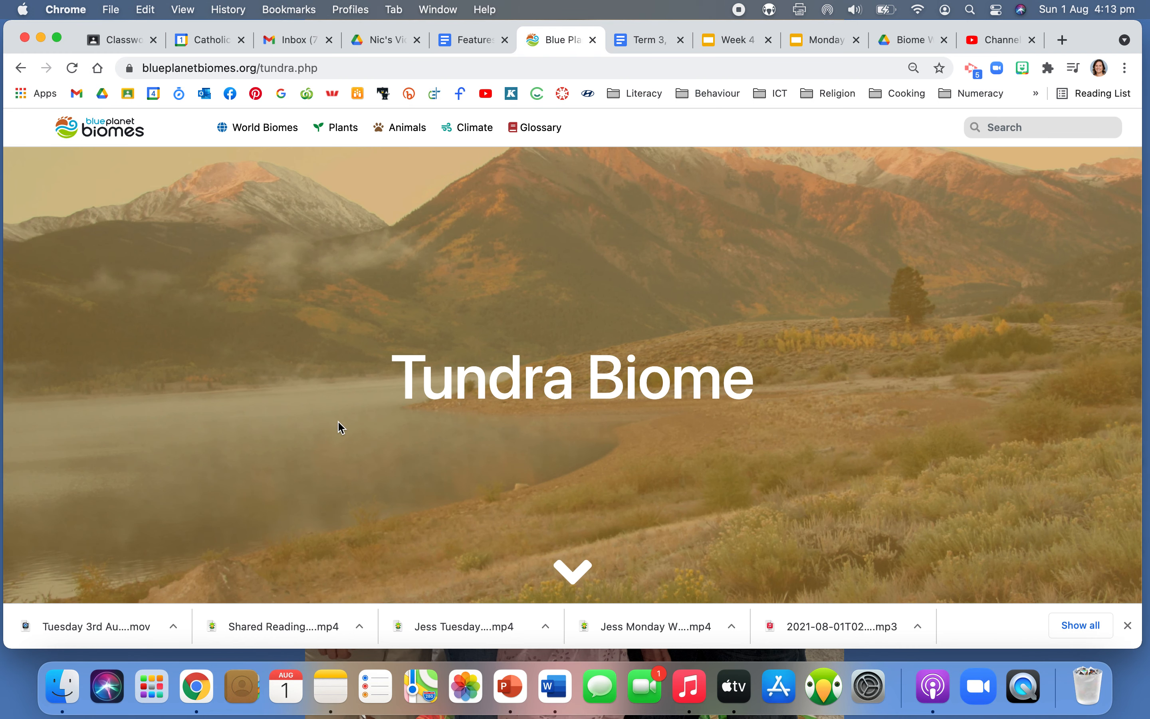
scroll("down", 3)
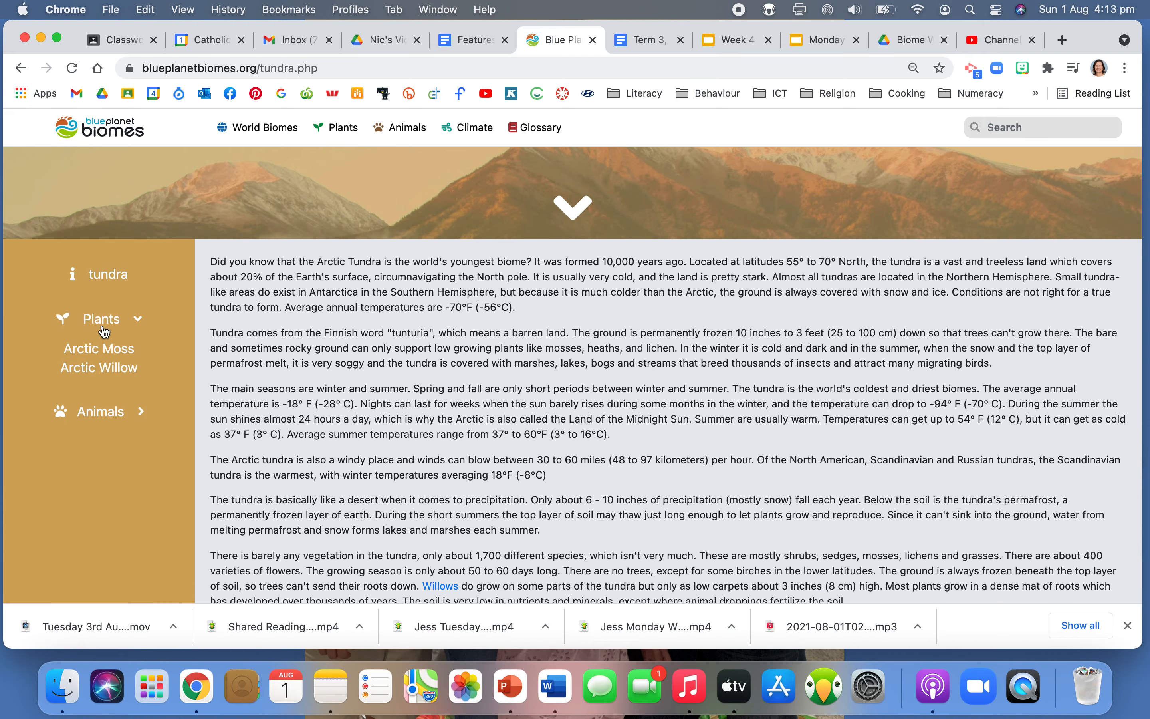
left_click(99, 349)
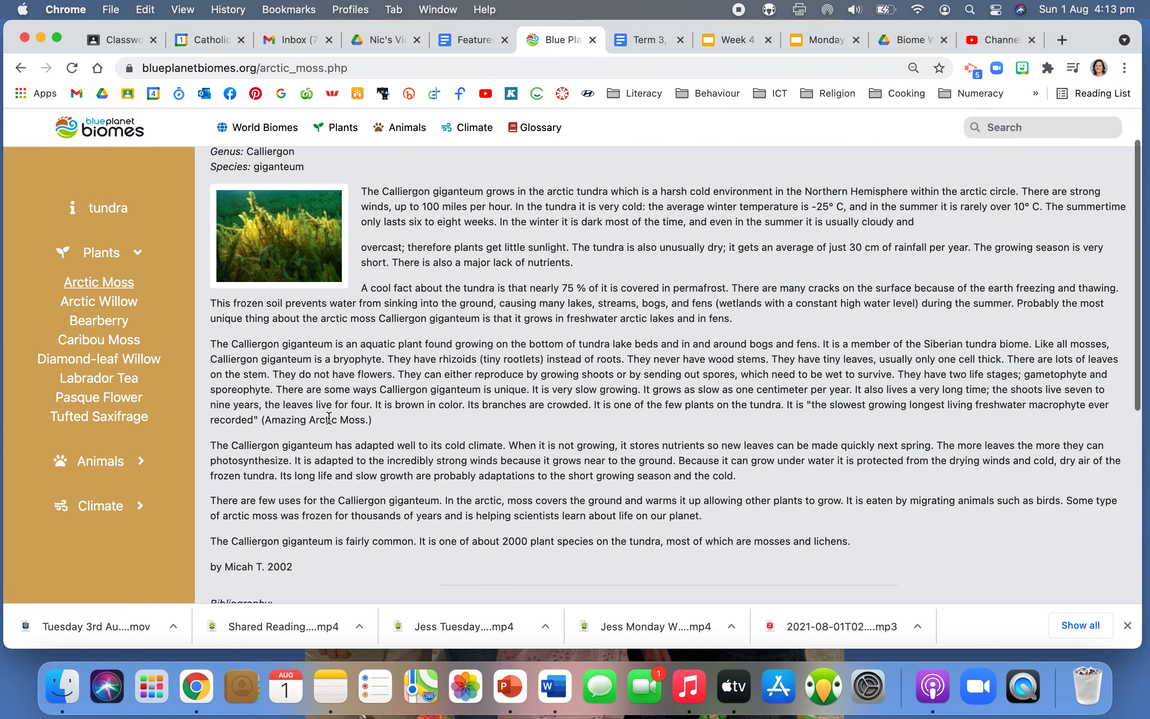
left_click(99, 320)
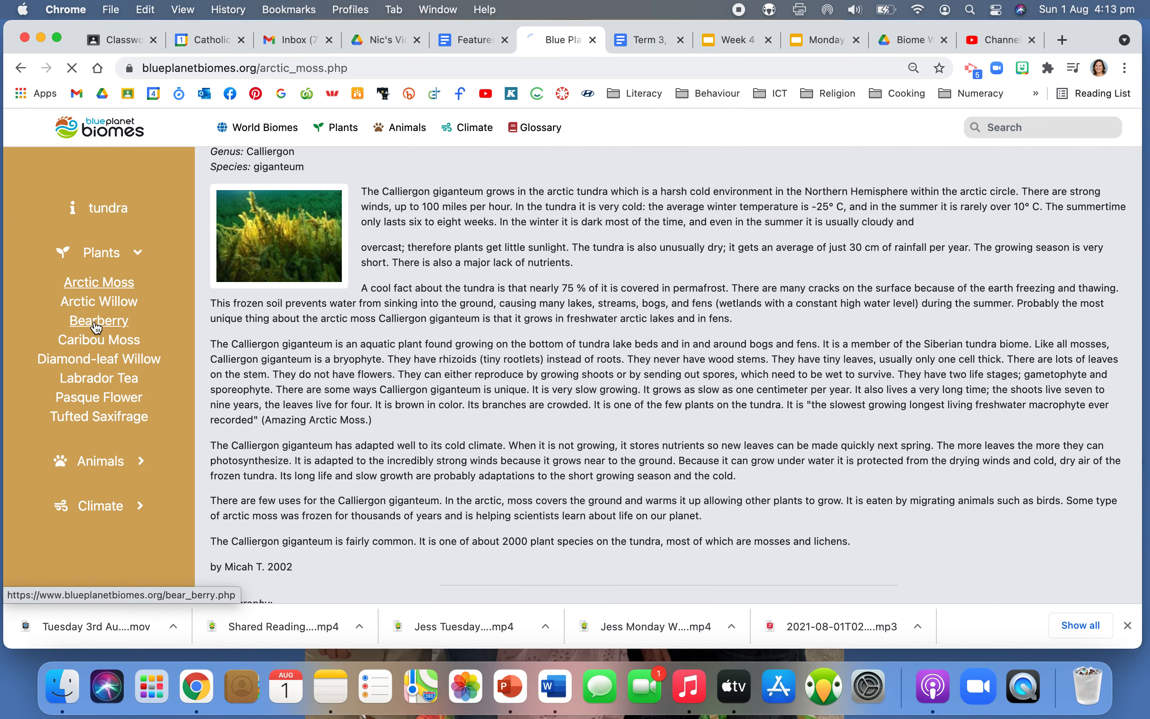
left_click(99, 321)
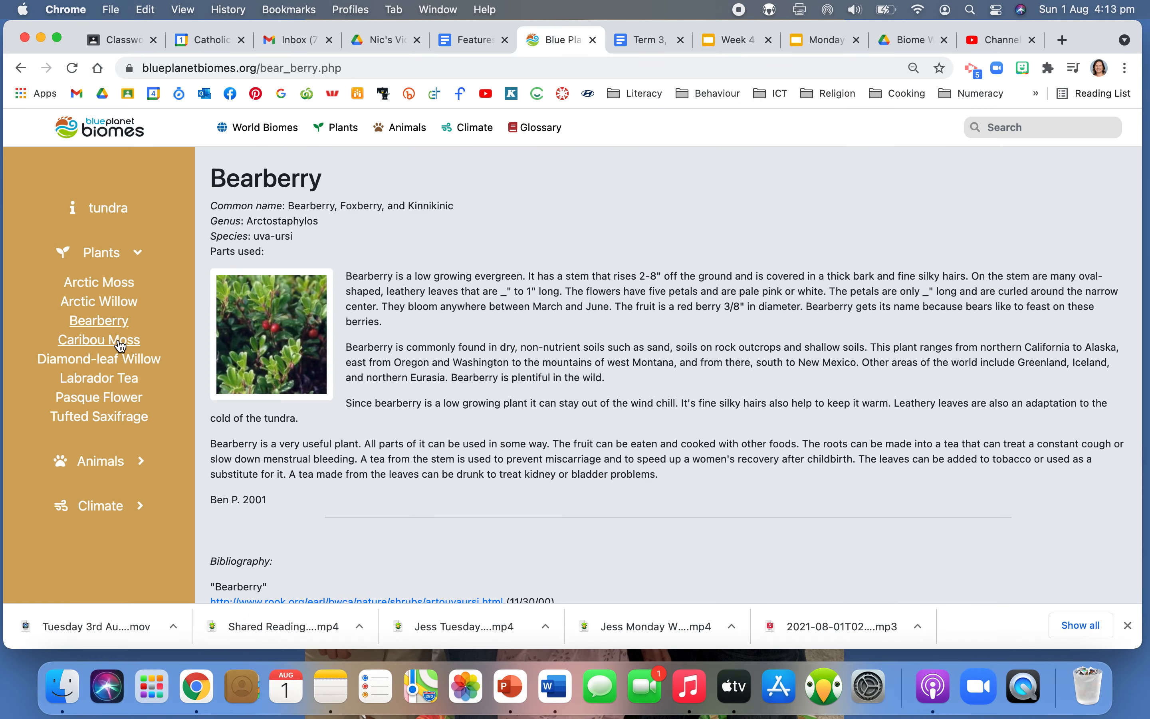
left_click(99, 340)
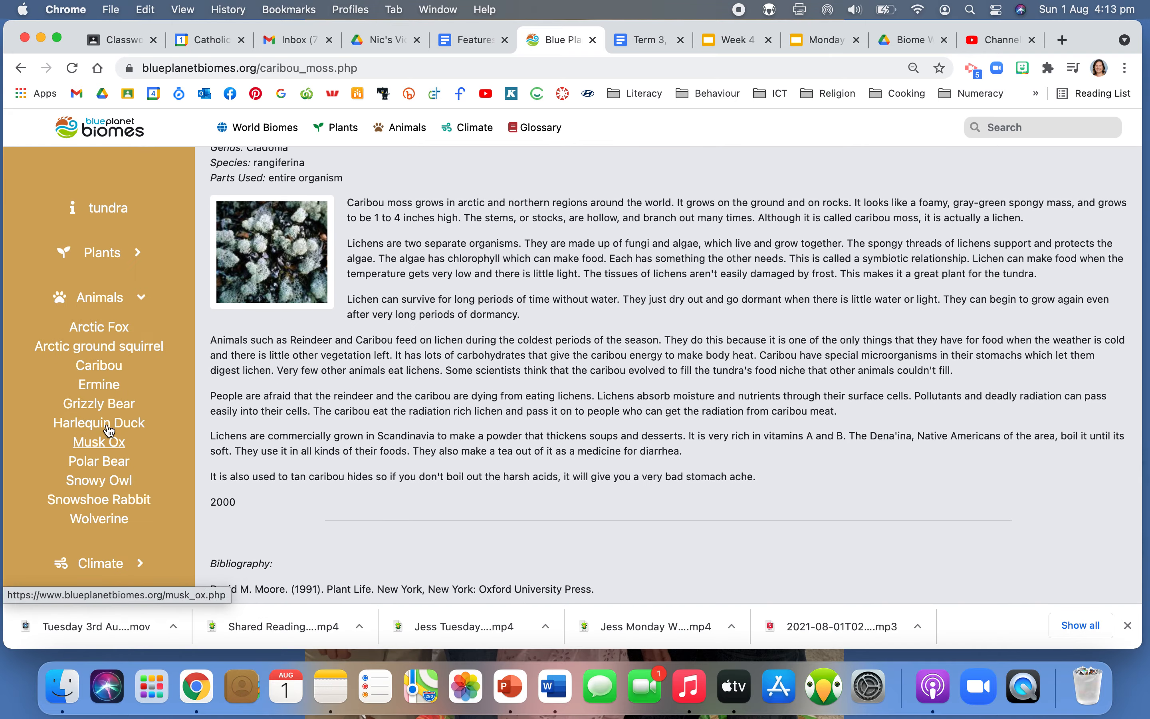
left_click(99, 403)
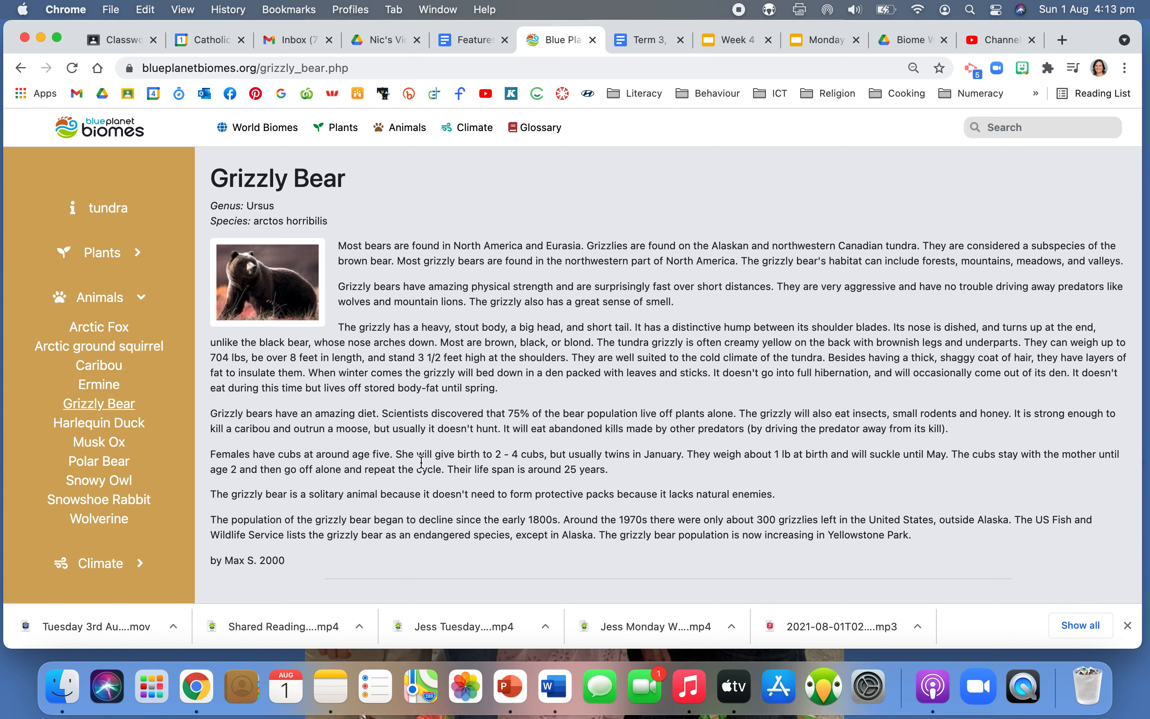
left_click(108, 208)
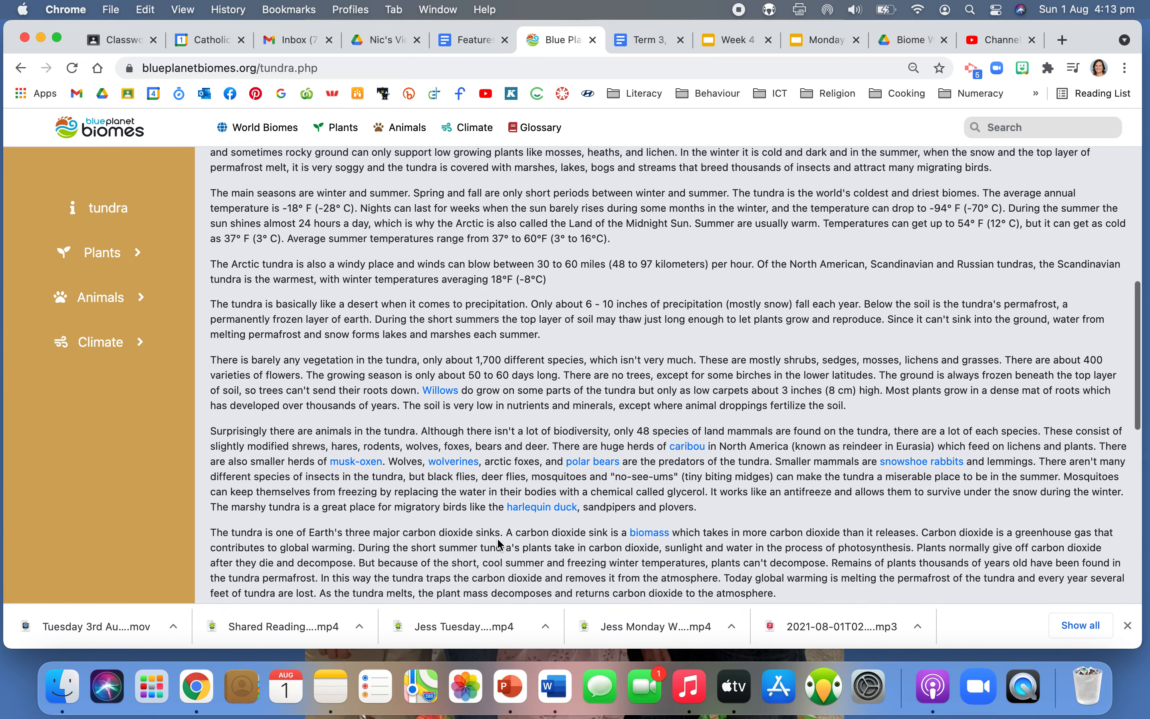
Follow the tundra overview's 'biomass' link to the Glossary in a new tab.
scroll("down", 3)
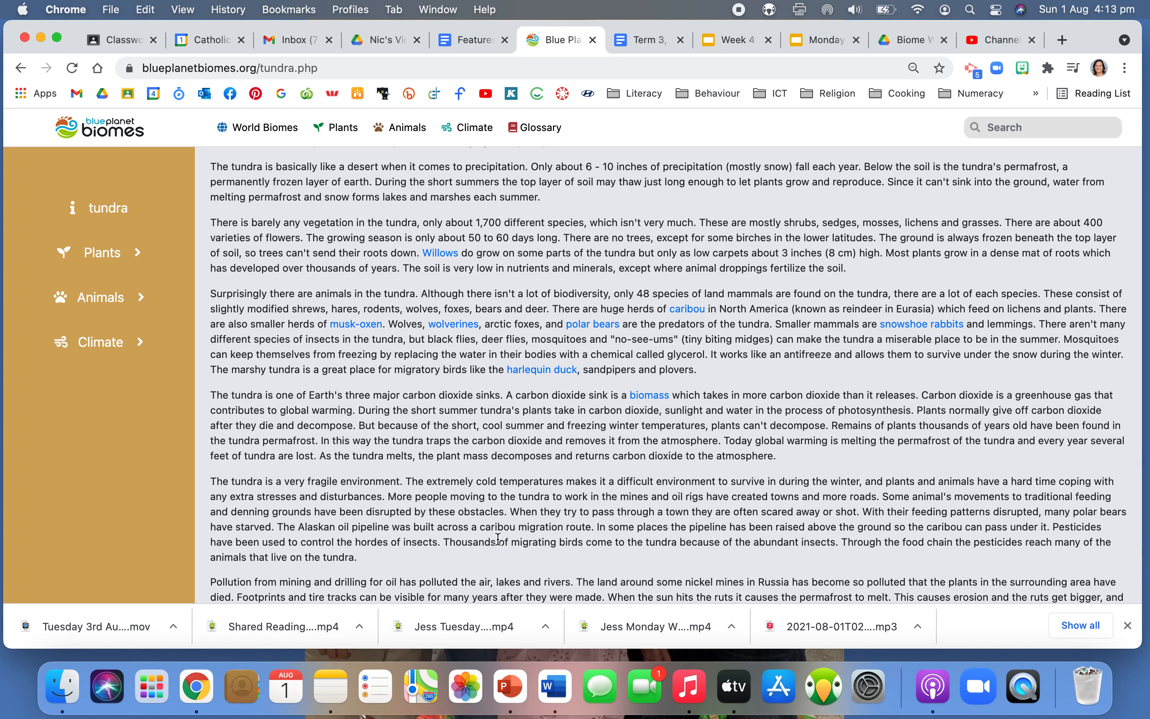
mouse_move(542, 378)
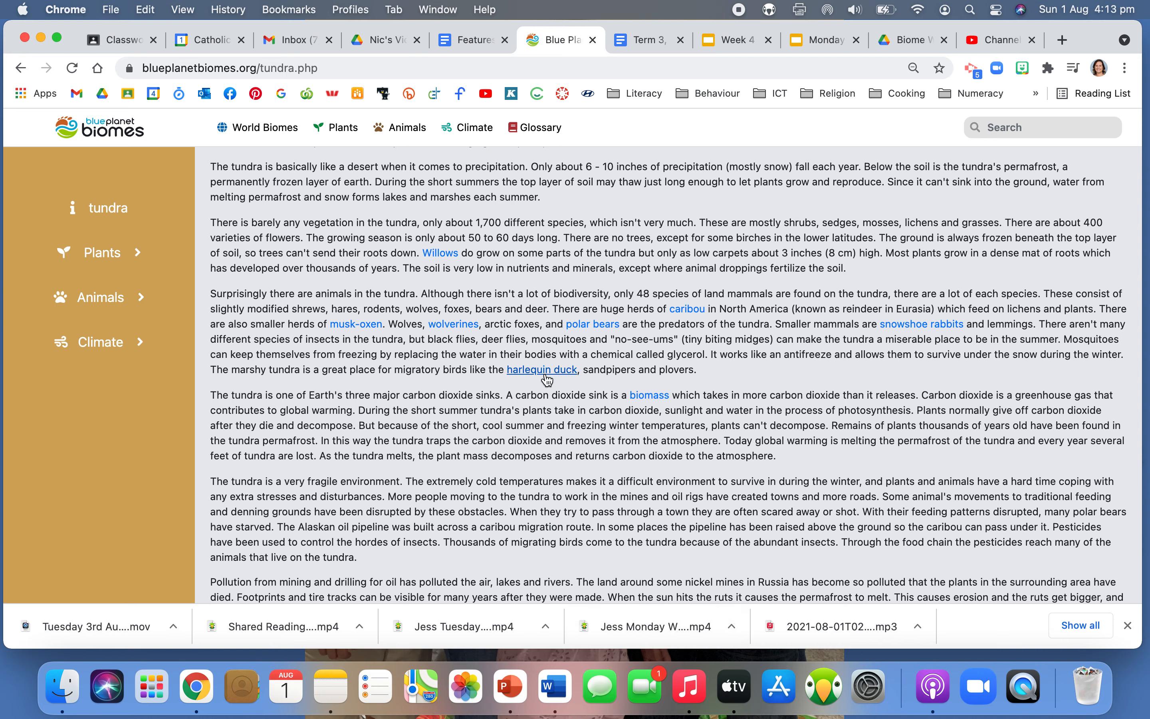
mouse_move(547, 379)
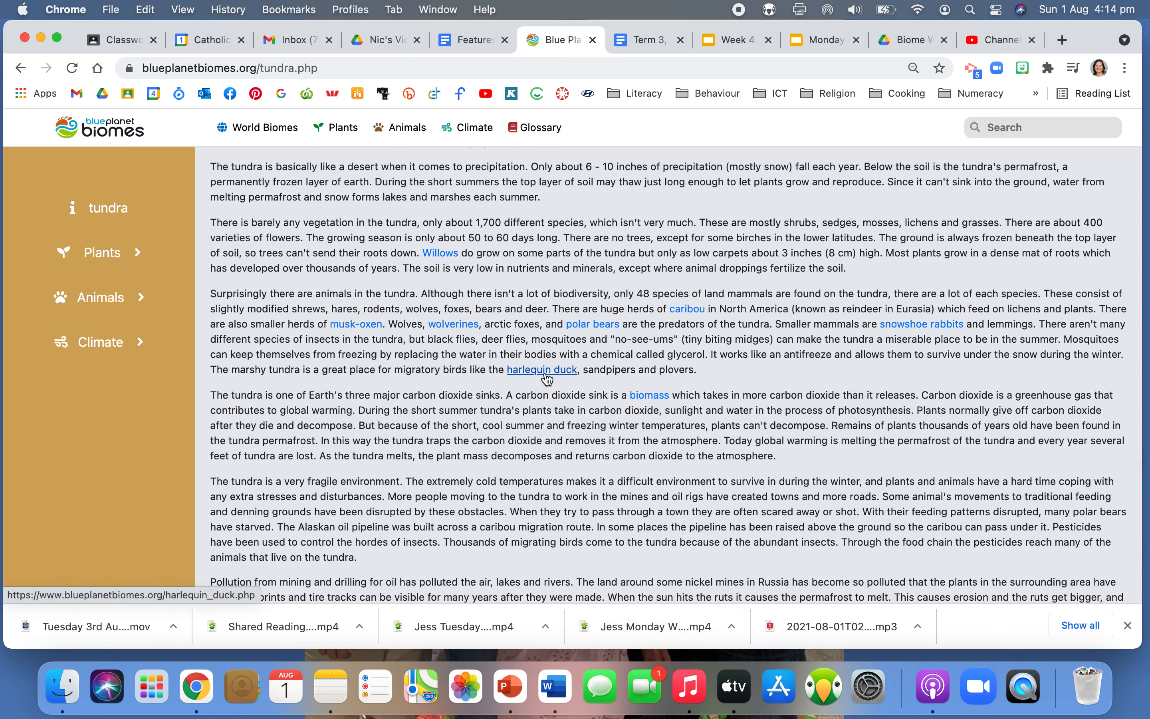
mouse_move(663, 403)
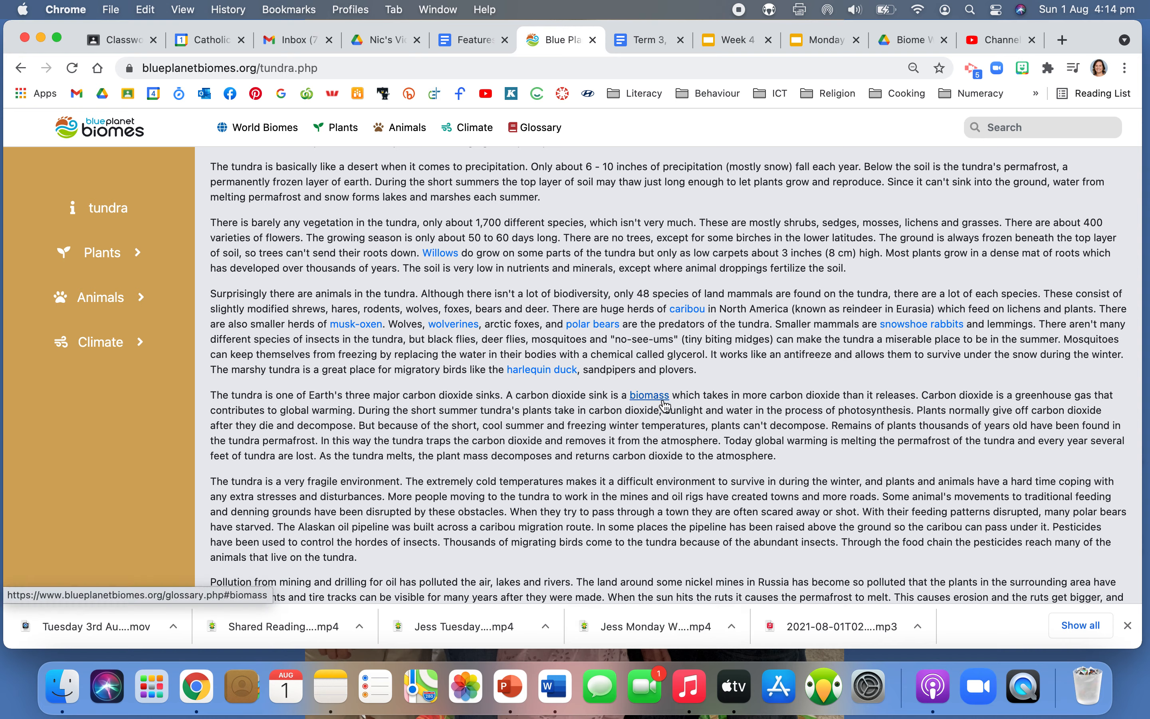
scroll("down", 3)
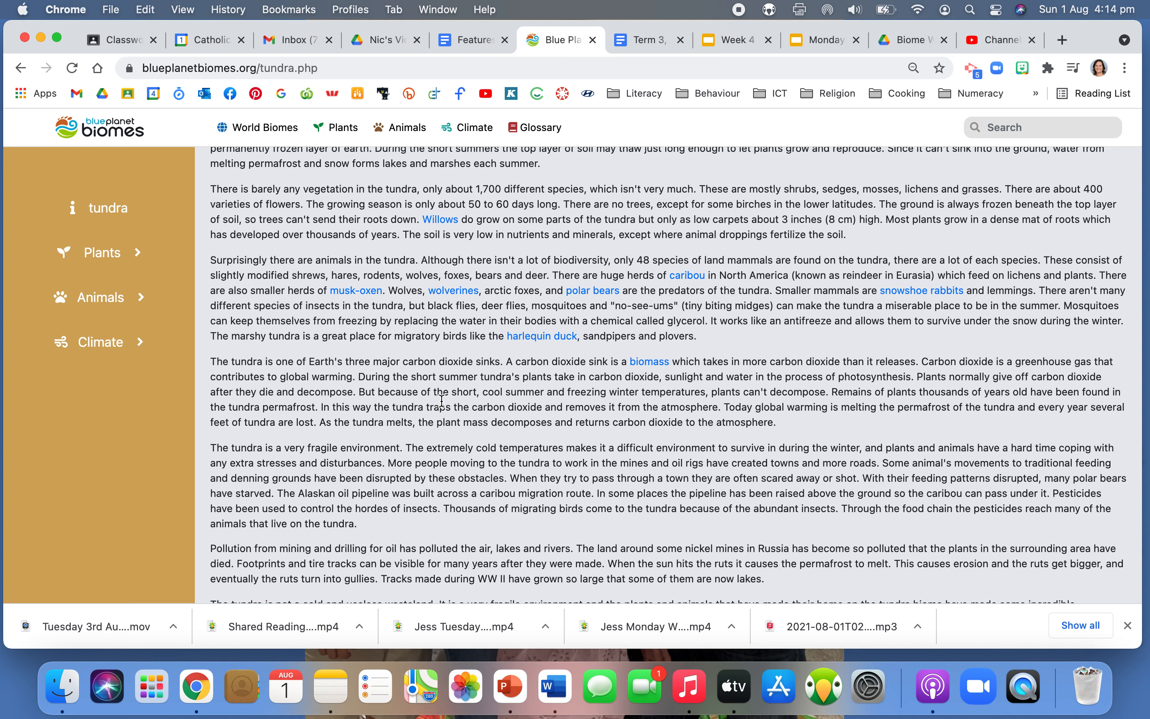
scroll("down", 3)
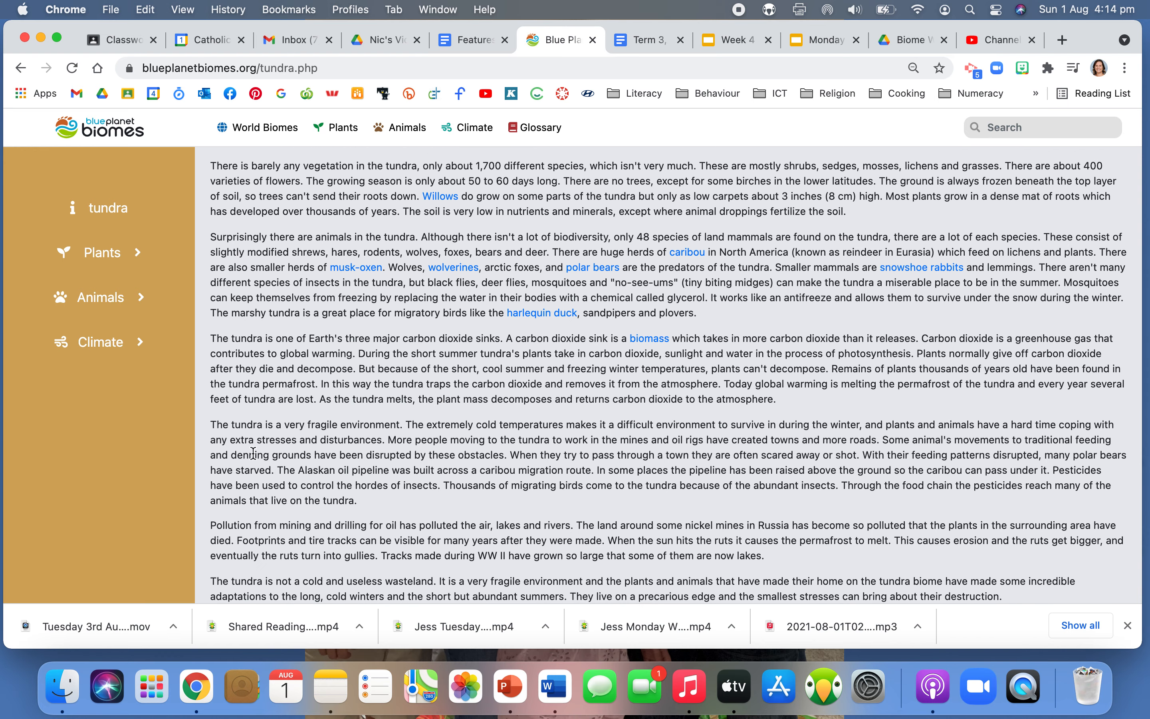
mouse_move(265, 468)
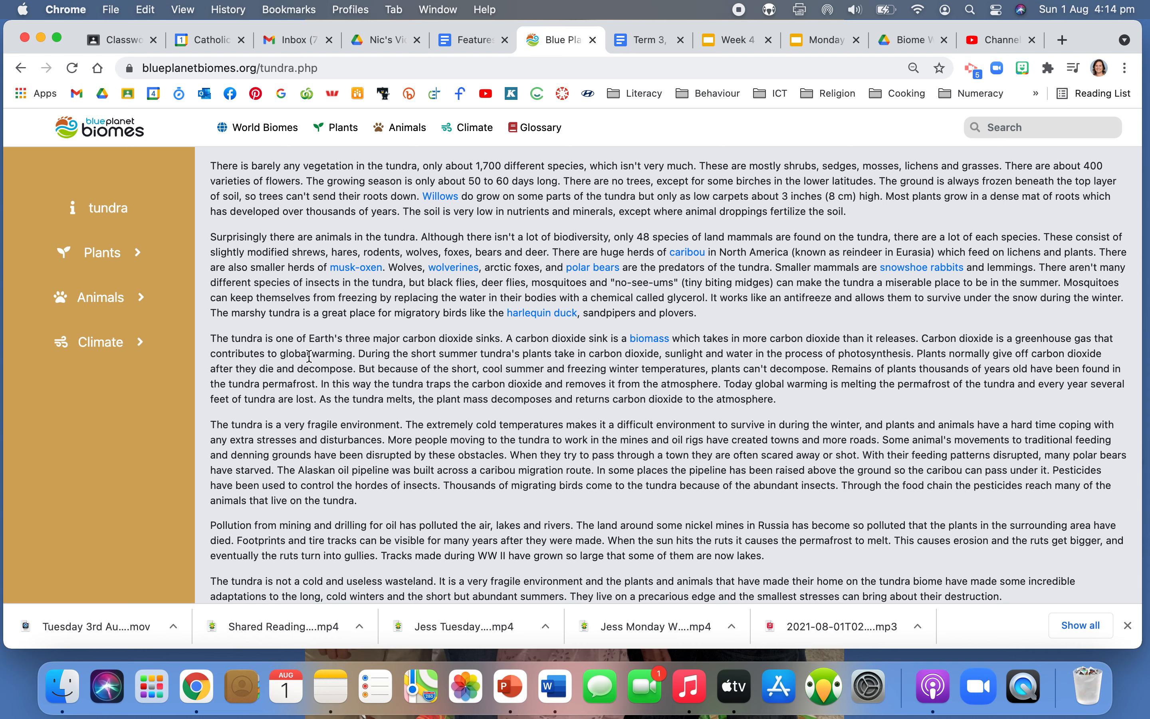
mouse_move(335, 338)
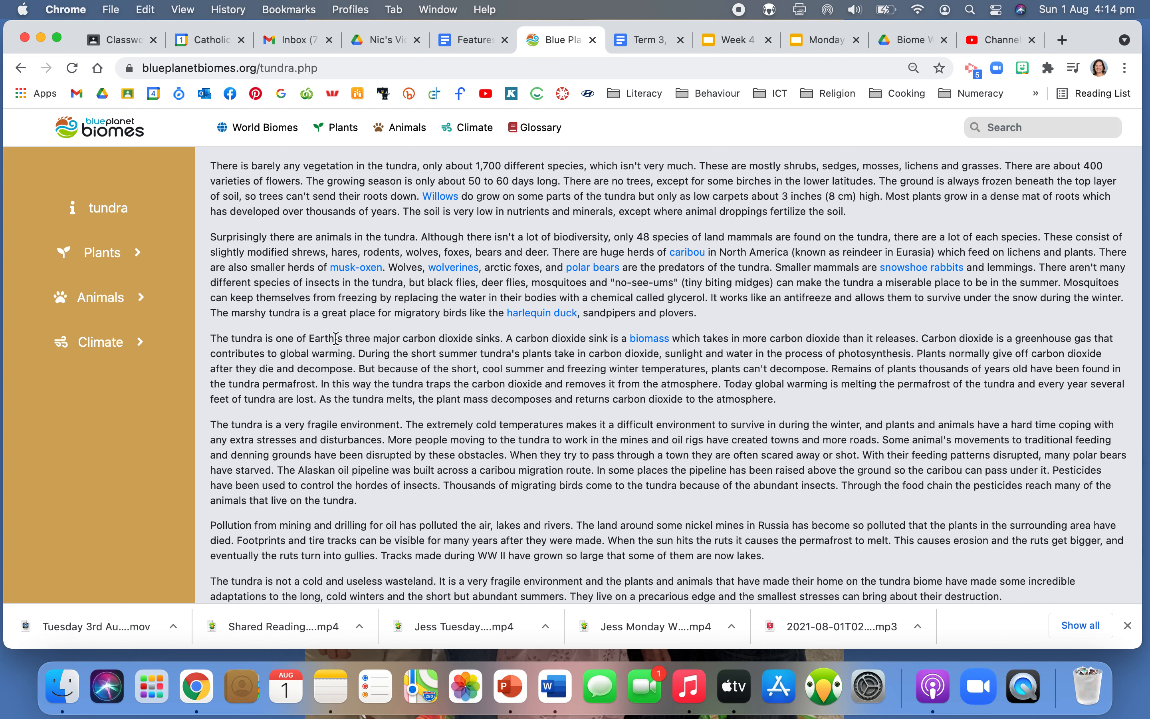
mouse_move(288, 363)
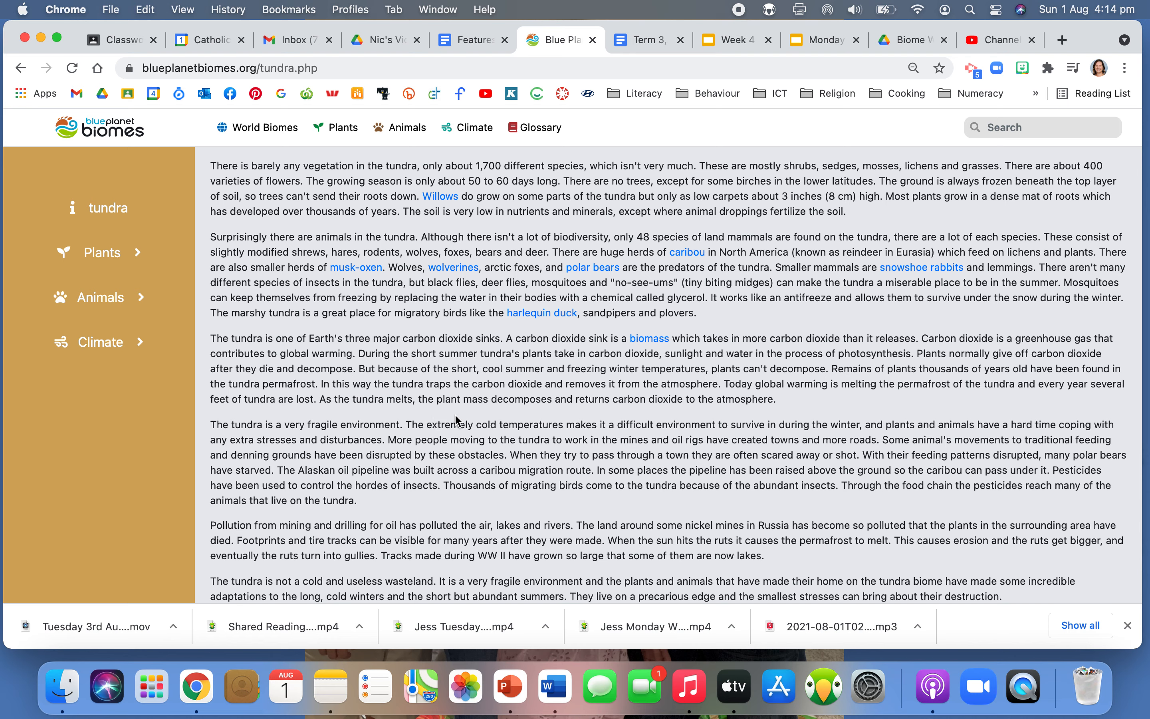
mouse_move(569, 419)
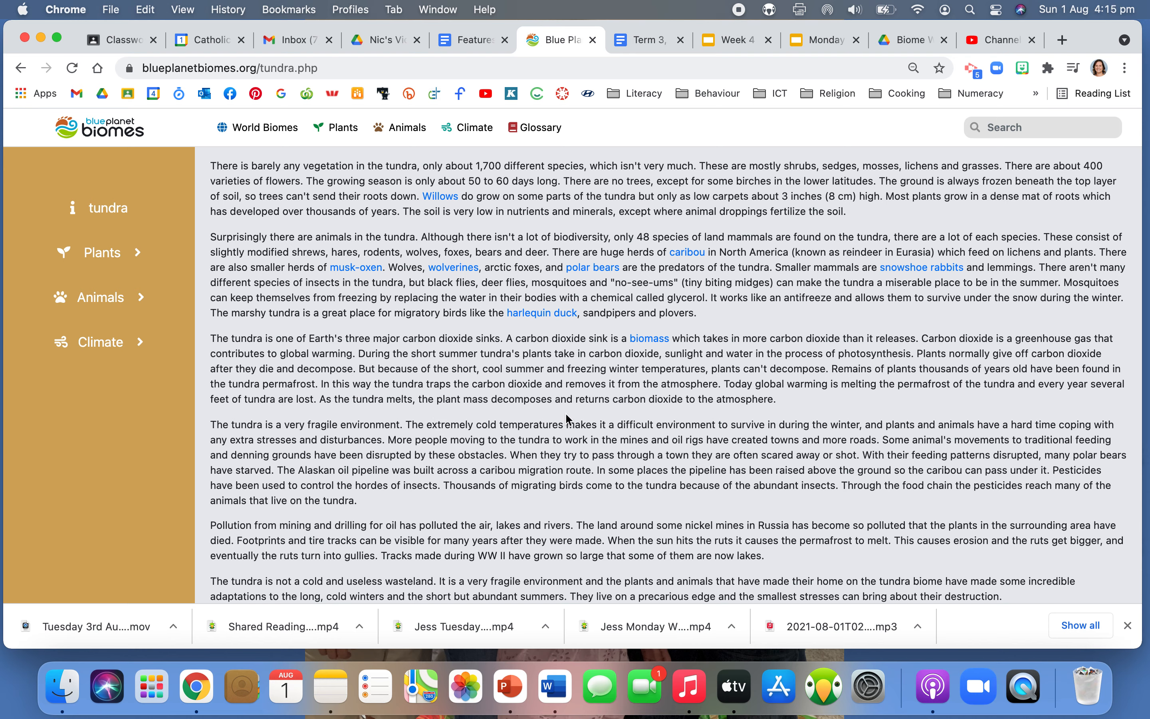
mouse_move(604, 373)
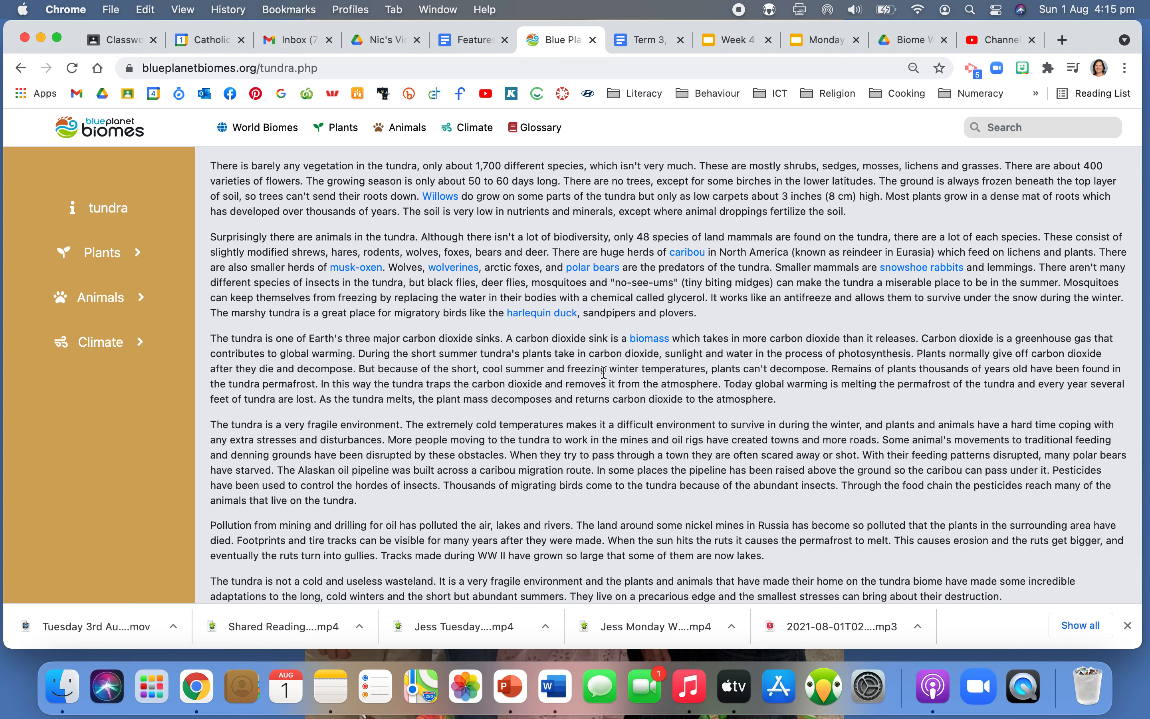
mouse_move(644, 350)
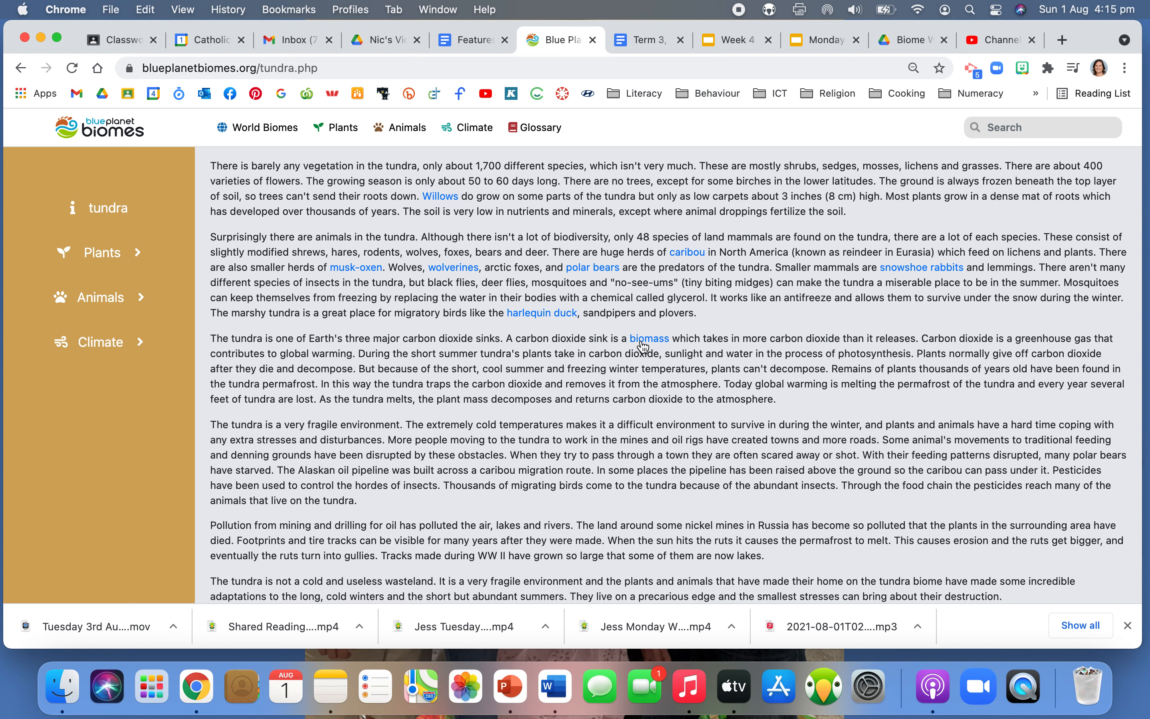
left_click(649, 339)
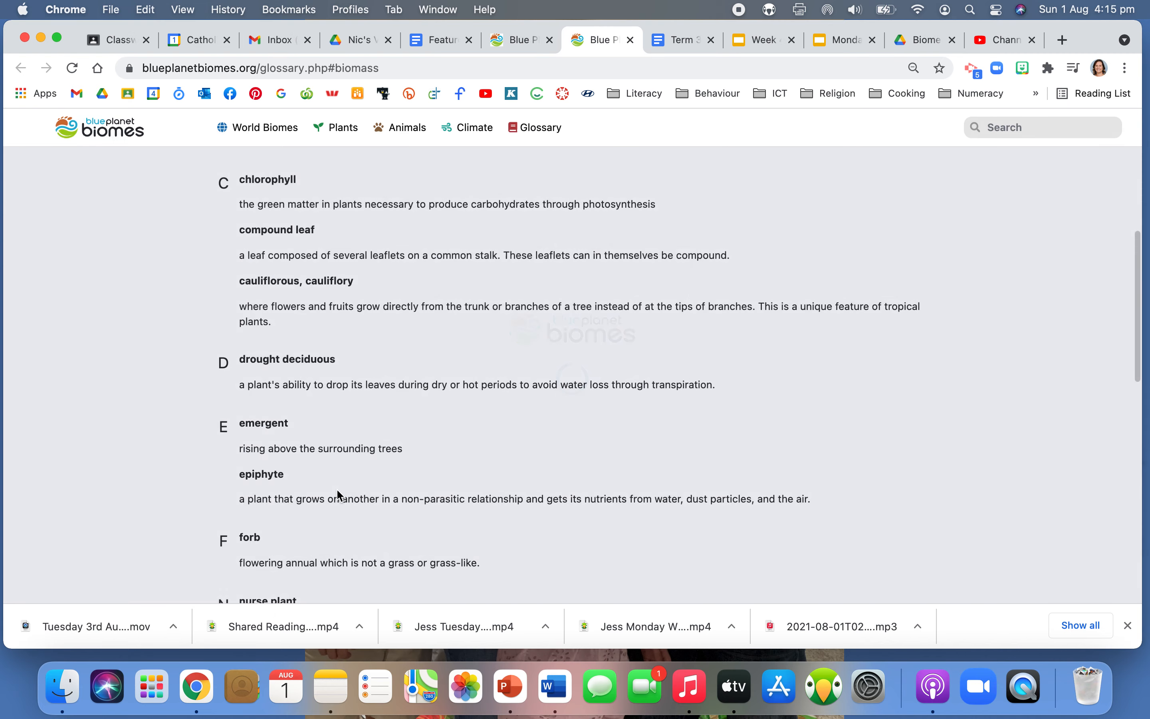
scroll("up", 3)
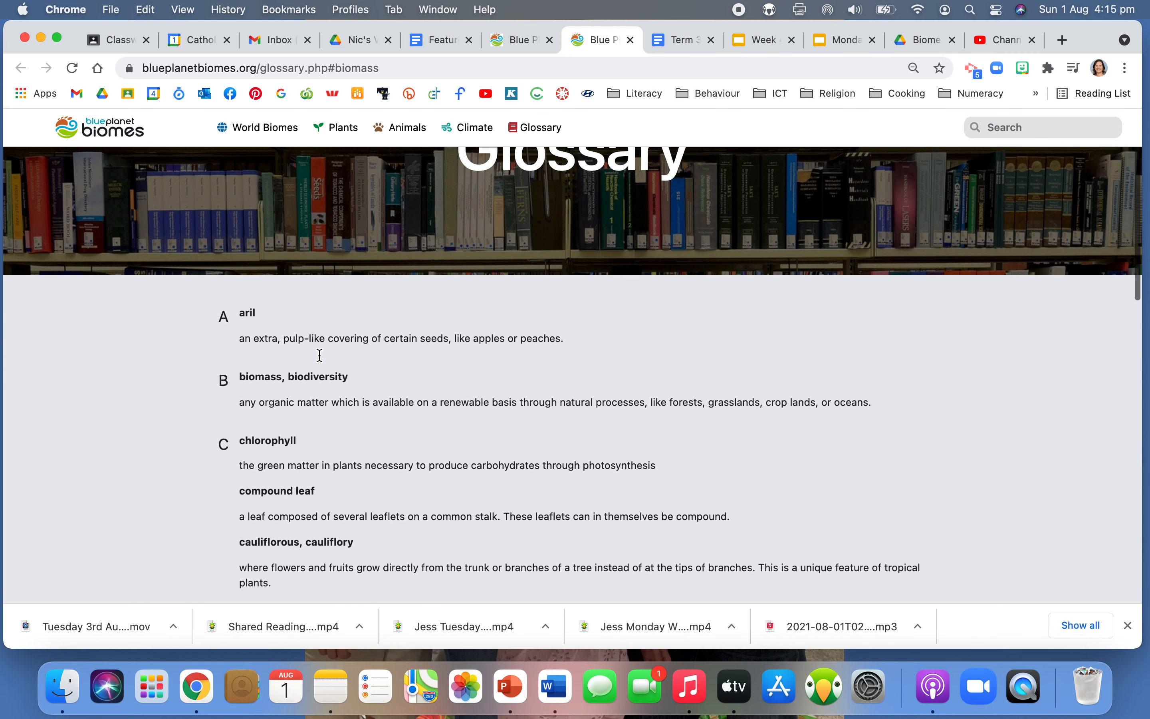
mouse_move(194, 406)
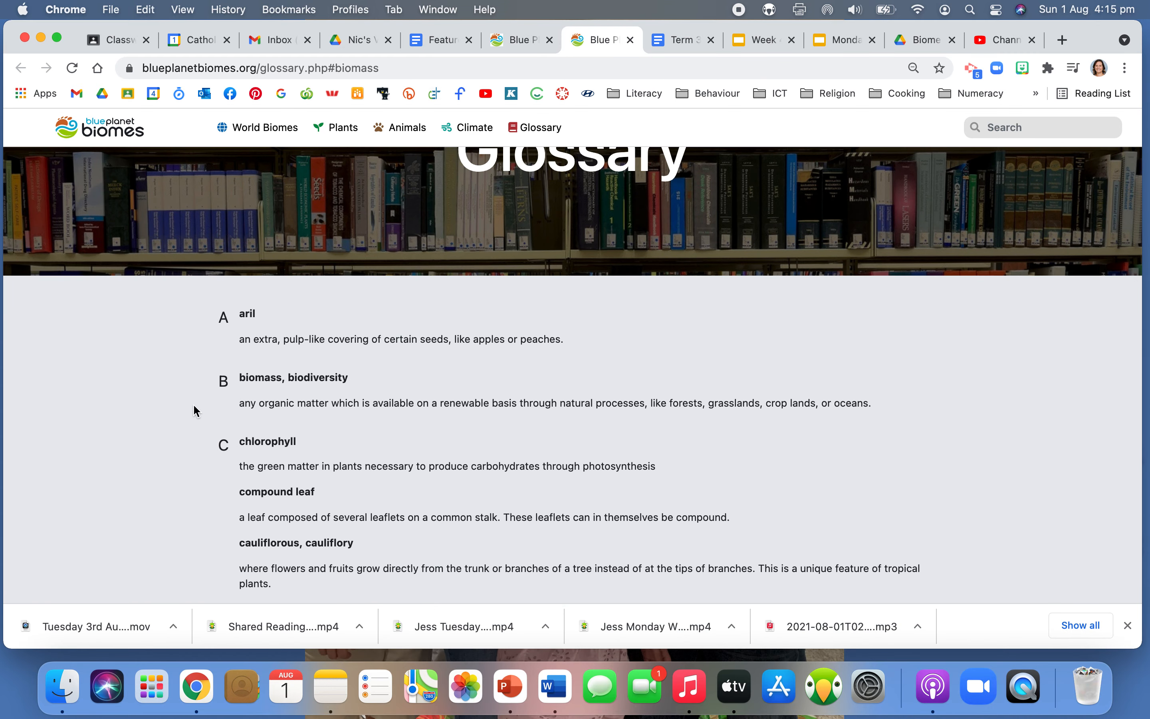
mouse_move(325, 359)
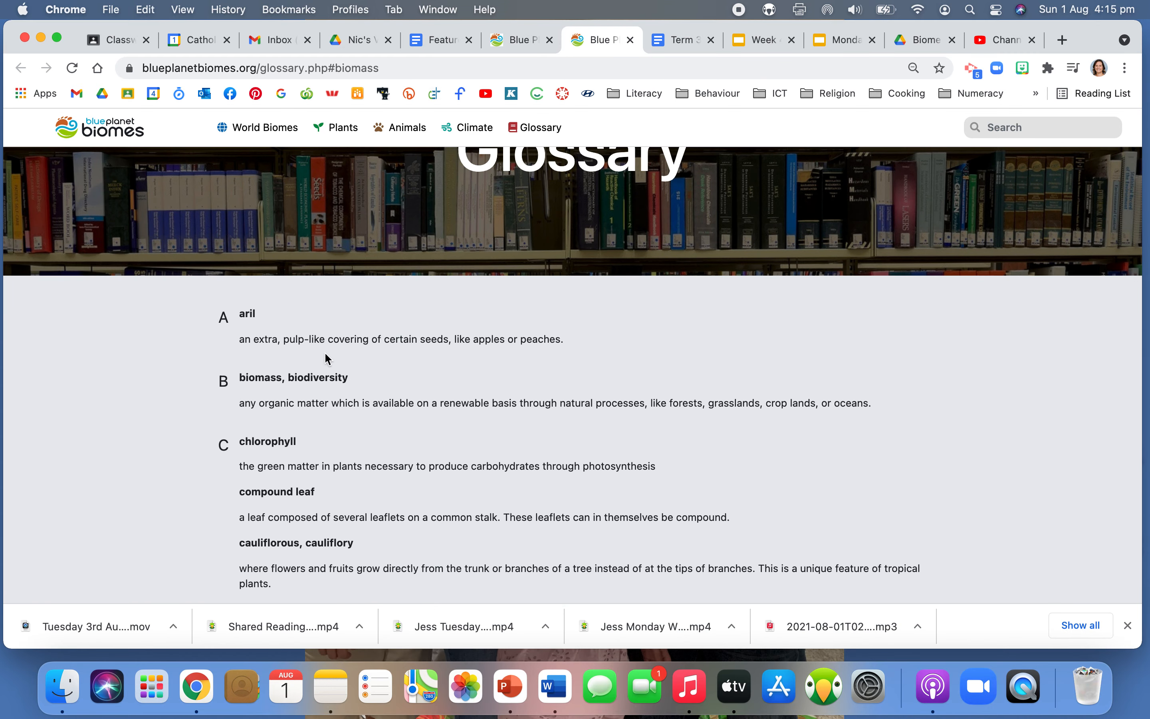
mouse_move(376, 385)
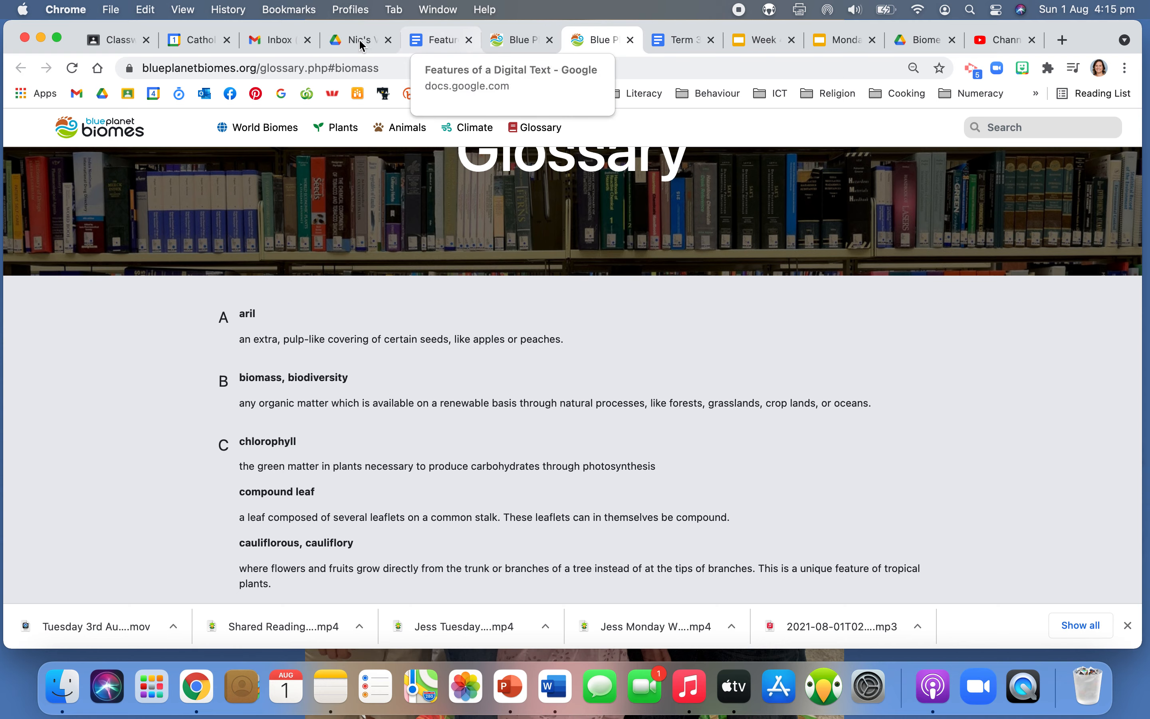
Bring up the Week 4 Shared Reading folder in Drive and locate the Glossary Google Doc.
left_click(358, 40)
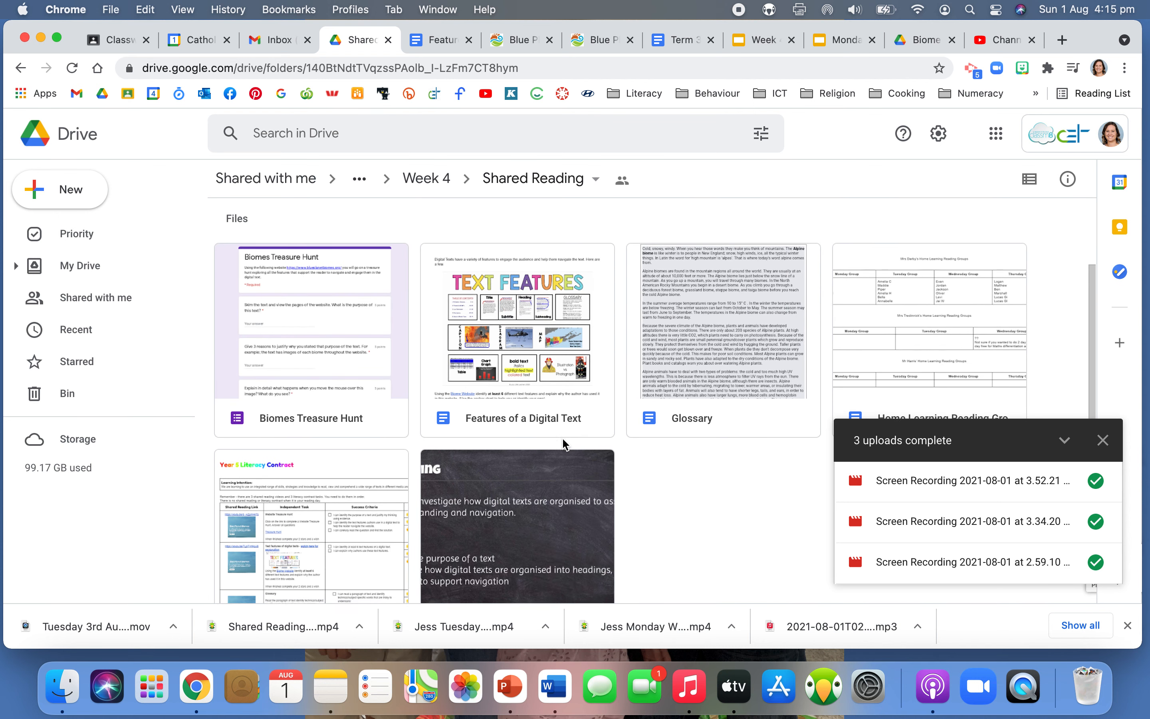
scroll("down", 3)
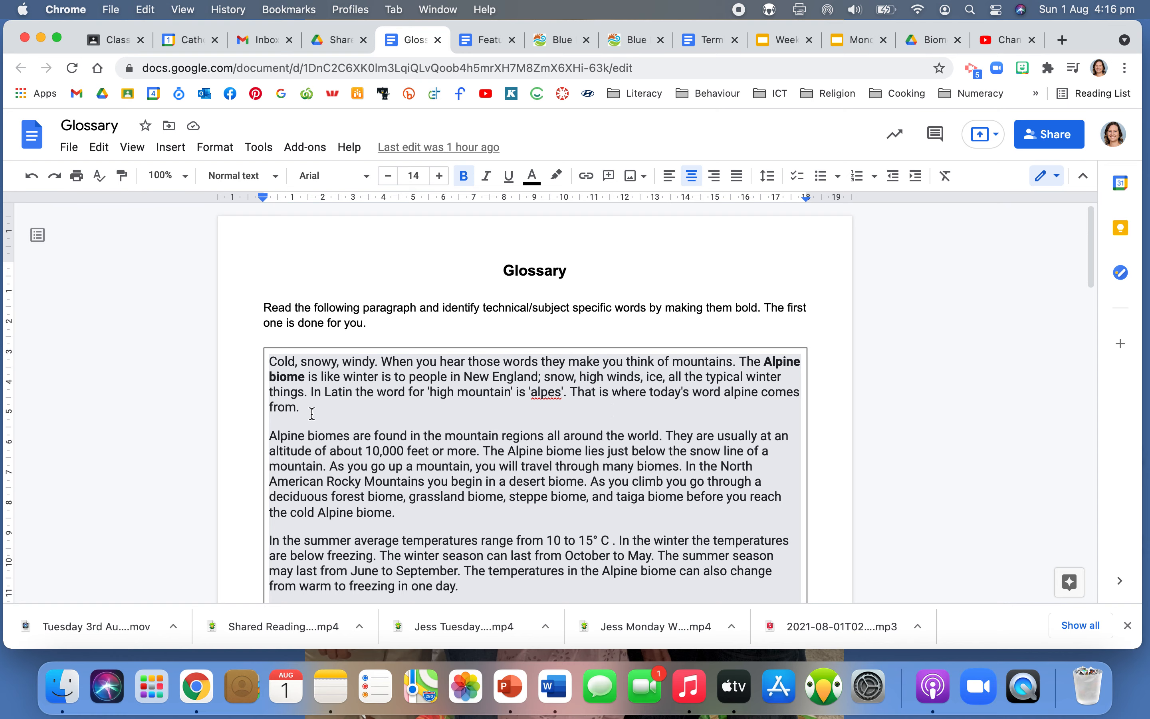
Start a new entry reading 'Alpine Biome -' below the GLOSSARY heading on page 2.
scroll("down", 3)
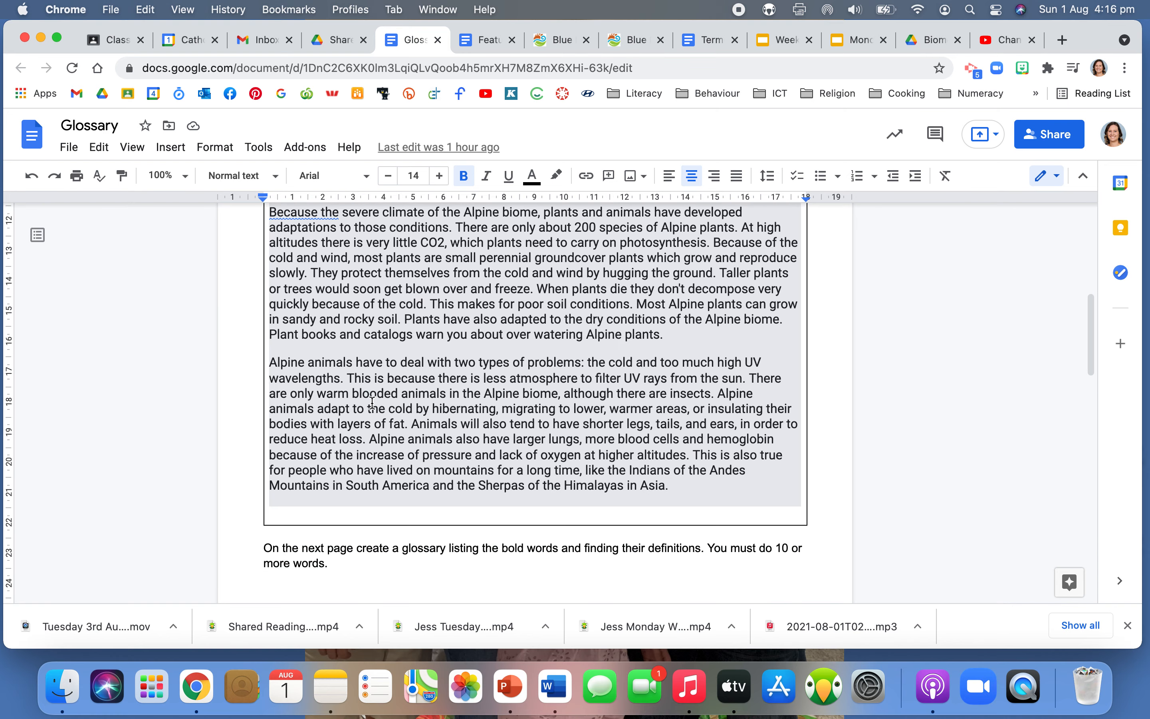
scroll("down", 3)
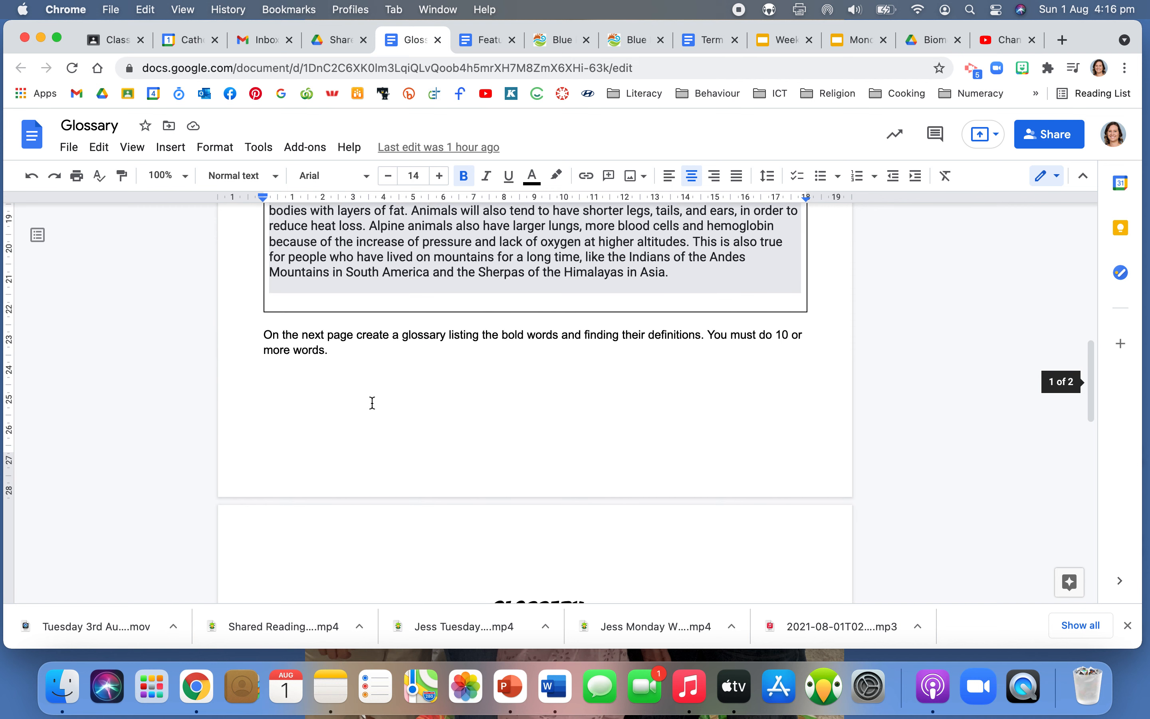
scroll("down", 3)
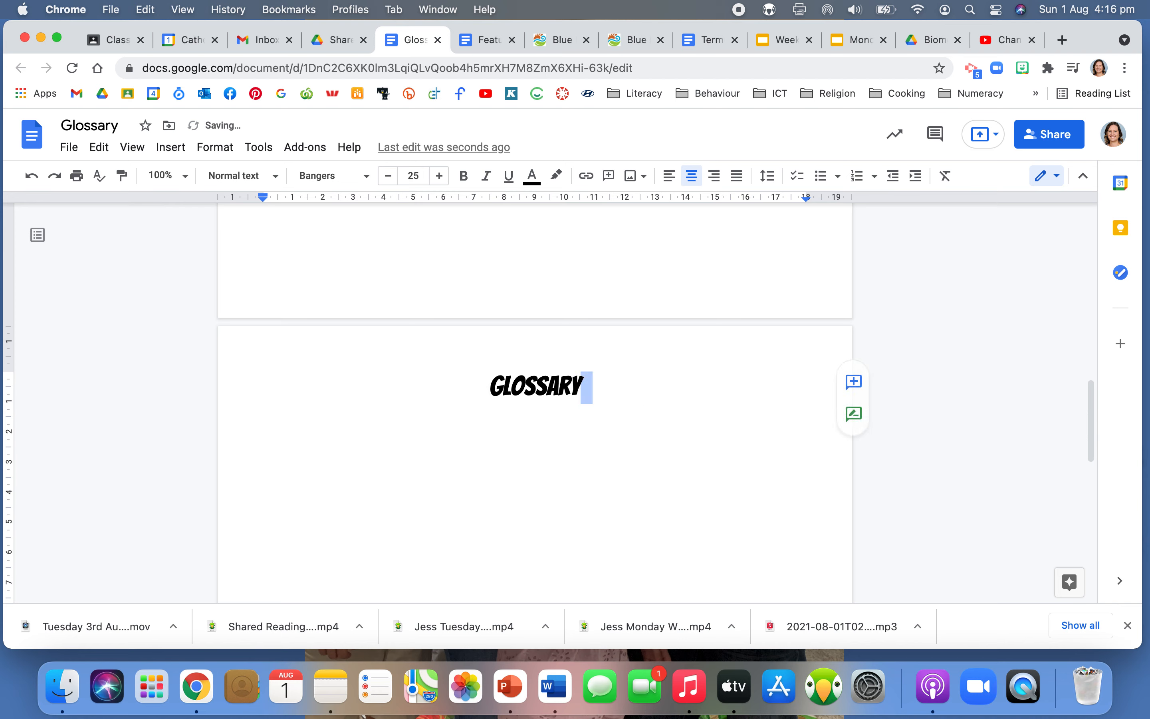
left_click(331, 176)
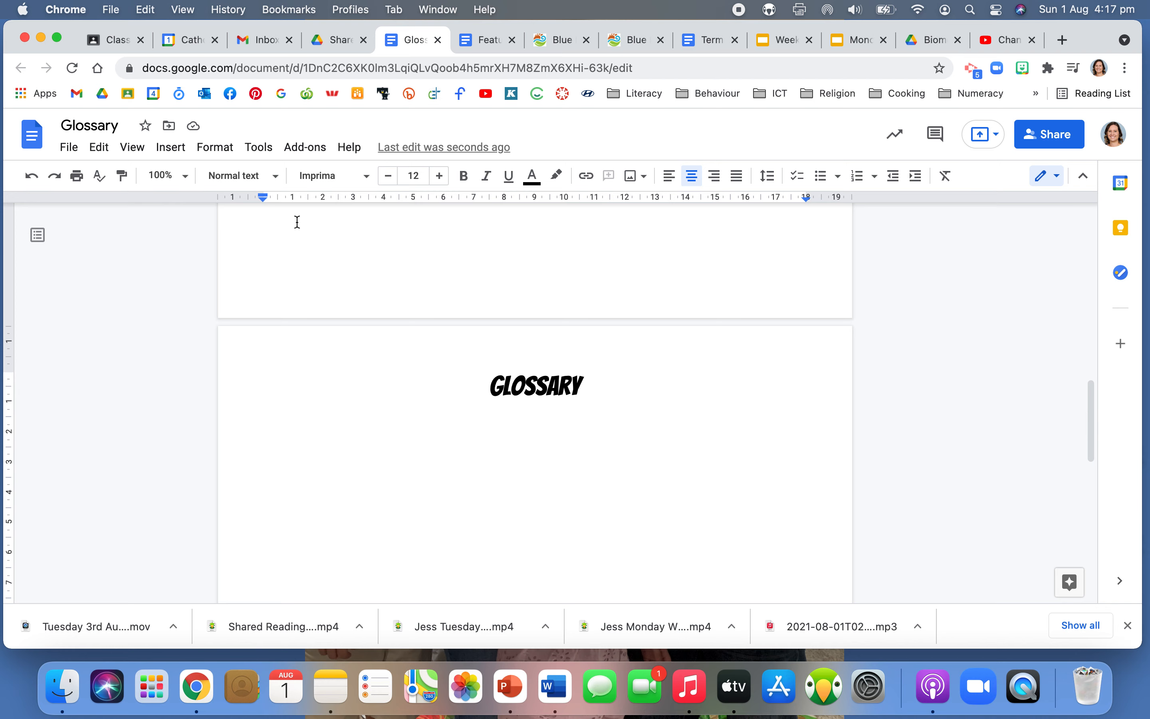
type("A")
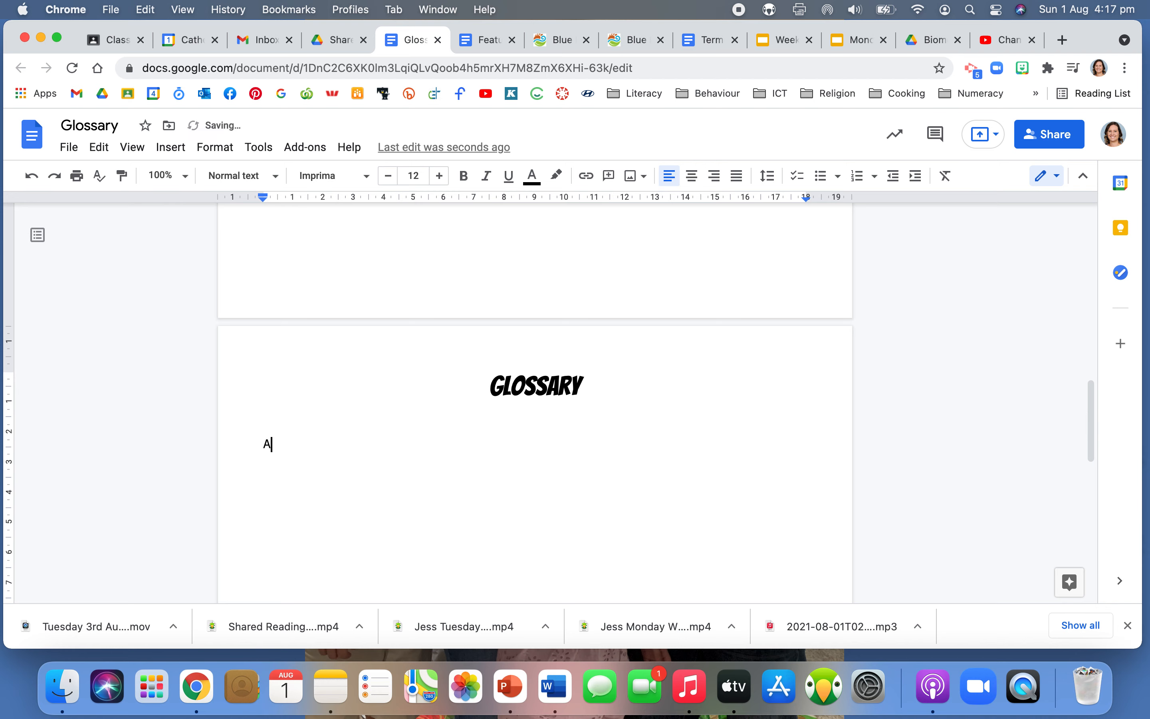
type("lpine Biodiversity")
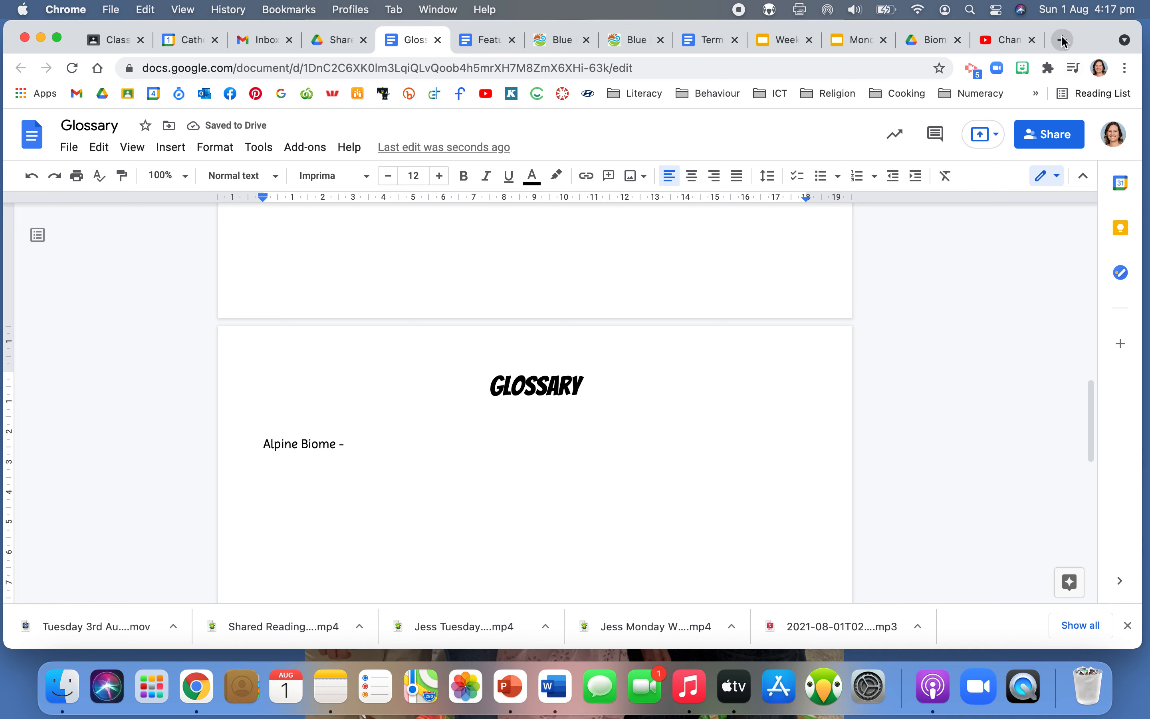
type("alpine biome definition")
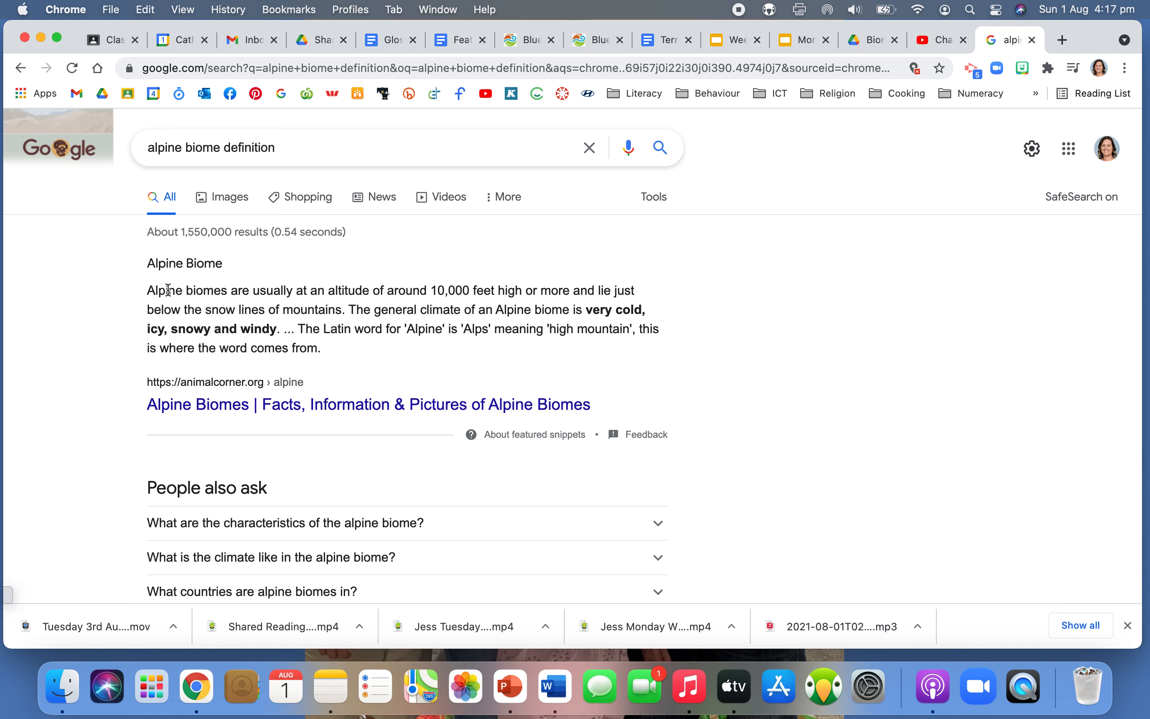
mouse_move(425, 297)
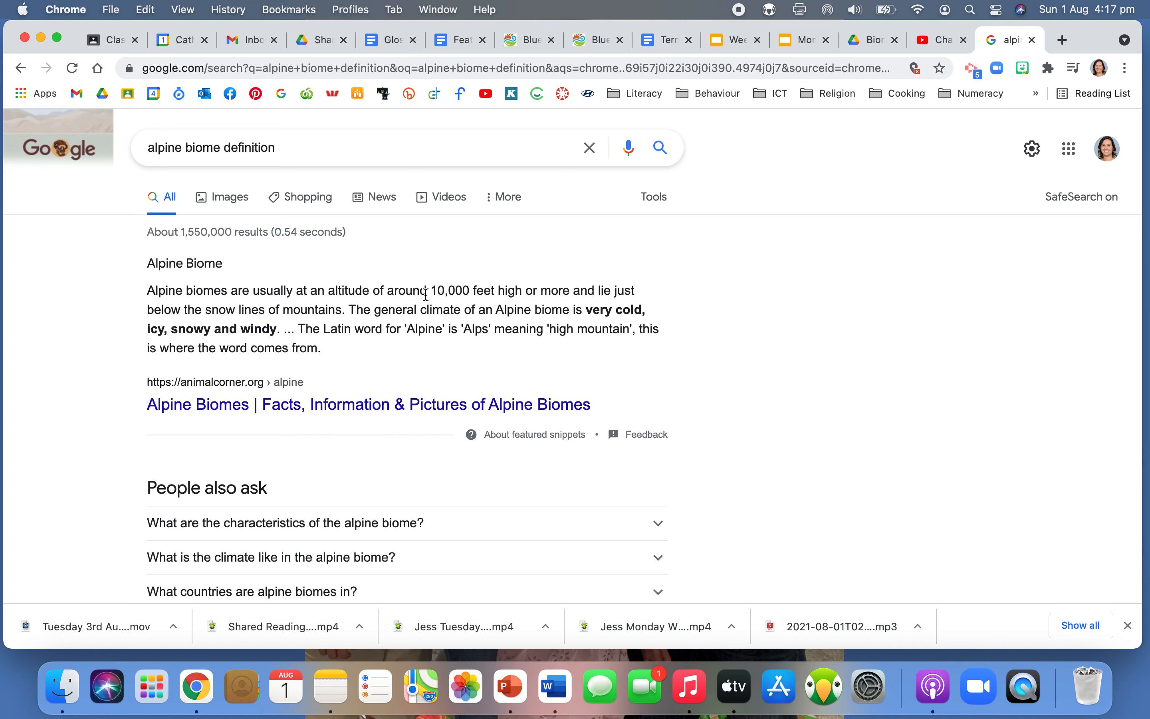
mouse_move(570, 298)
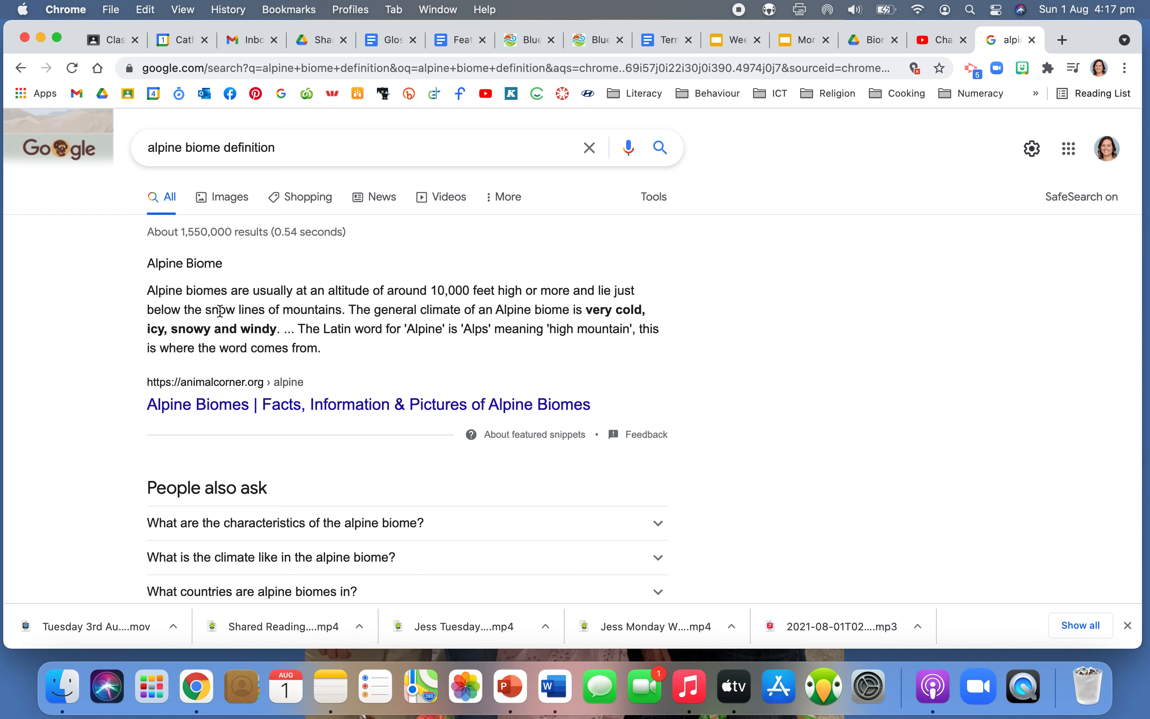
mouse_move(353, 325)
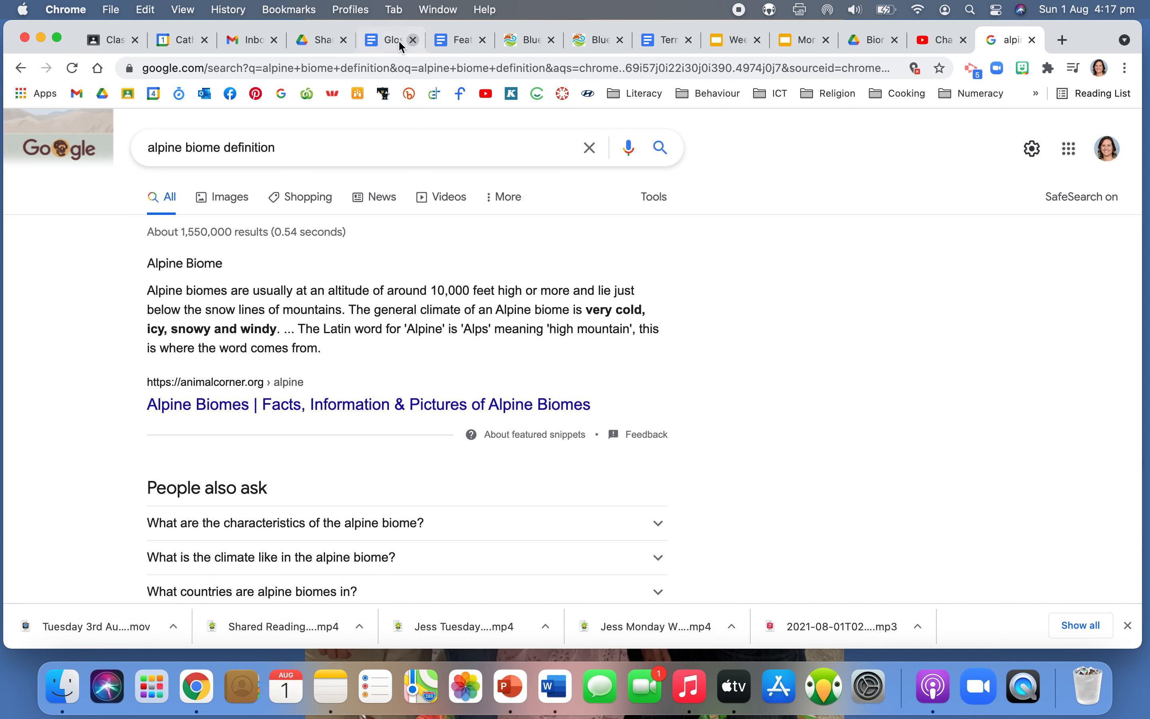
Flip between the Glossary doc and the alpine biome search results to carry the copied definition over.
left_click(390, 40)
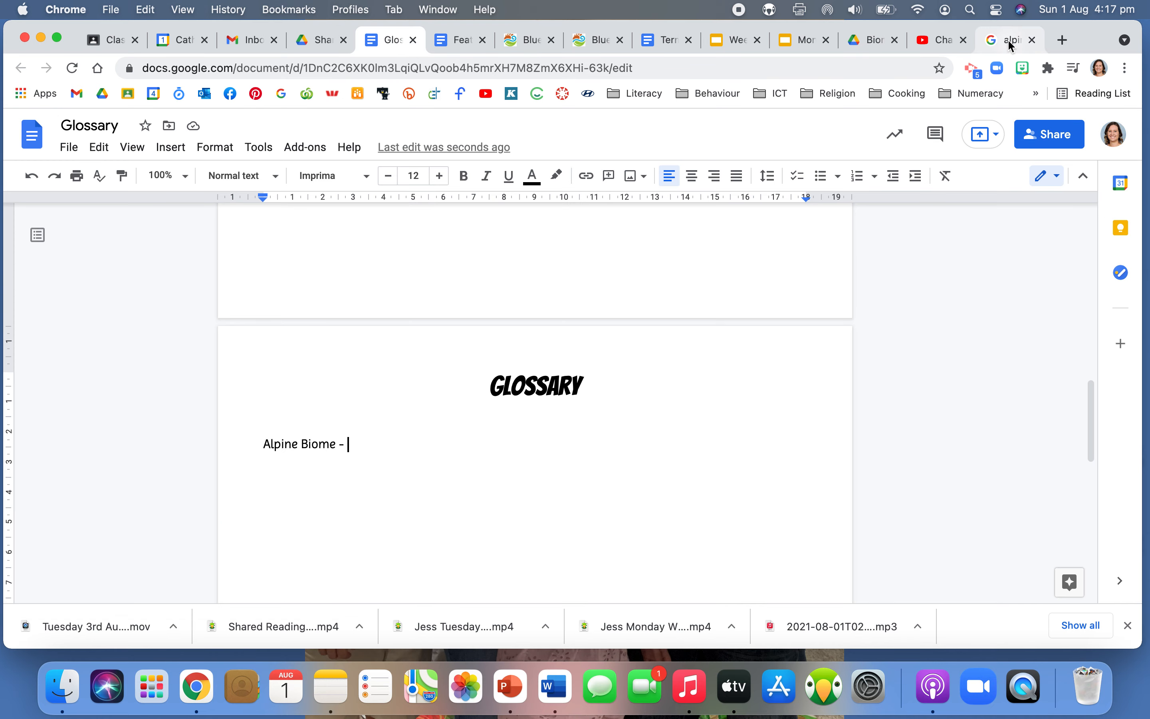
left_click(1011, 40)
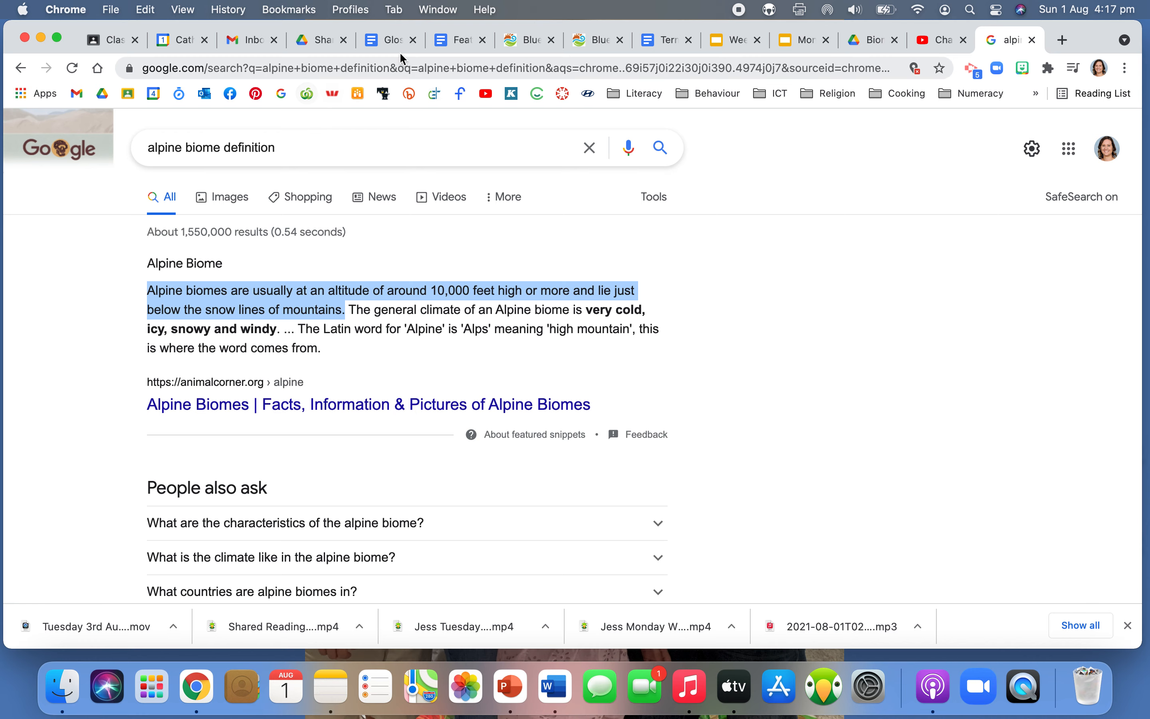
left_click(390, 40)
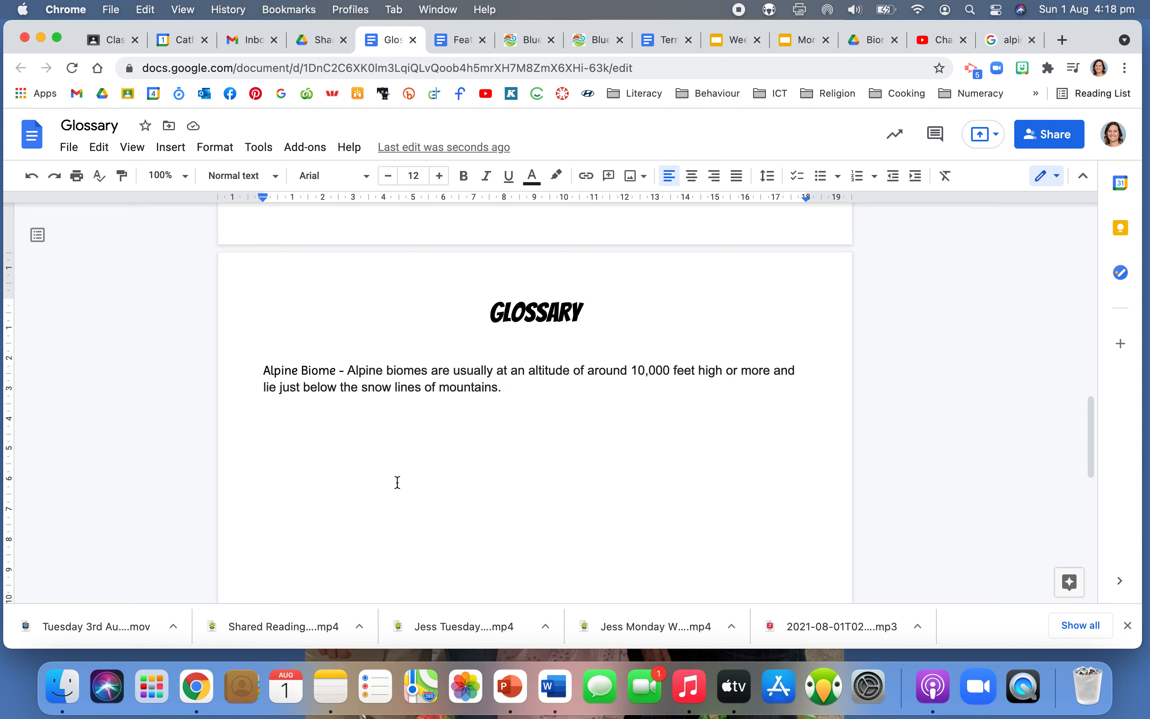
Select part of the pasted Alpine Biome definition about altitude around 10,000 feet.
left_click_drag(262, 370, 336, 370)
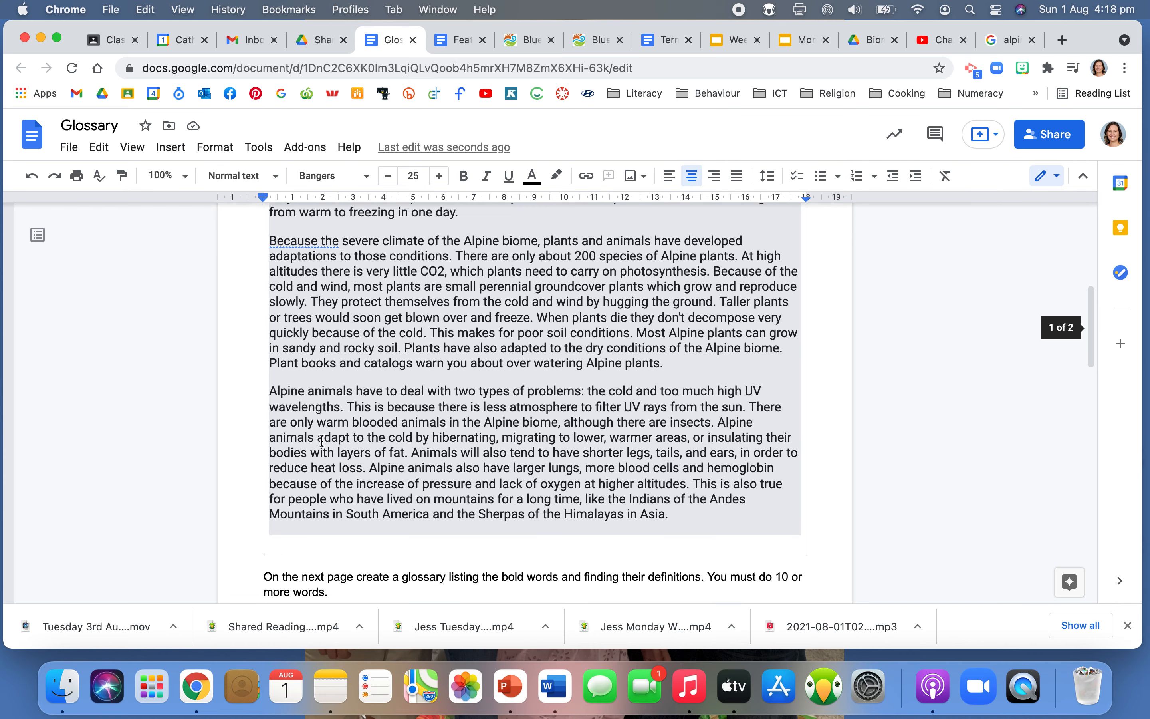
scroll("down", 3)
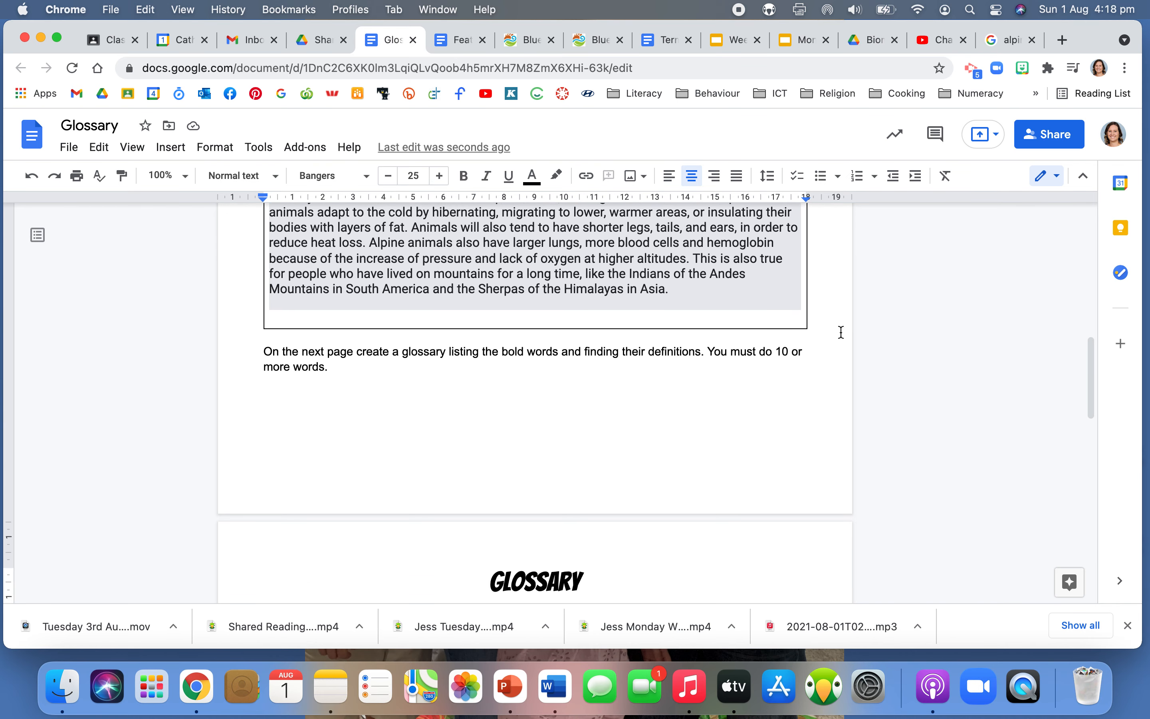
mouse_move(332, 382)
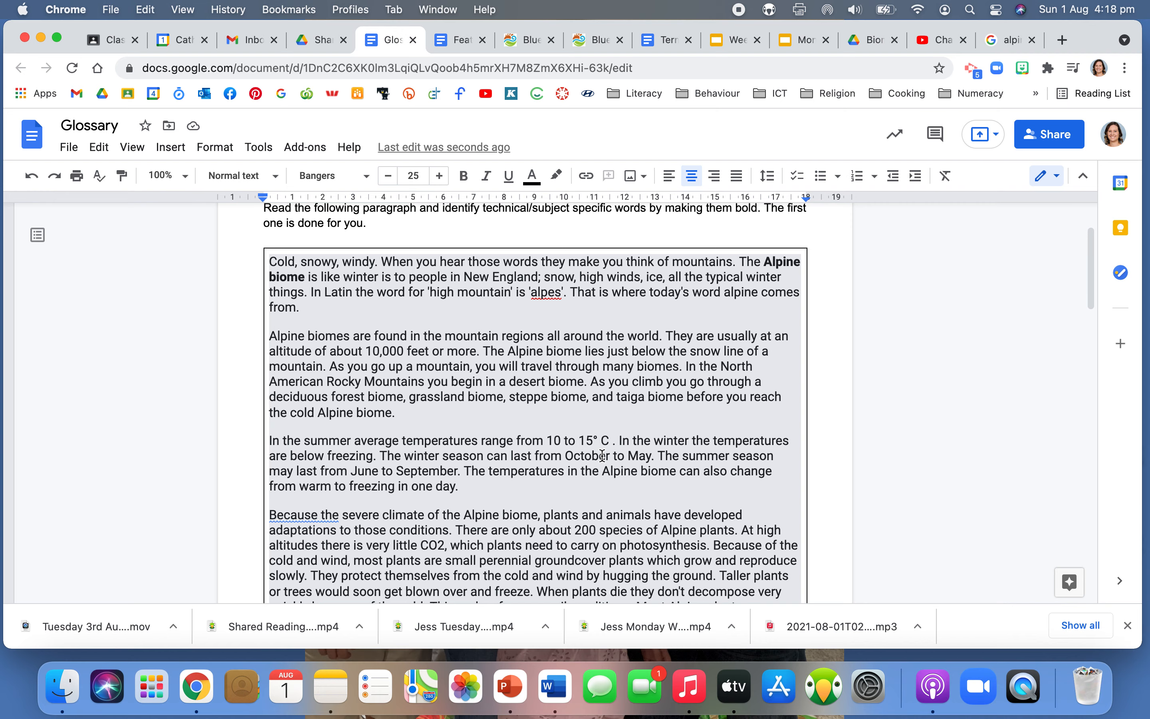
scroll("down", 3)
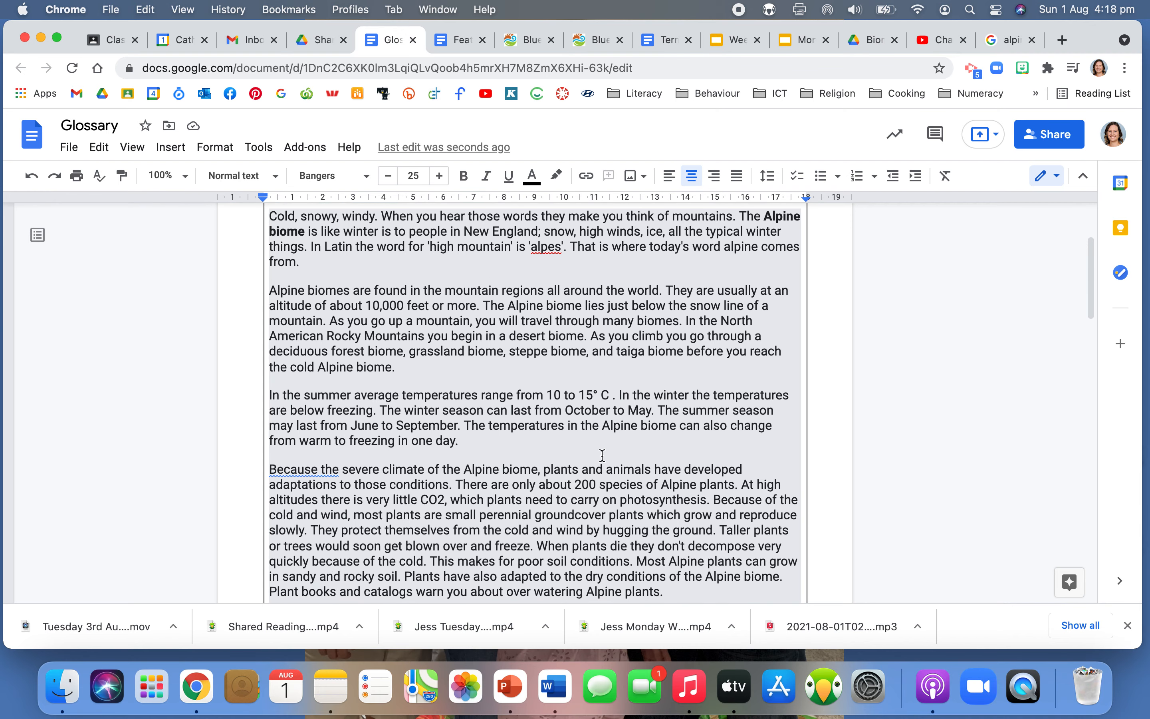
scroll("down", 3)
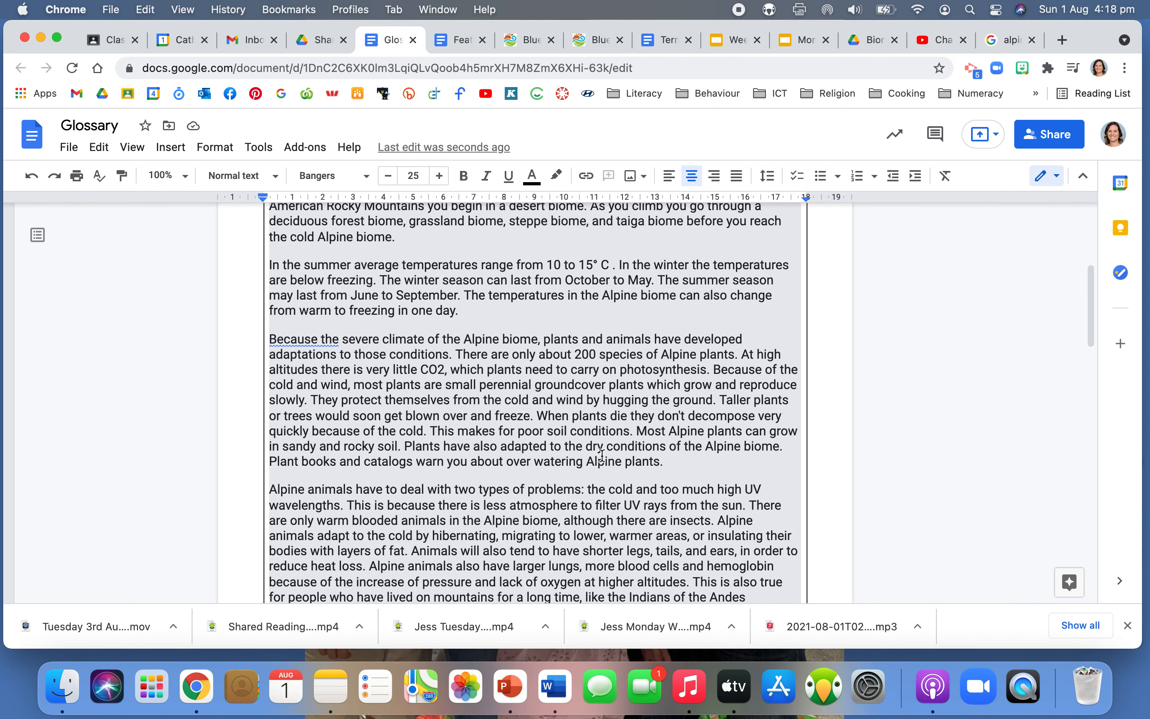
scroll("down", 3)
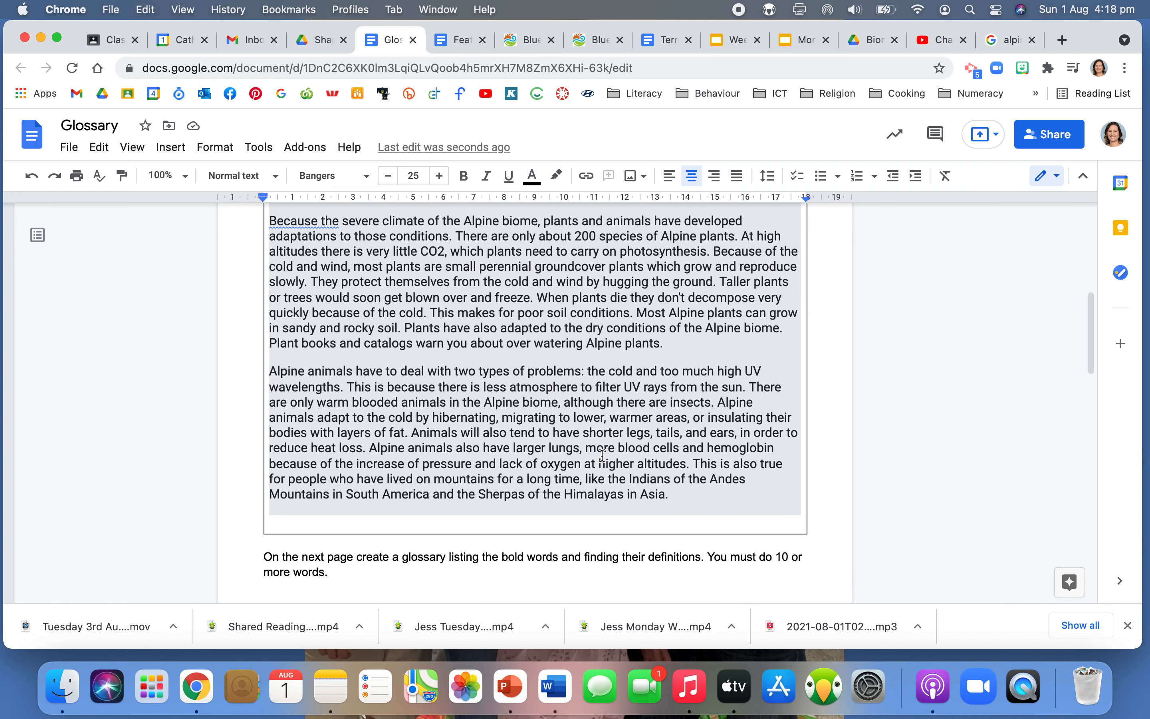